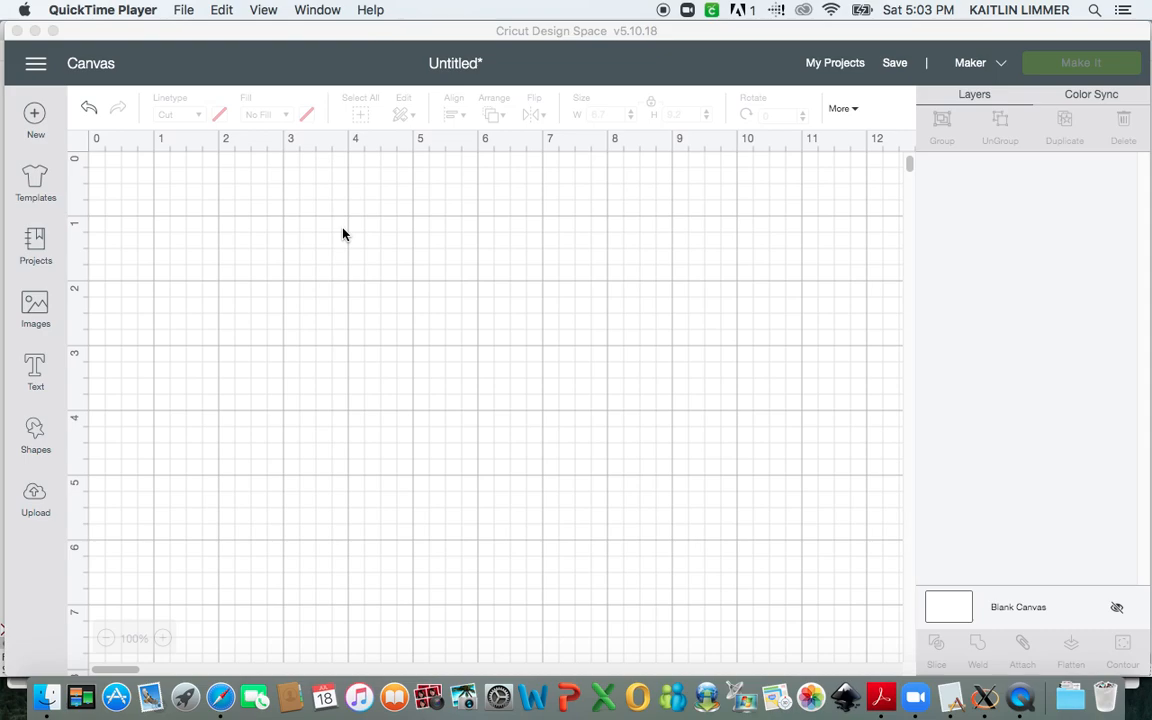
mouse_move(319, 235)
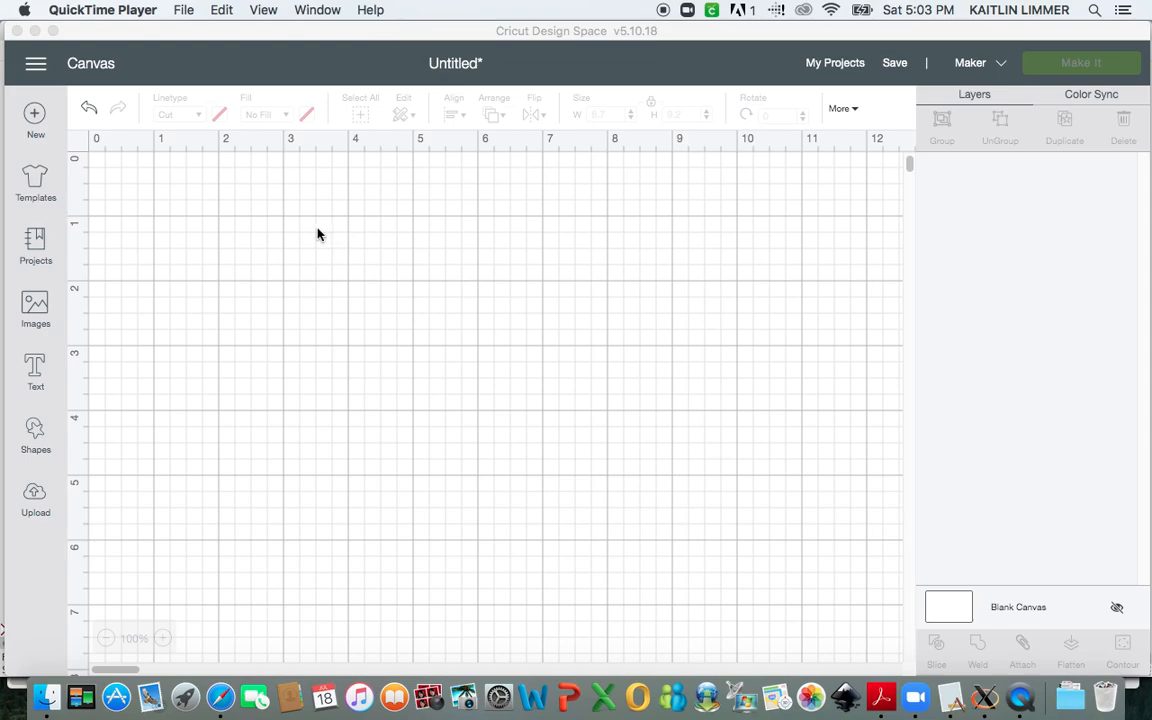
mouse_move(36, 435)
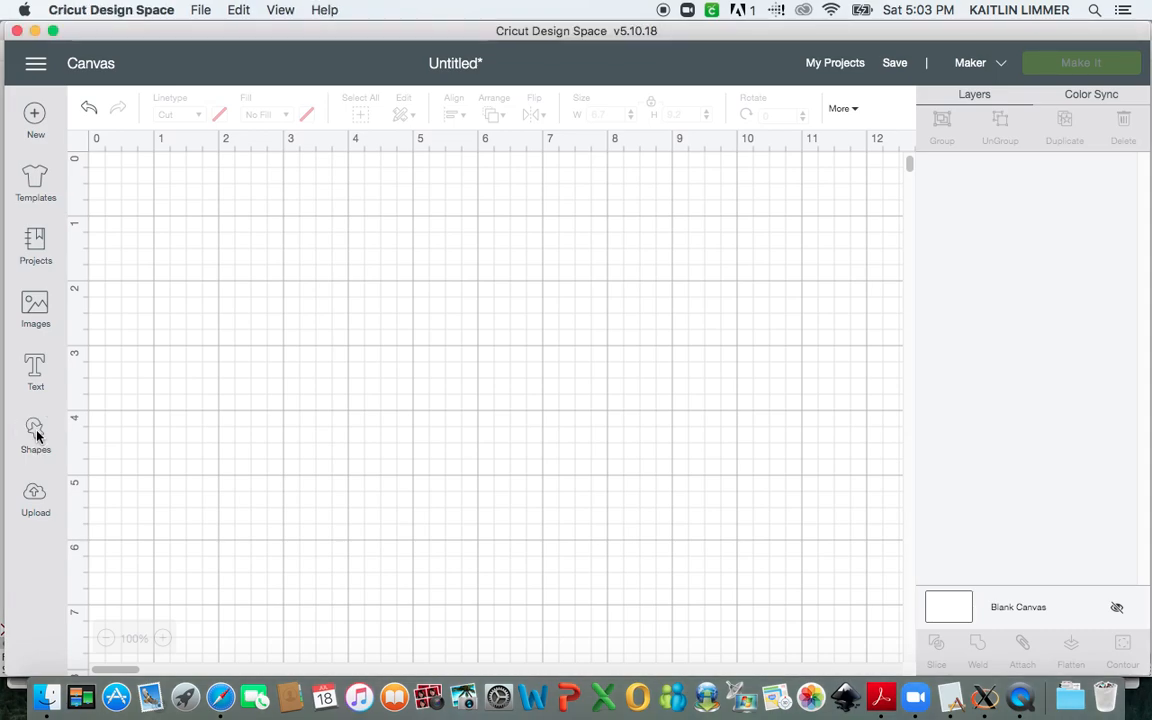
Add a square from Shapes and size it to 6.7 in wide by 9.2 in tall.
click(35, 435)
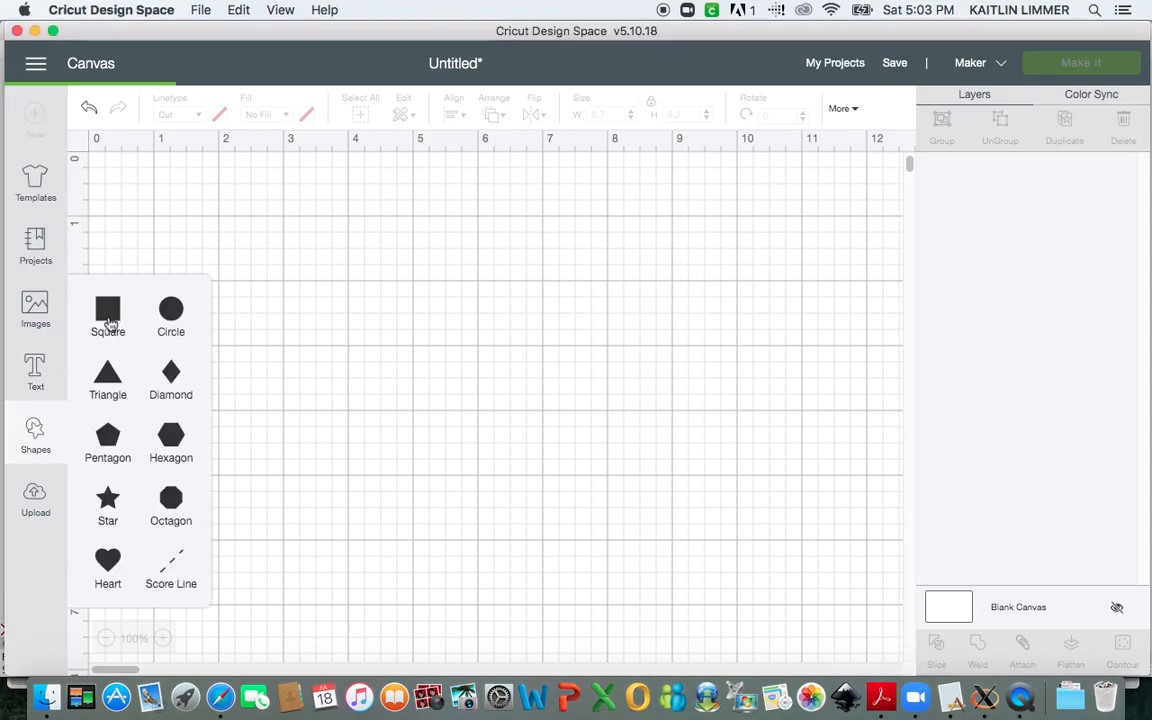
click(107, 316)
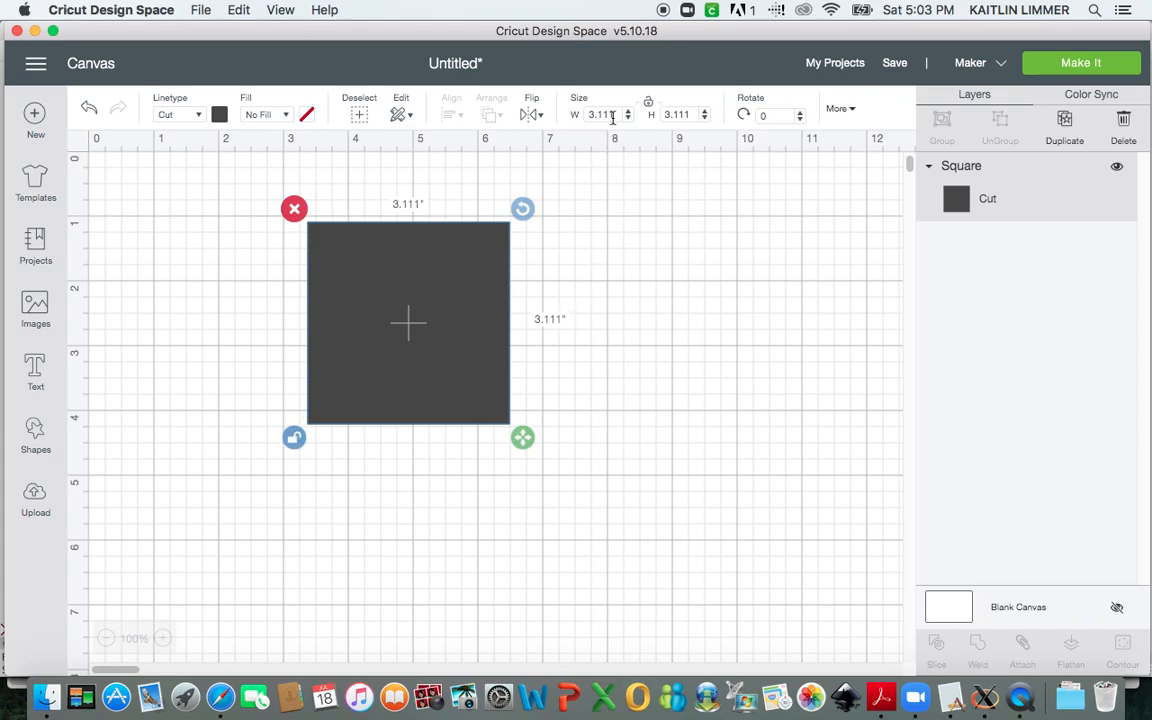
click(600, 114)
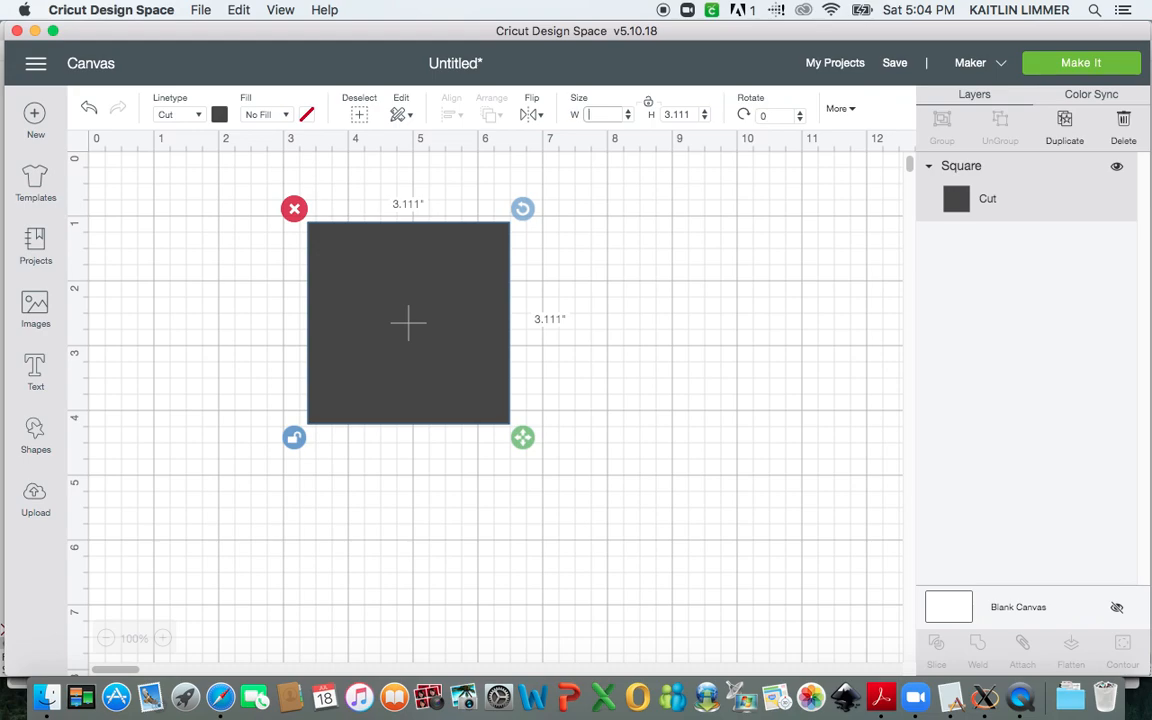
text(6)
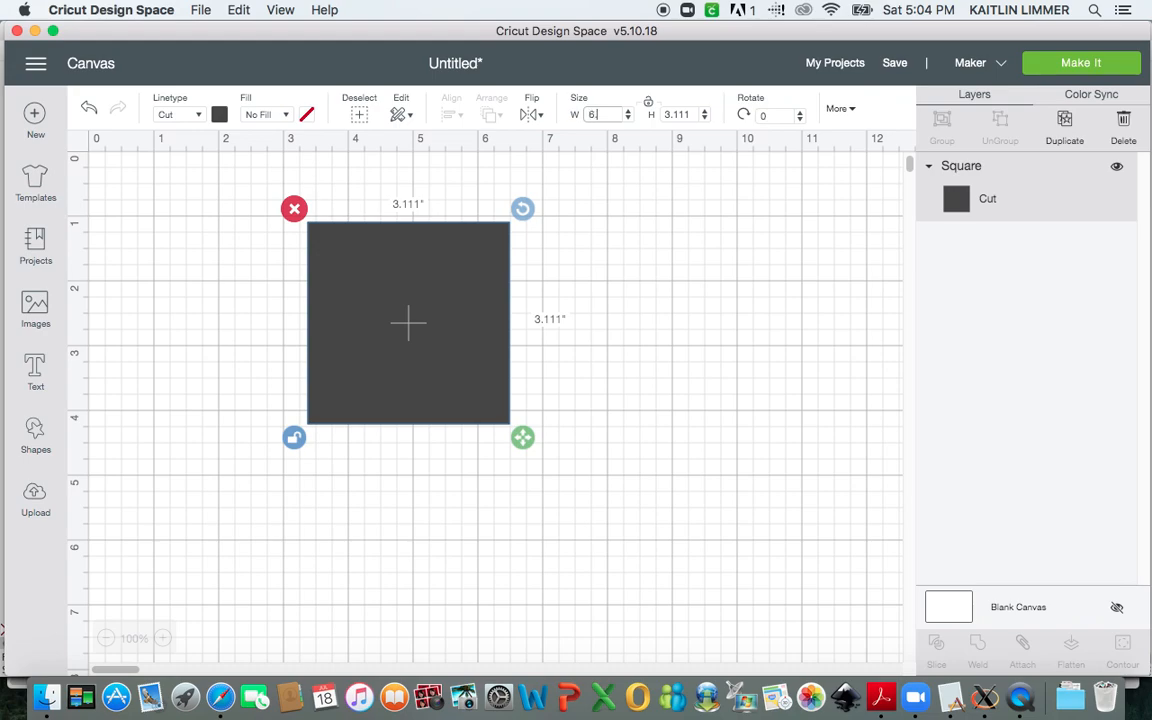
text(6.7)
click(686, 114)
text(9.2)
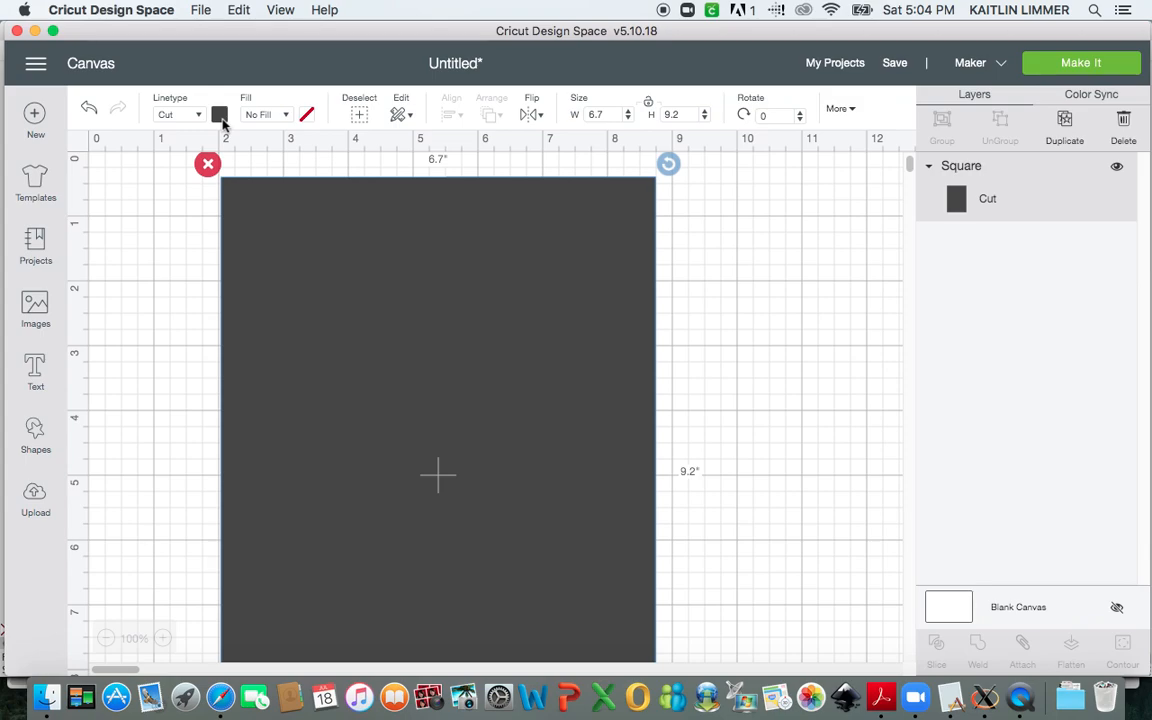
Recolour the rectangle light grey and bring up the Upload images page.
click(219, 114)
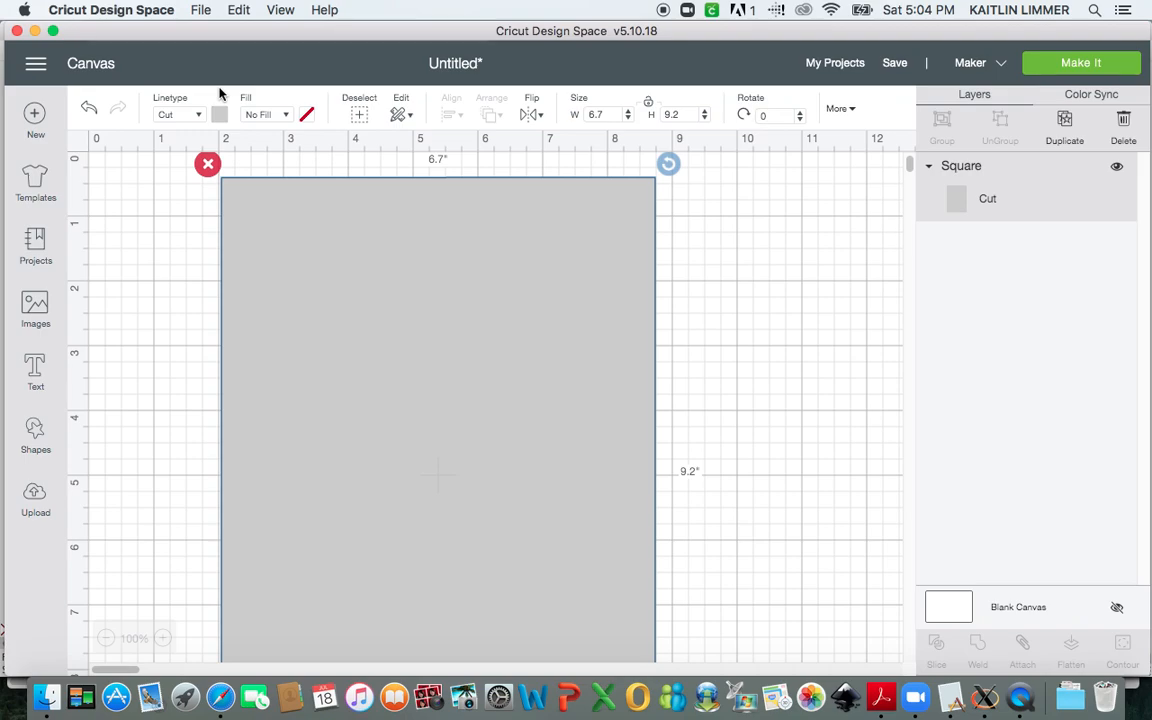
mouse_move(85, 487)
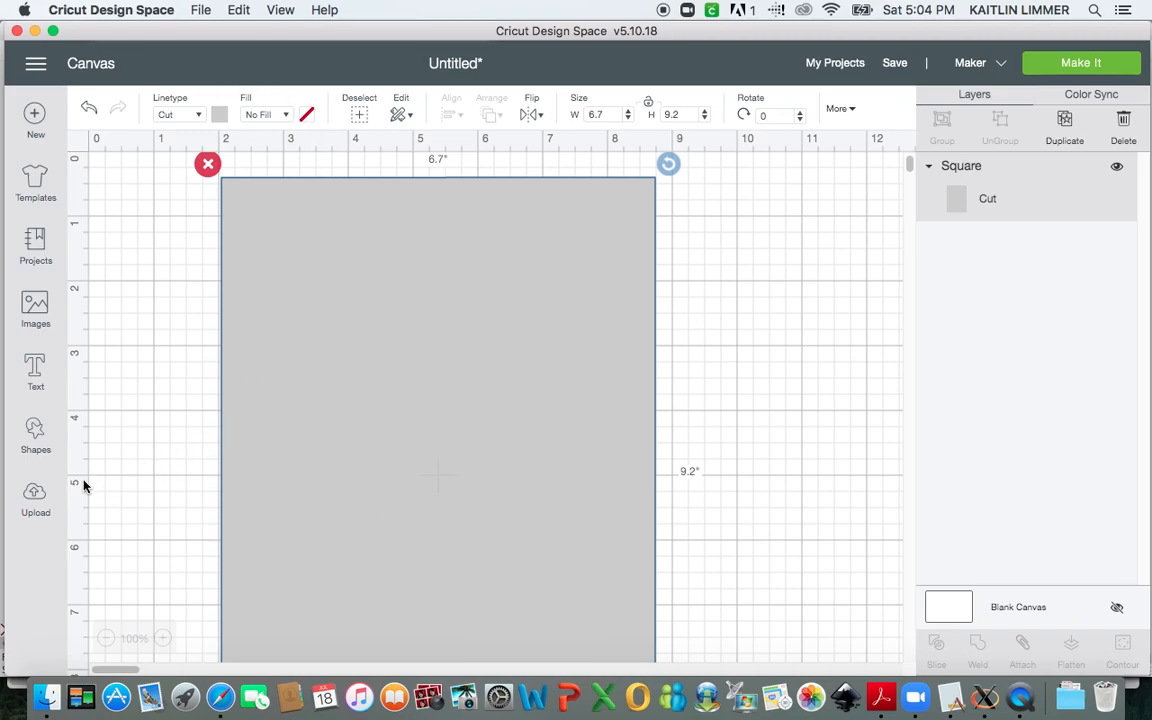
click(35, 500)
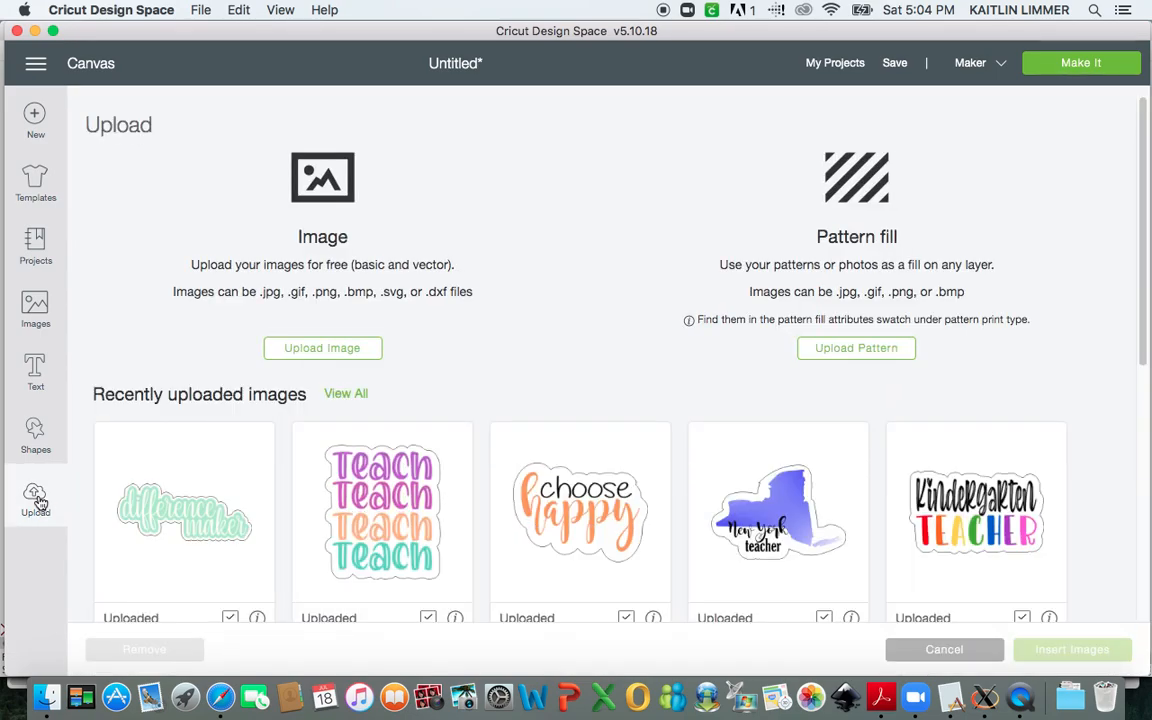
Select the five recently uploaded teacher sticker images and insert them onto the canvas.
click(184, 512)
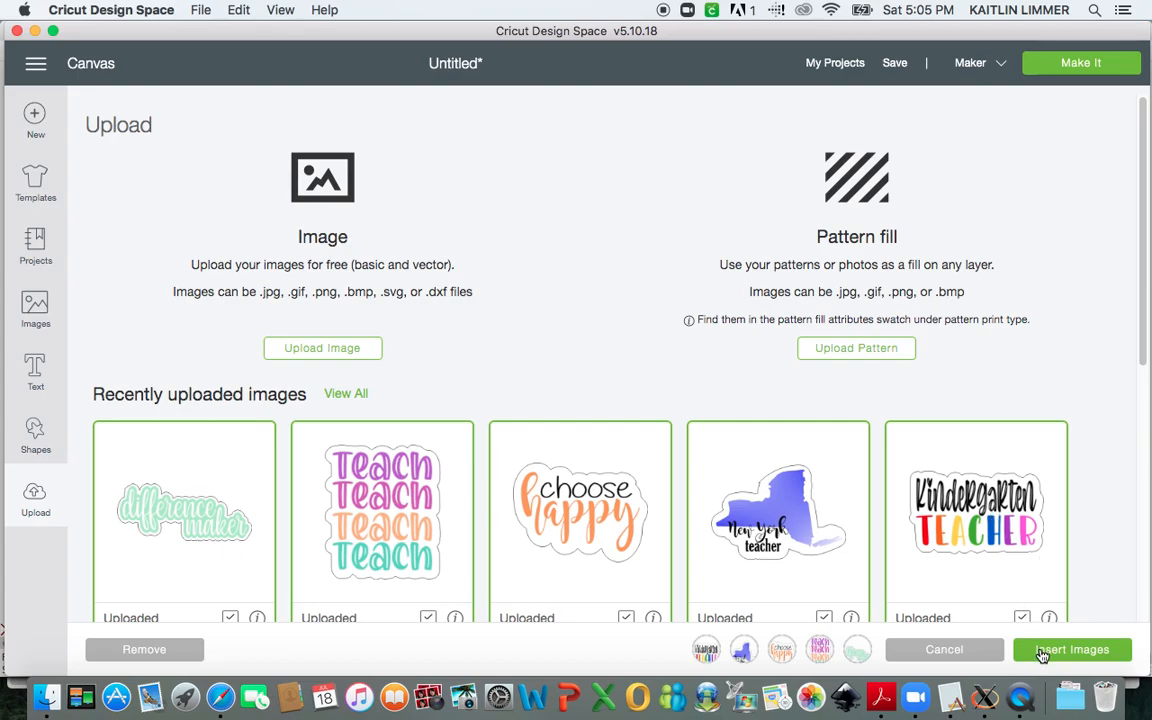
click(1072, 649)
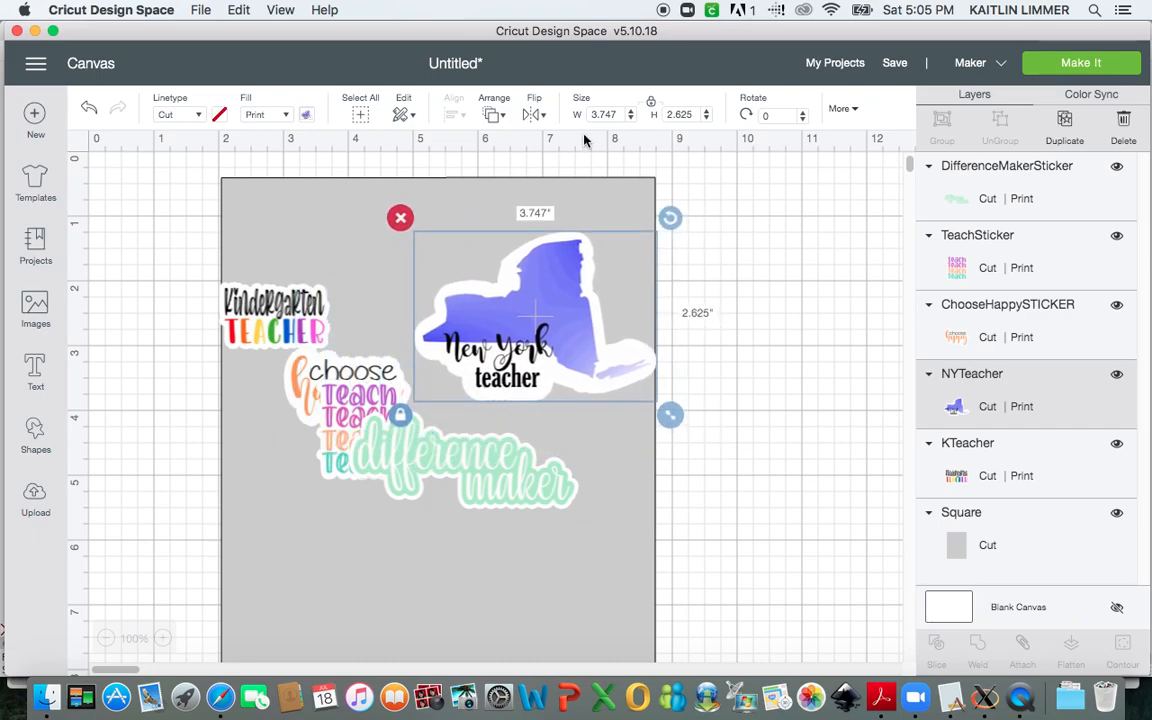
Size the New York, Teach and Kindergarten Teacher stickers to 2.5 in and drag them apart.
click(605, 114)
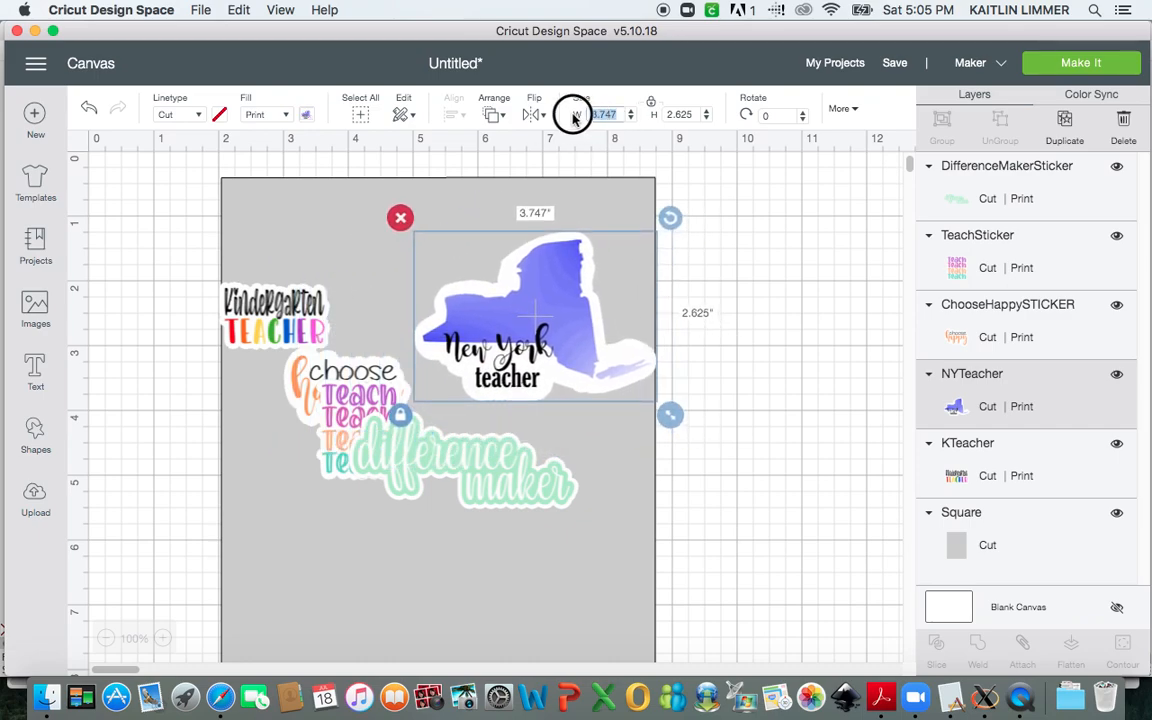
text(2.5)
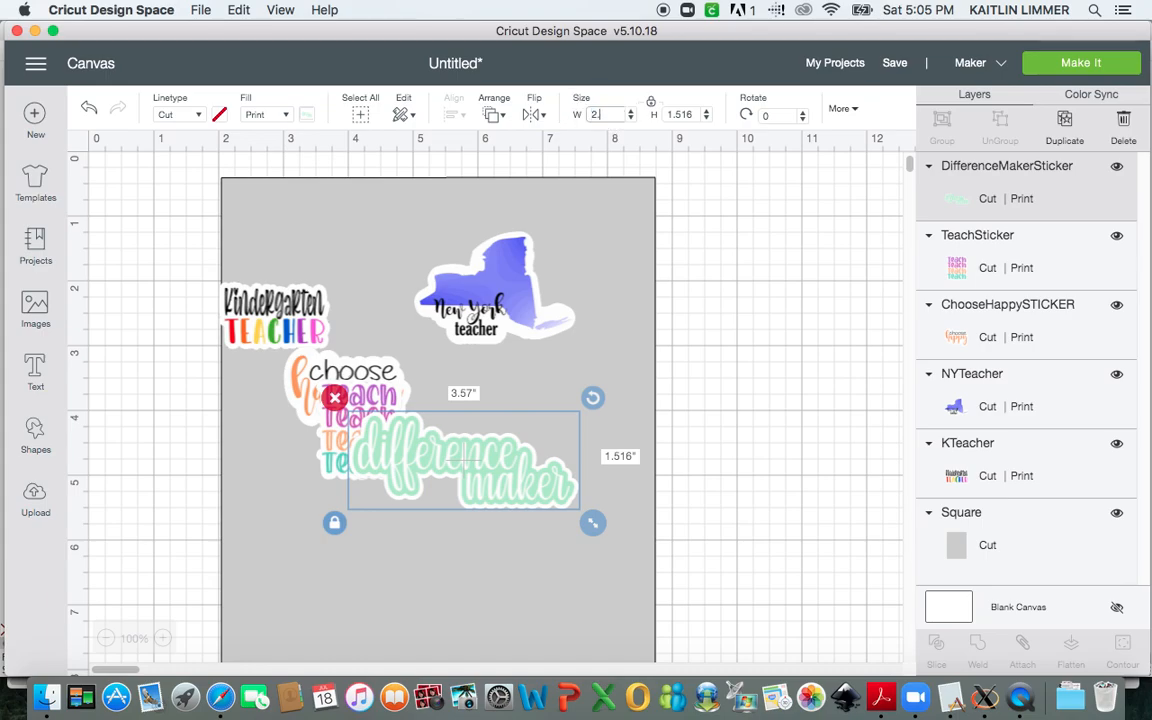
drag(593, 522, 524, 492)
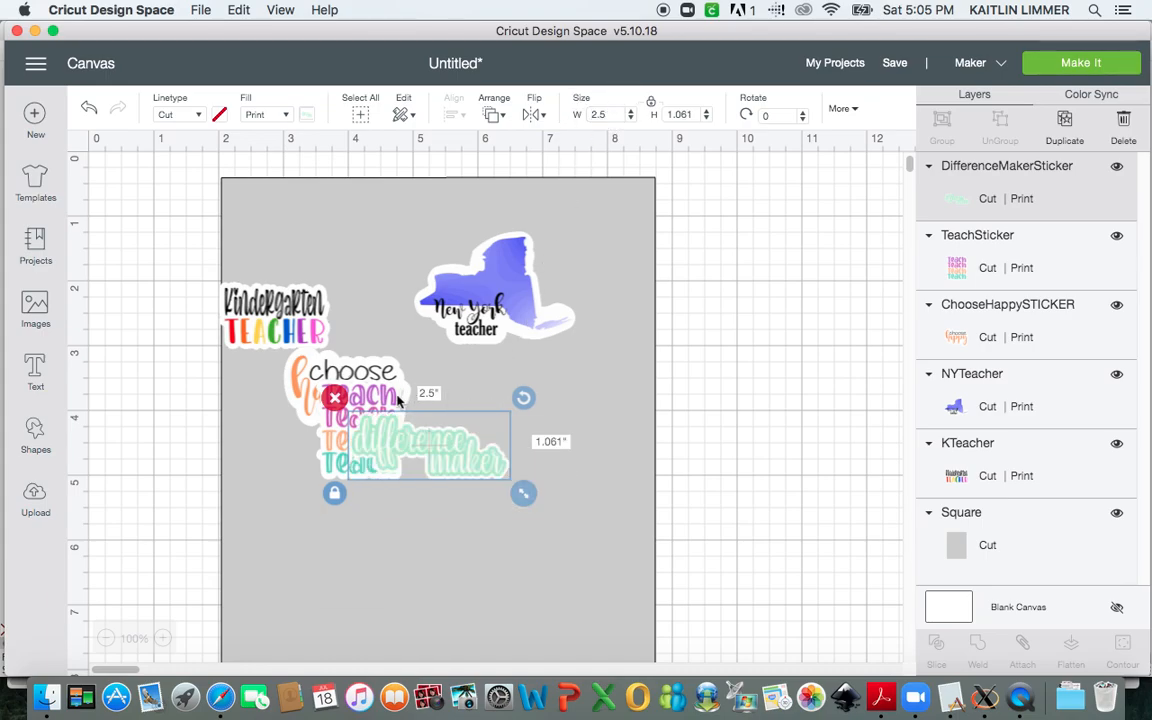
drag(430, 445, 540, 385)
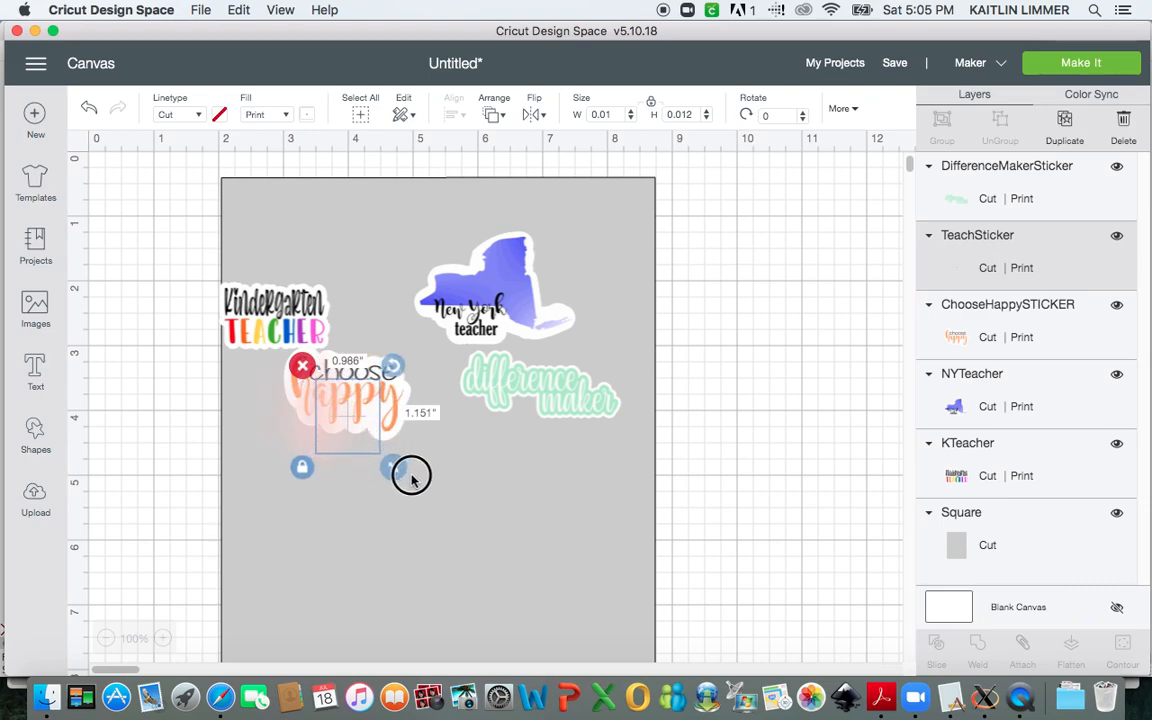
drag(392, 468, 407, 483)
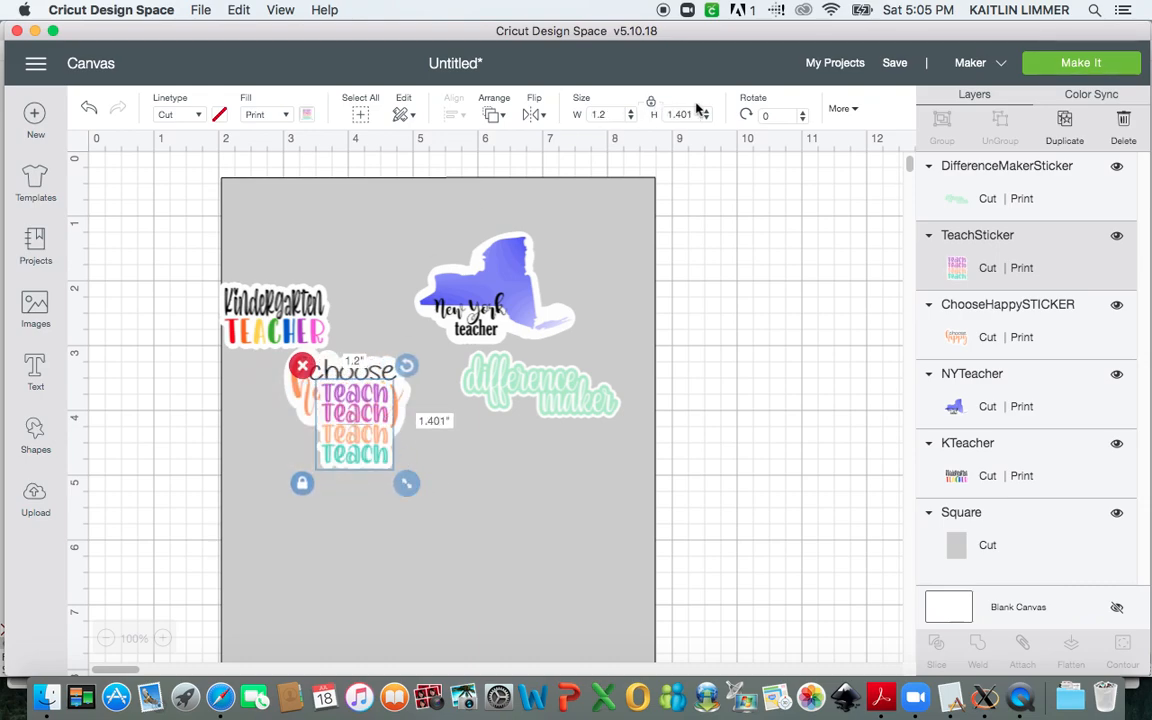
click(683, 114)
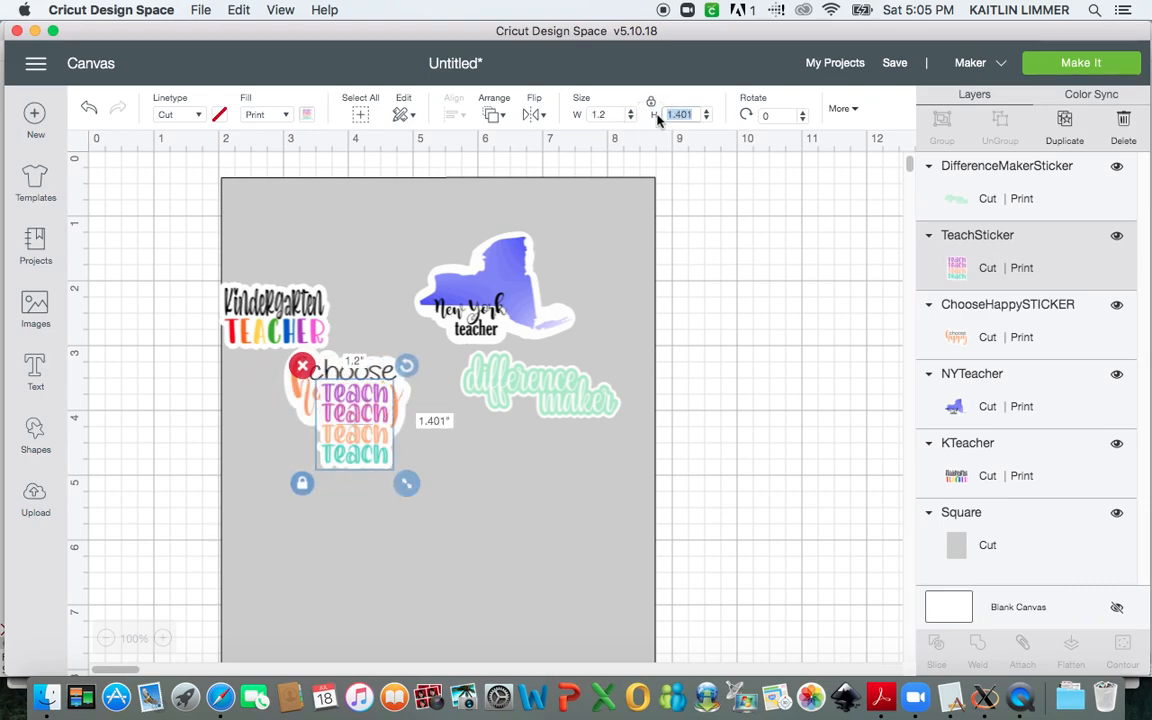
text(2.5)
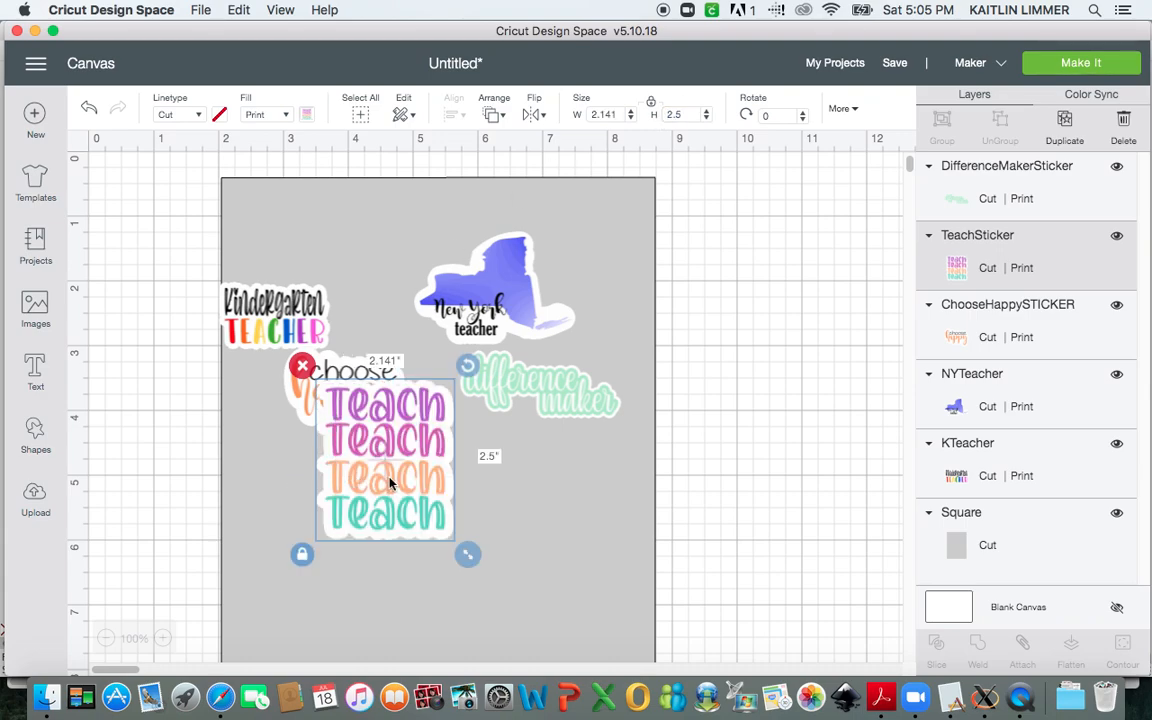
drag(385, 455, 575, 525)
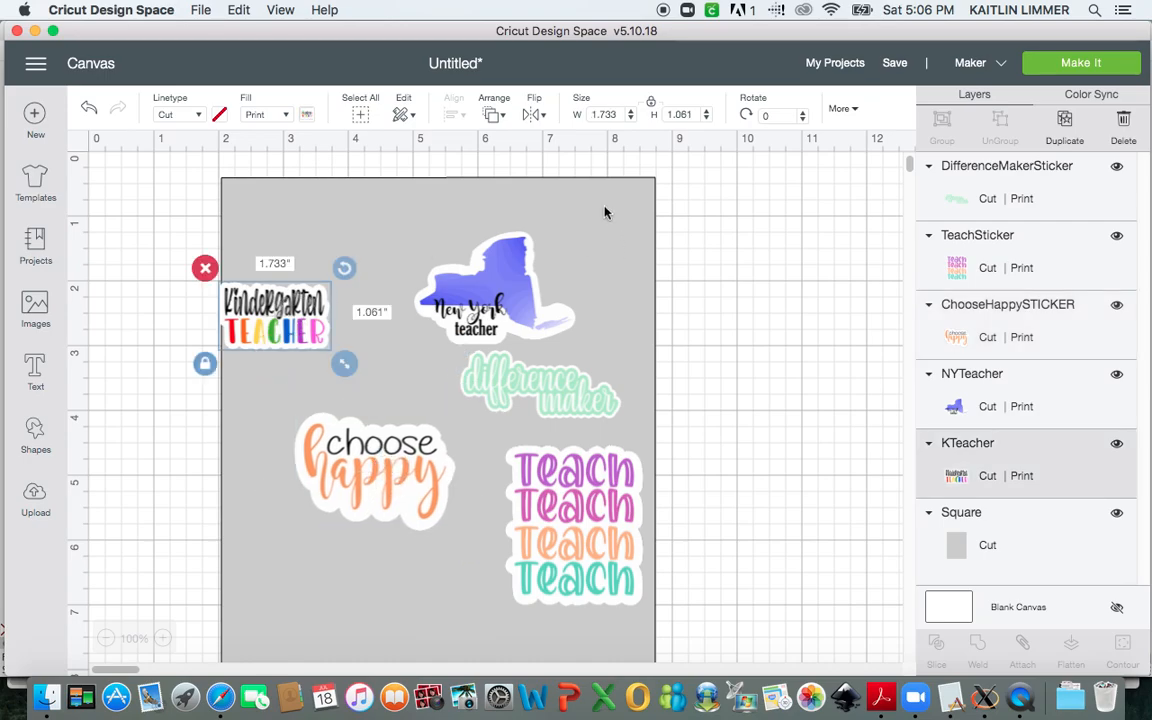
click(605, 114)
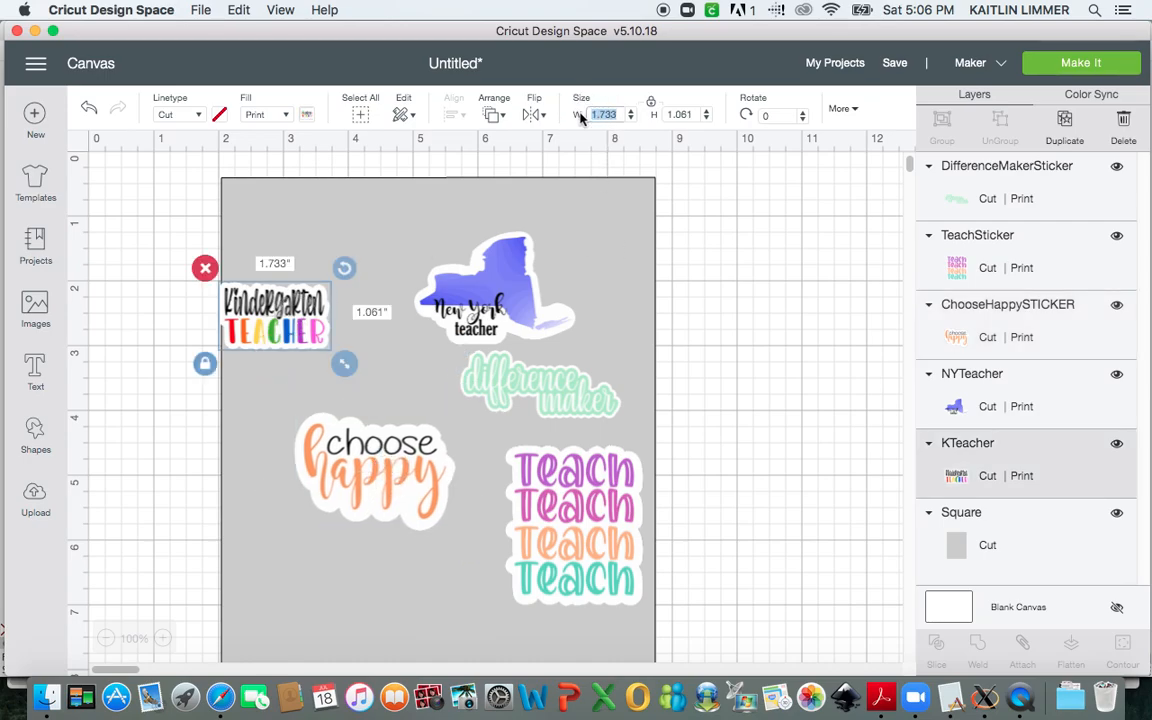
text(2.5)
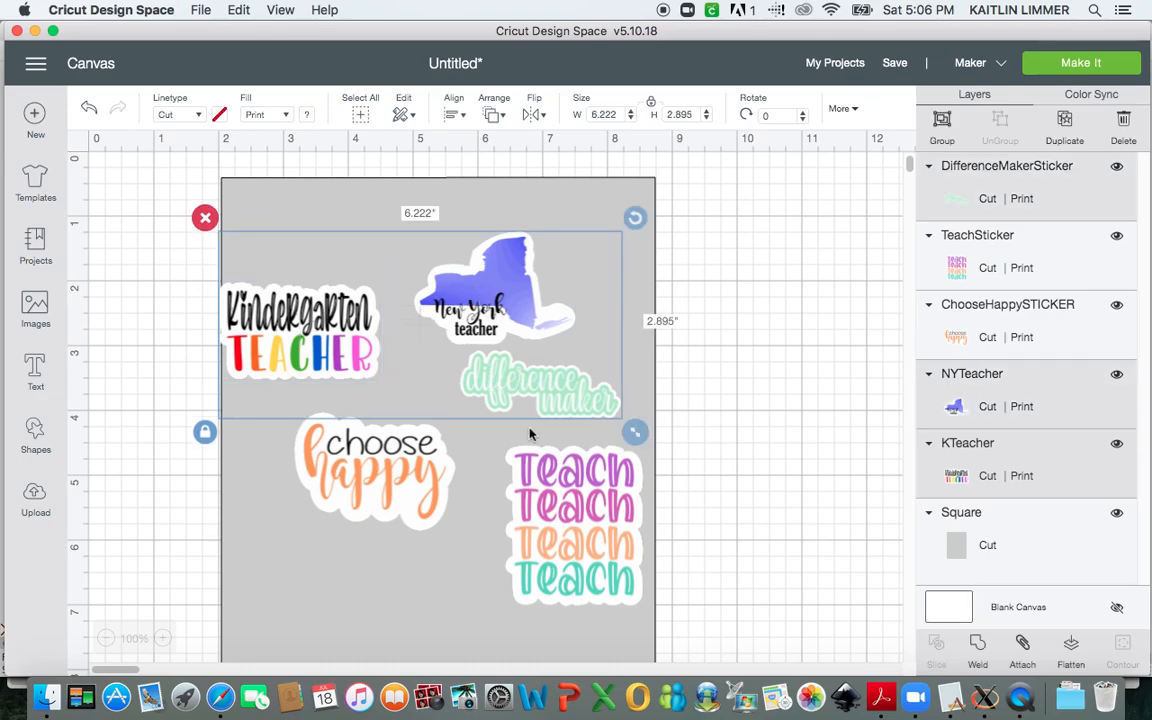
Select all stickers, duplicate them, and open the Make It mat preview.
drag(635, 431, 657, 620)
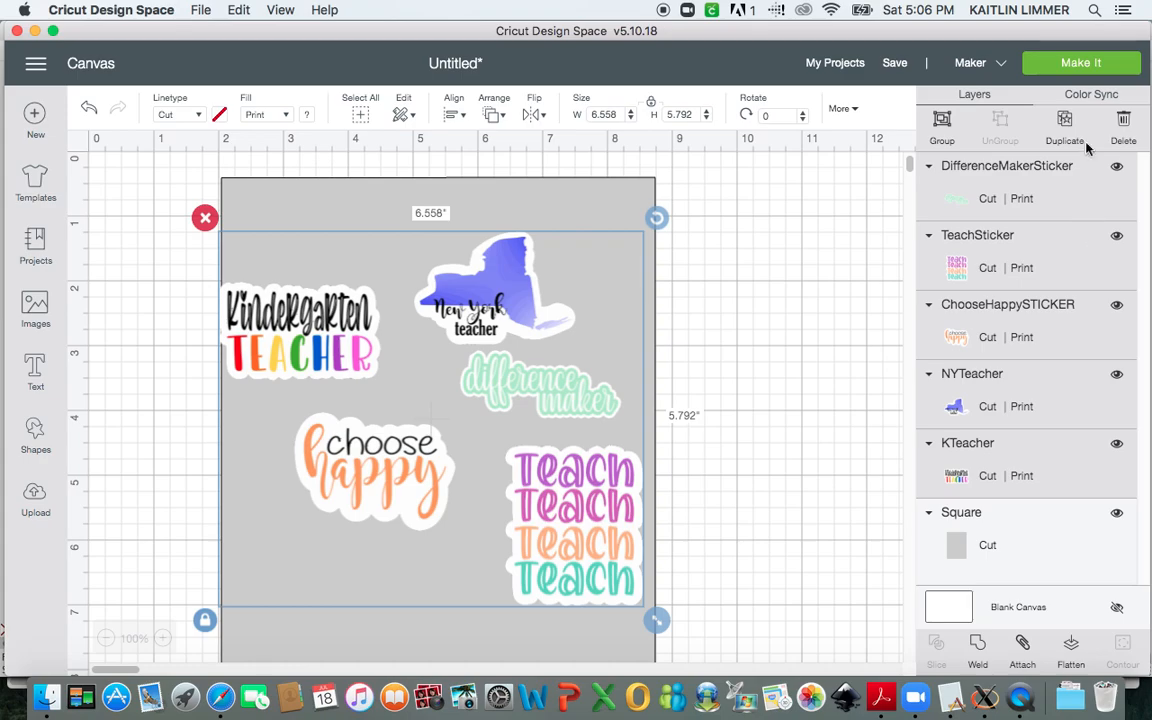
click(1064, 125)
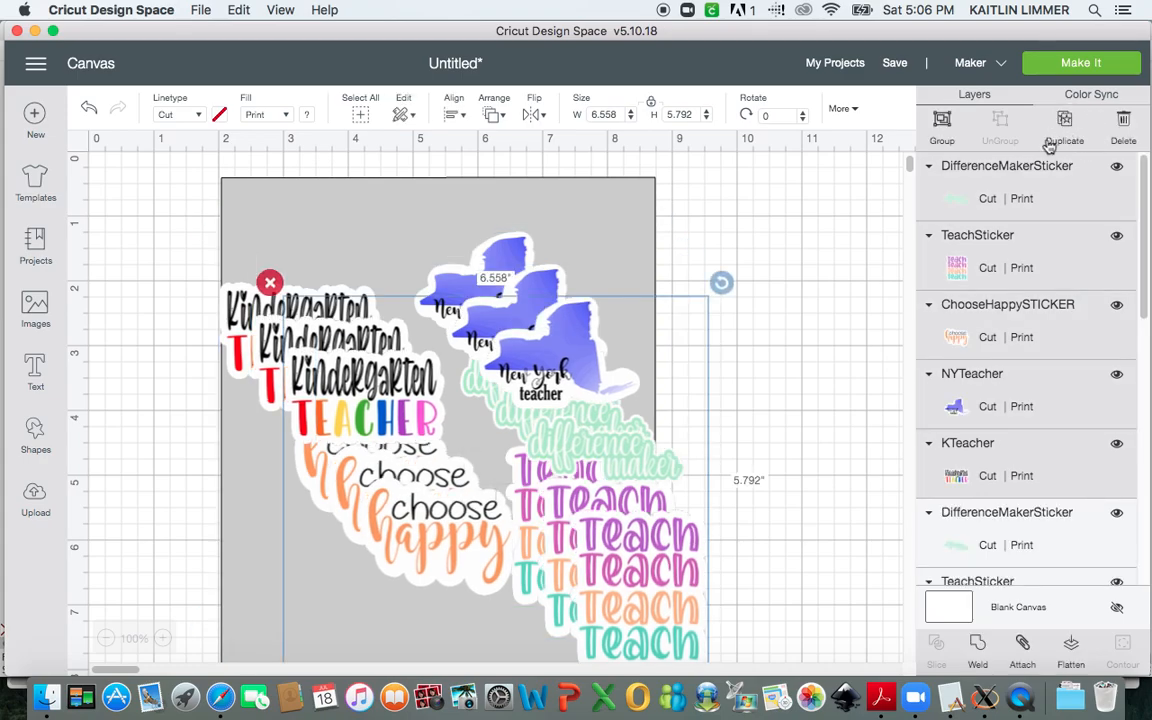
click(1081, 62)
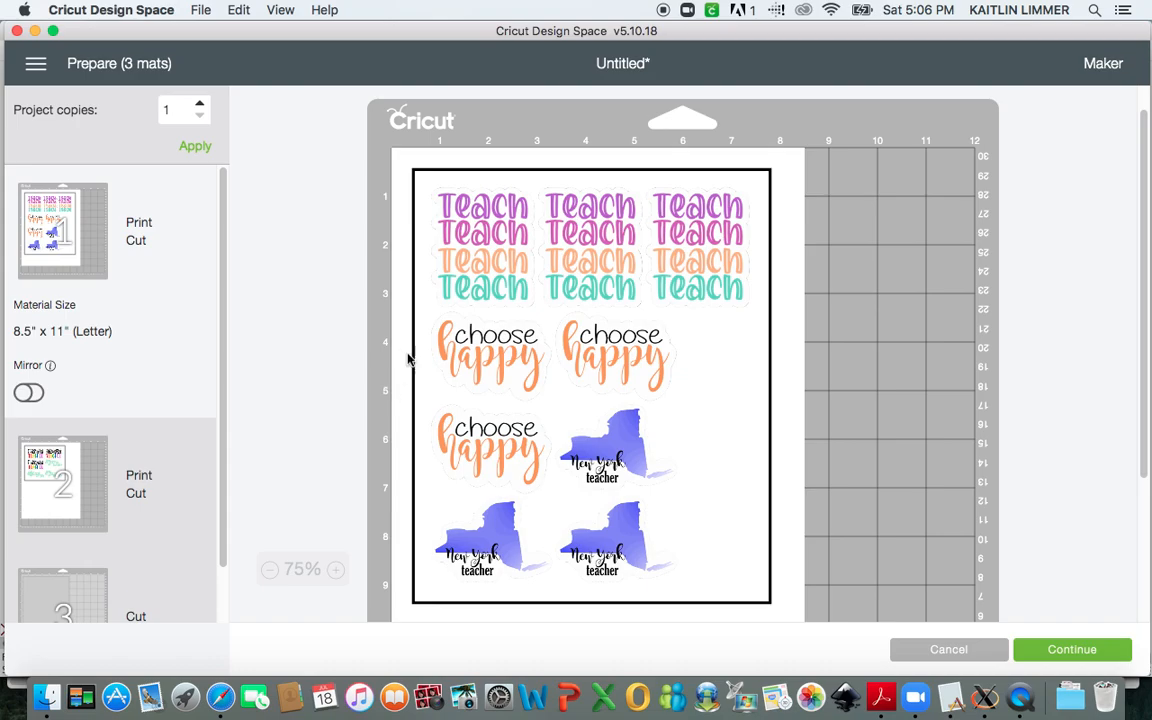
mouse_move(105, 452)
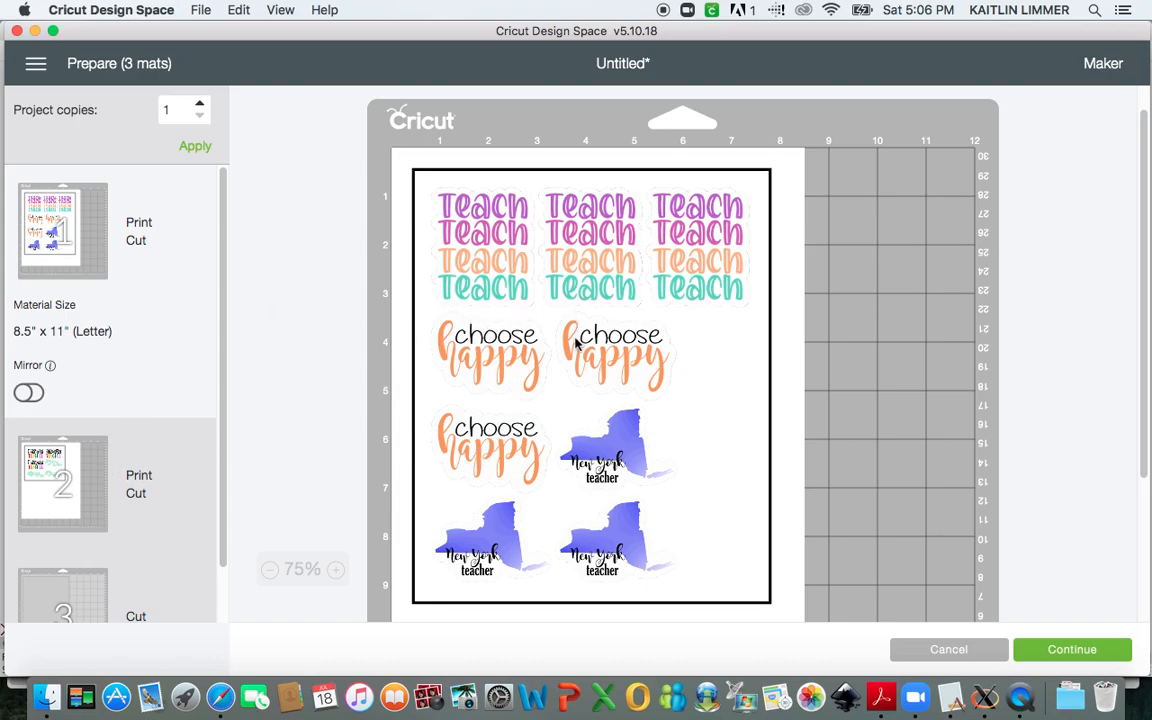
mouse_move(704, 341)
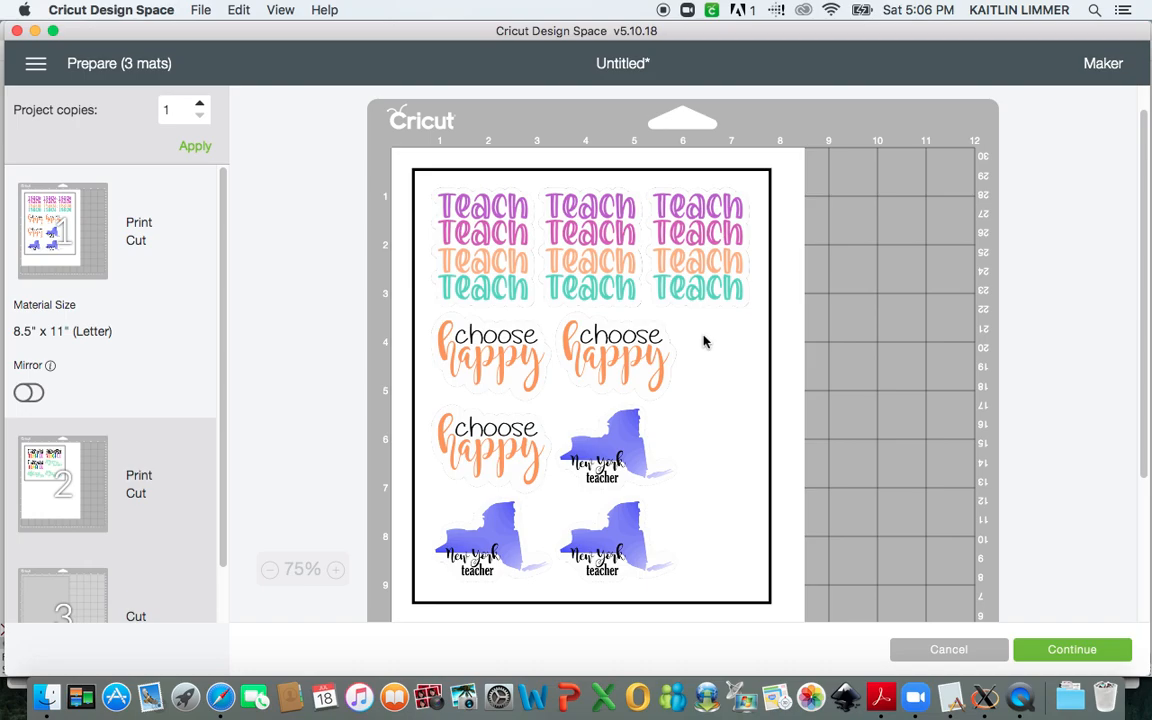
mouse_move(714, 581)
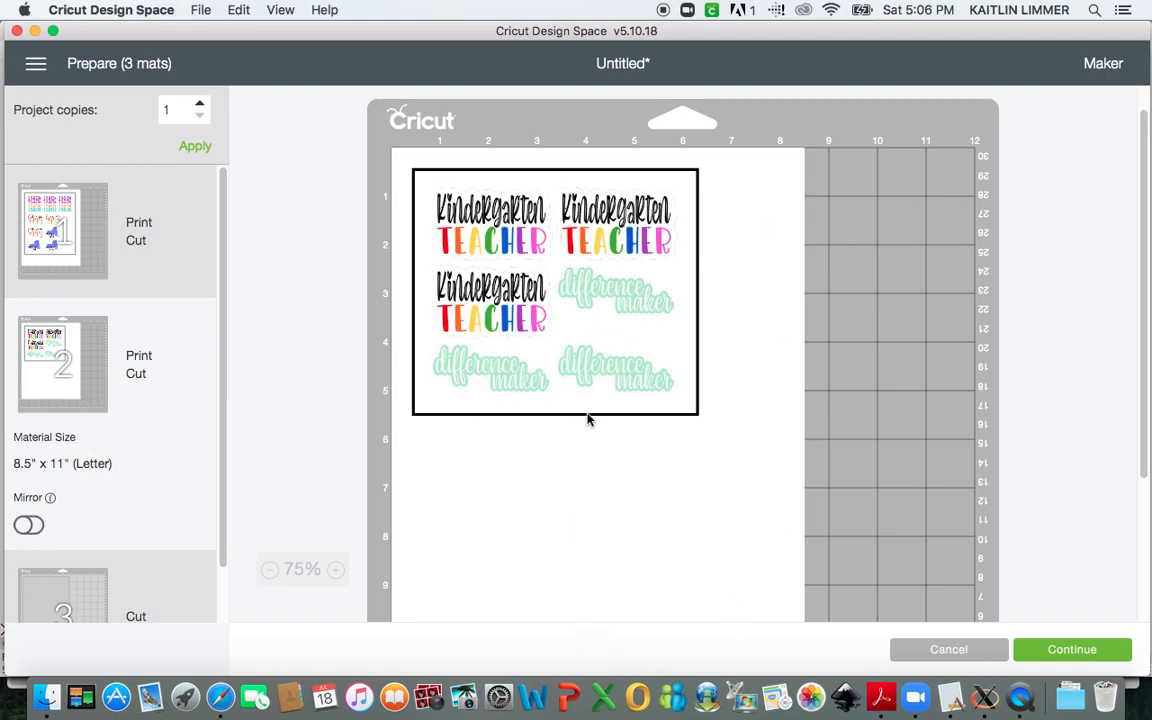
mouse_move(465, 320)
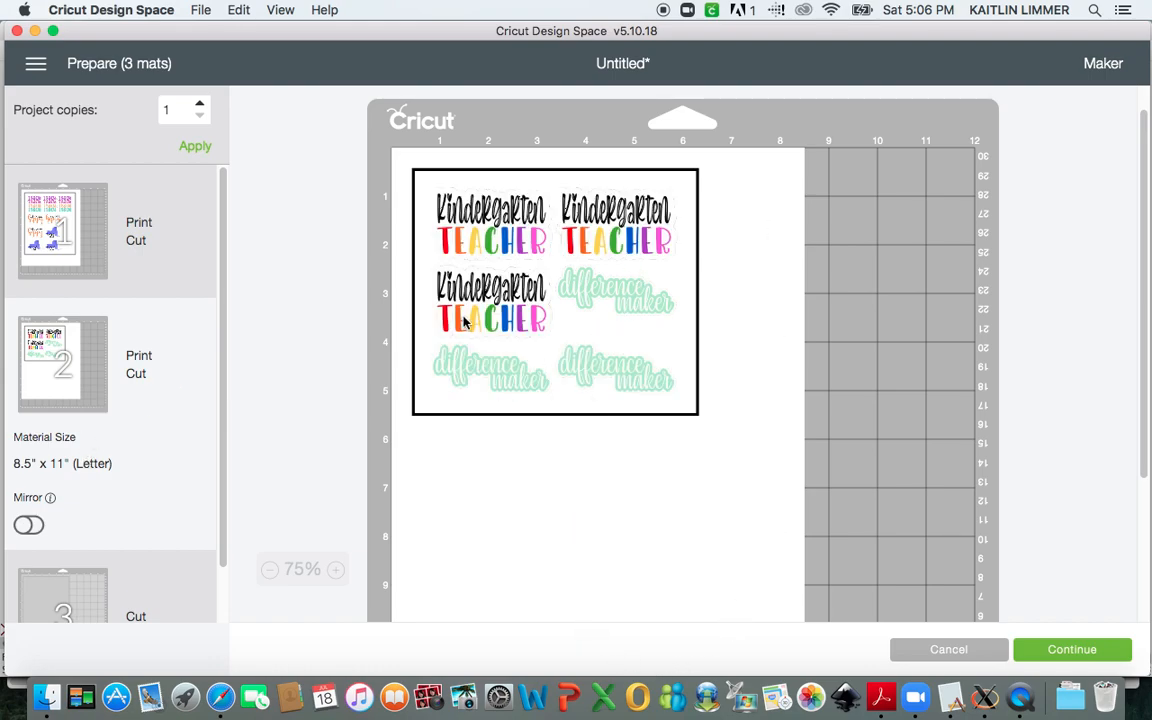
mouse_move(931, 658)
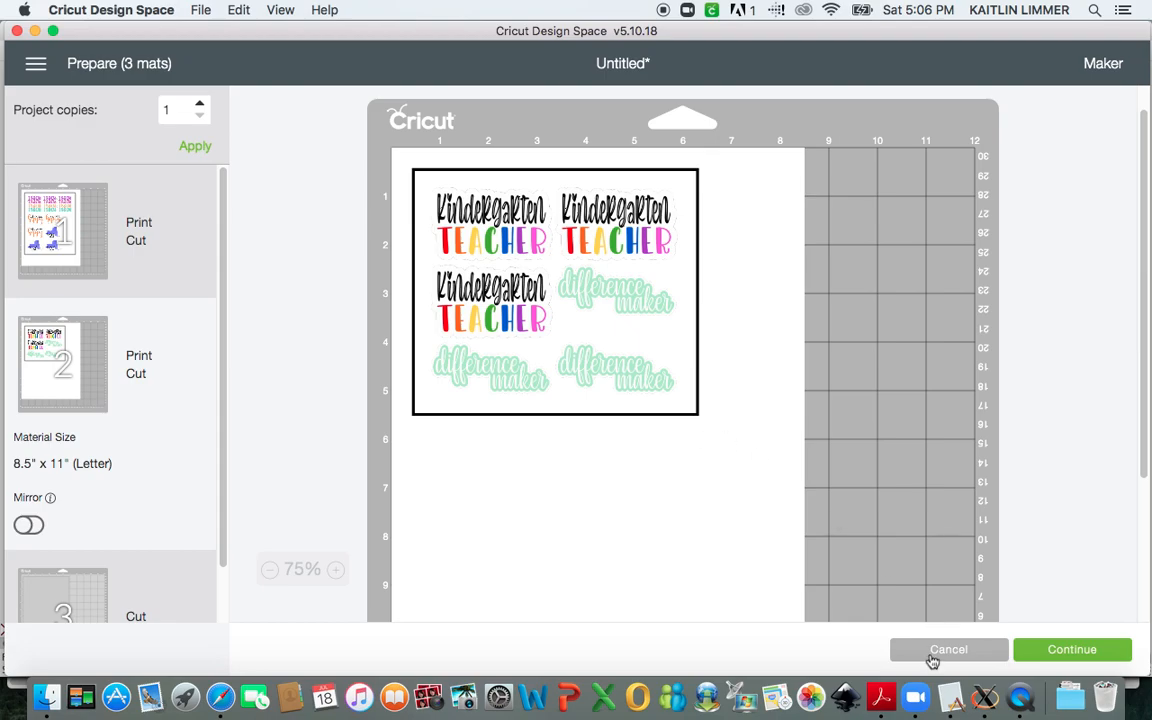
Cancel the Prepare mats screen to return to the canvas.
click(947, 649)
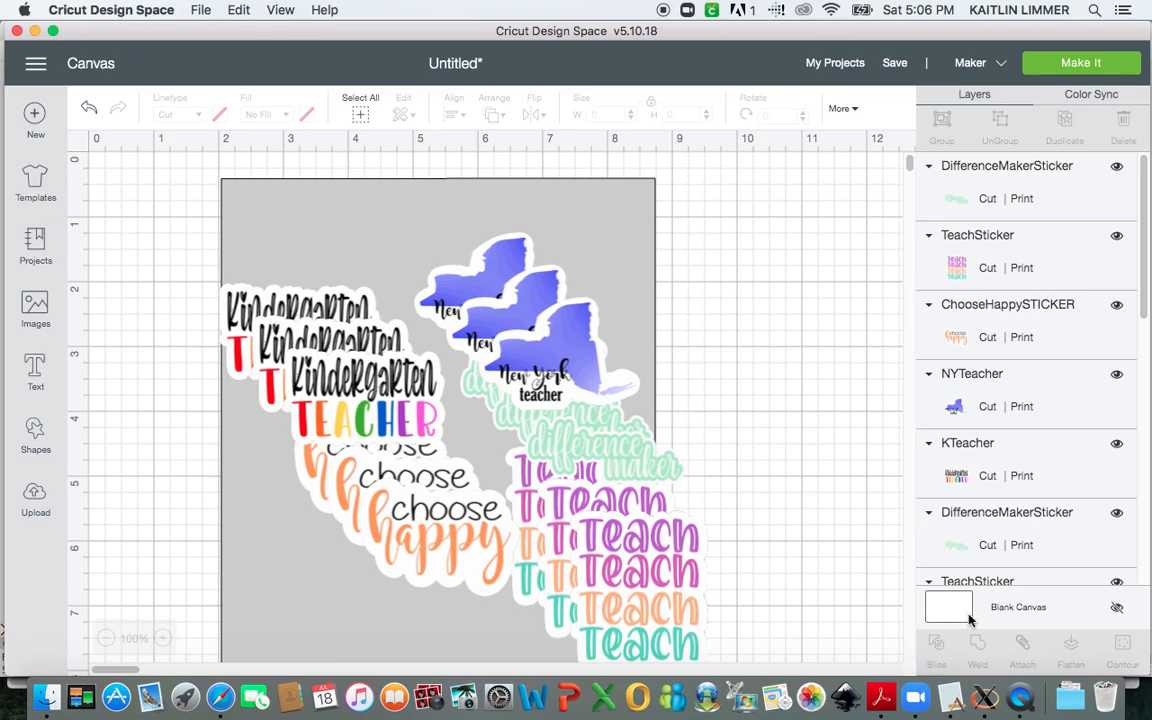
Place Kindergarten Teacher stickers at left, set New York aside, turn difference maker sideways.
scroll(down, 3)
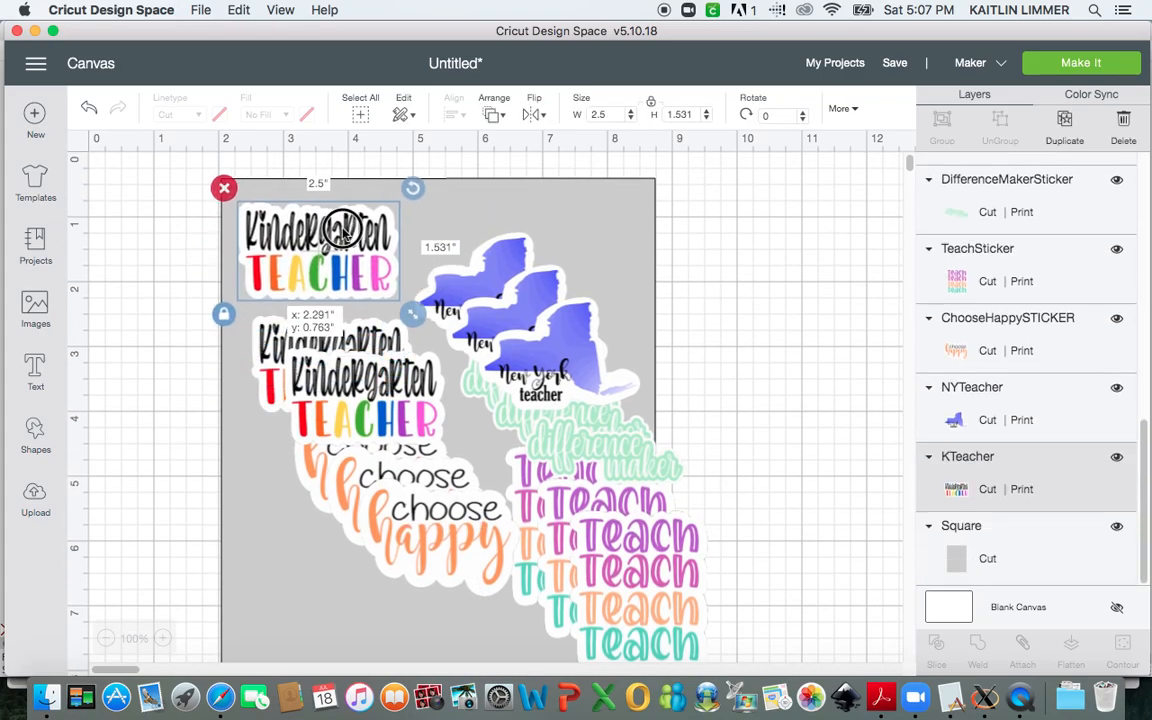
drag(318, 250, 312, 235)
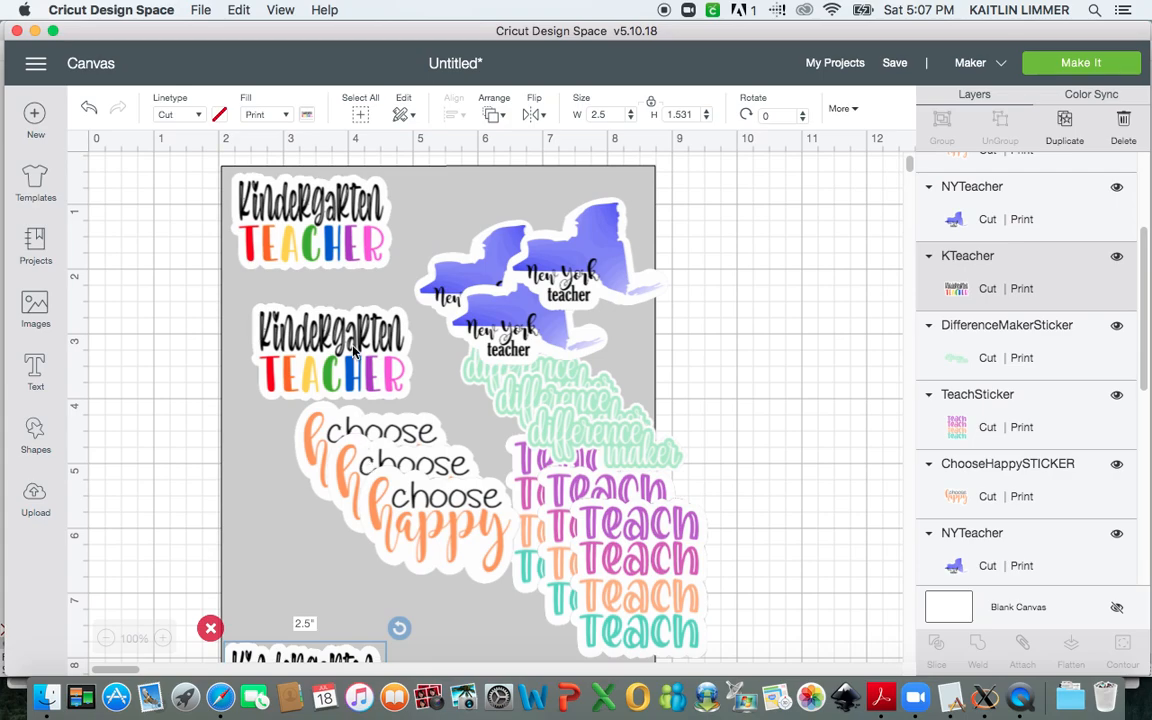
drag(330, 355, 237, 410)
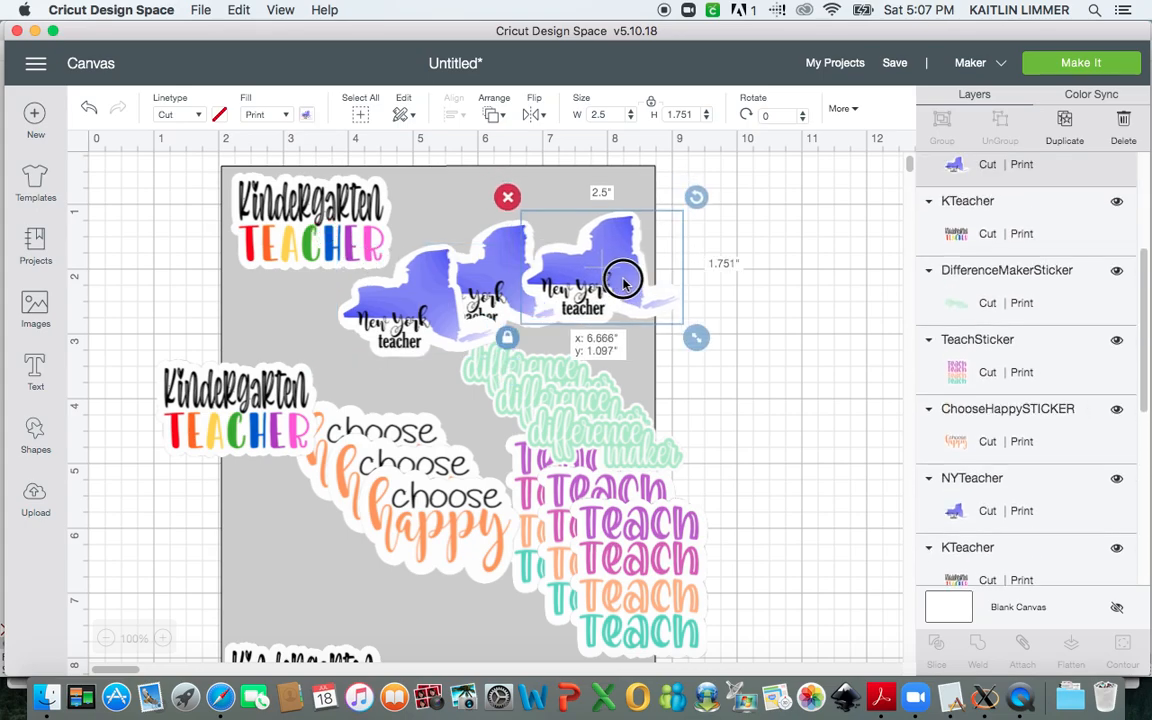
drag(623, 280, 648, 245)
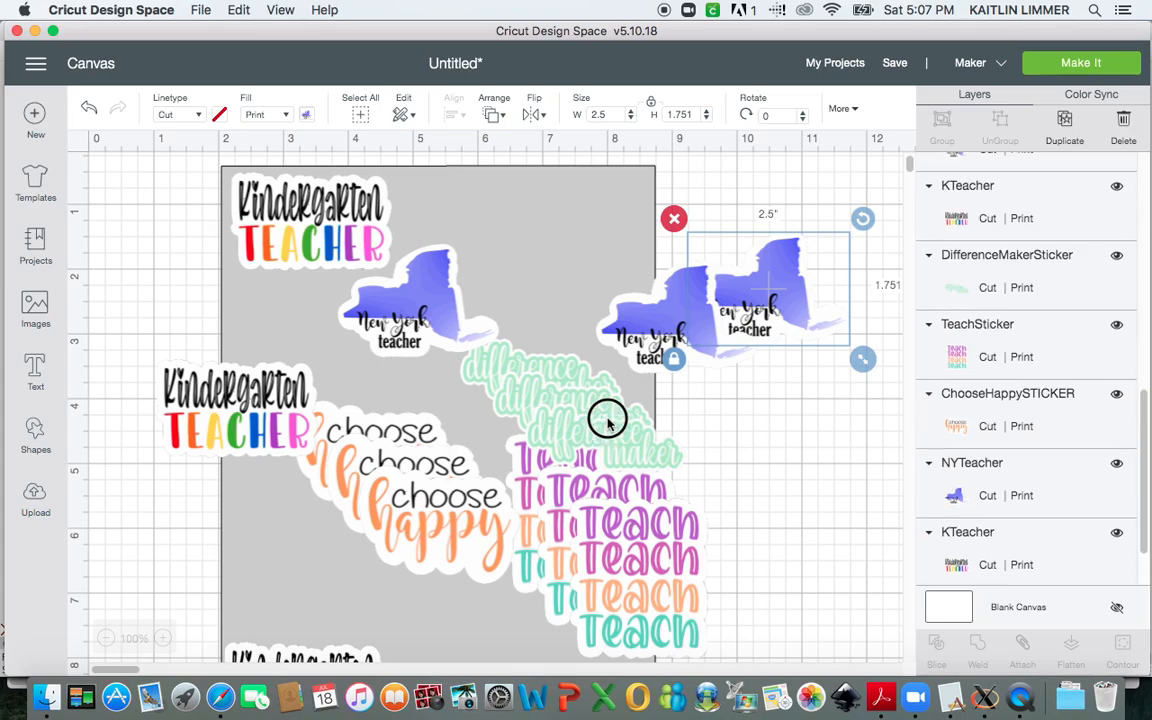
drag(607, 420, 483, 205)
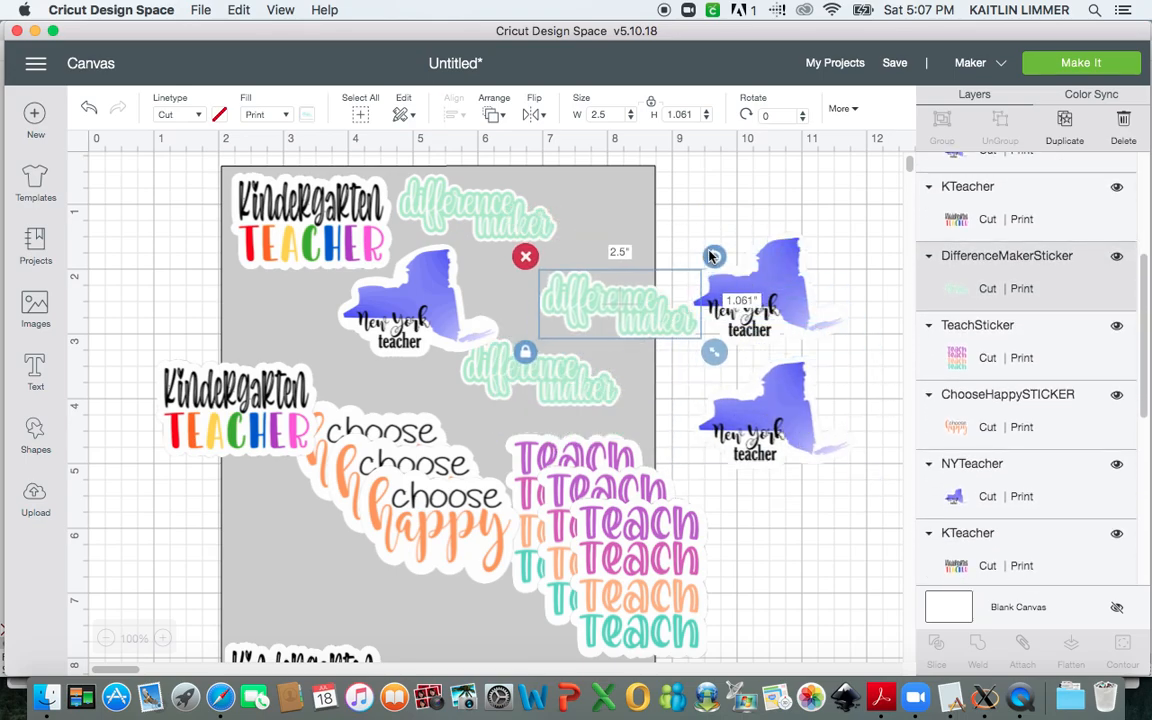
drag(714, 256, 623, 222)
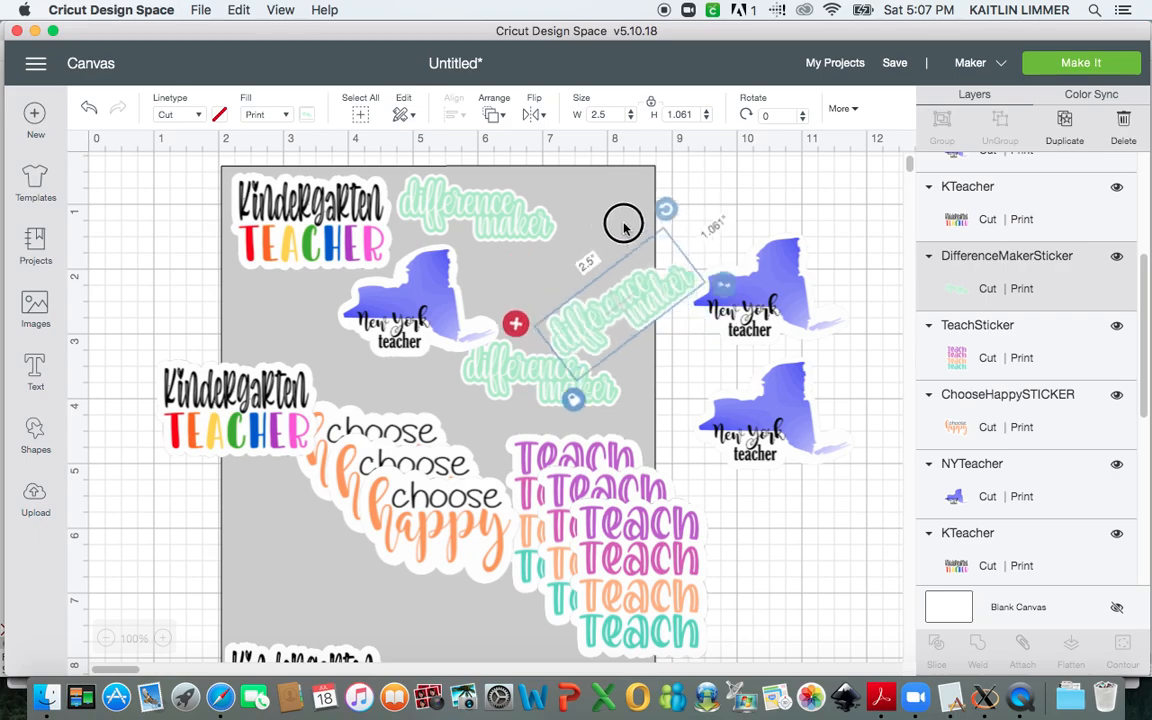
drag(623, 223, 575, 210)
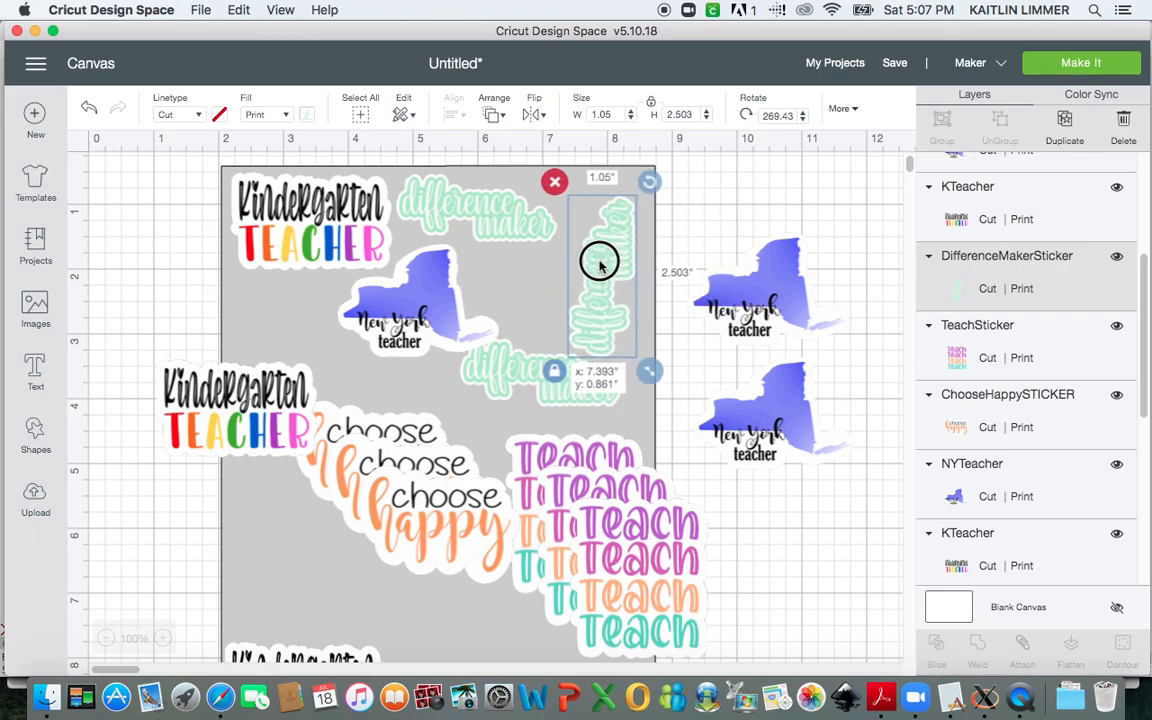
drag(600, 263, 613, 251)
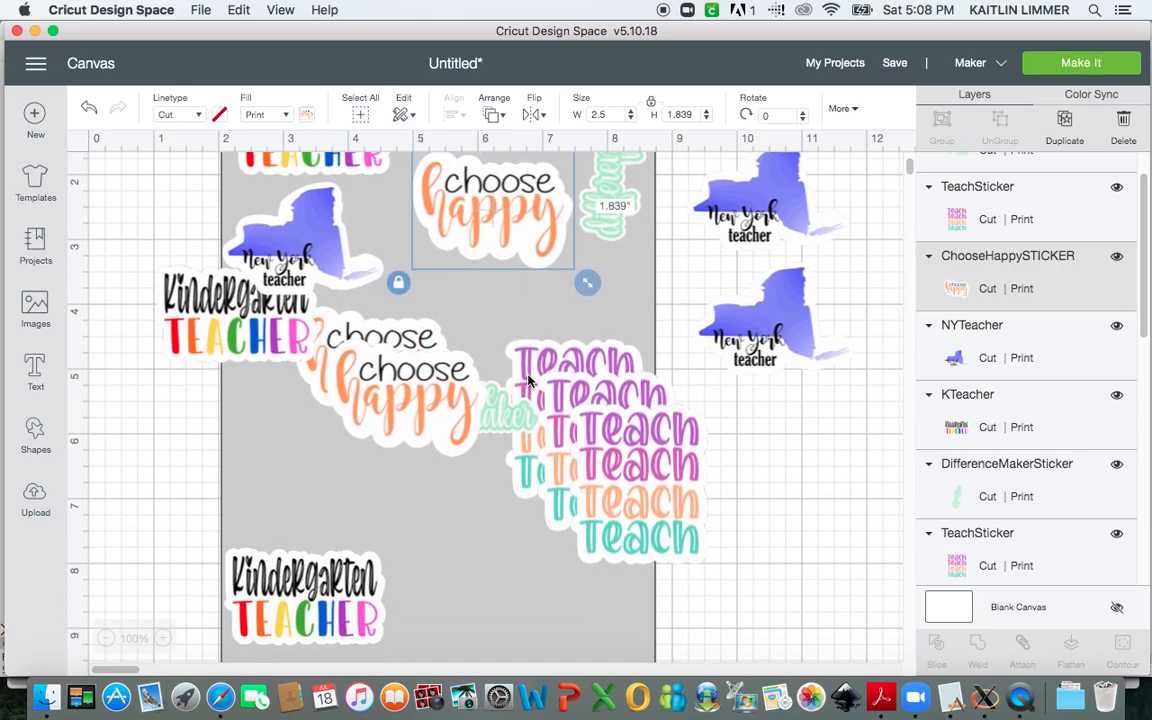
Move choose happy to the top and Teach into open space; set New York upright above.
drag(490, 210, 330, 470)
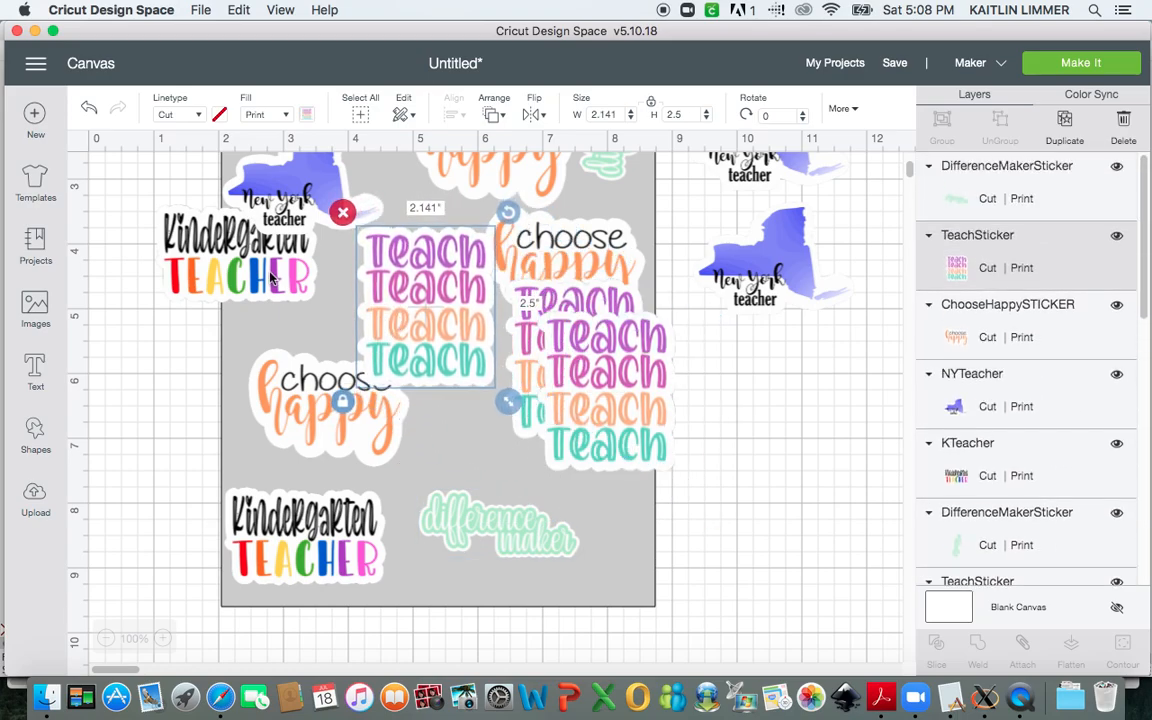
drag(235, 250, 520, 445)
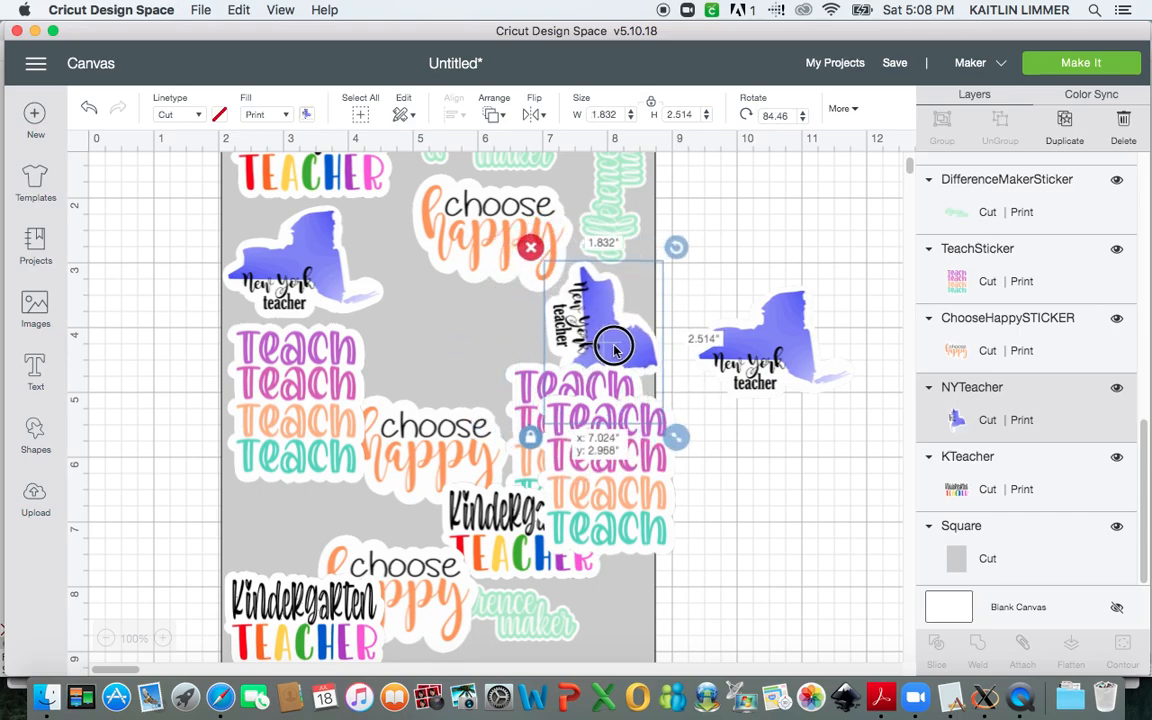
drag(615, 345, 595, 330)
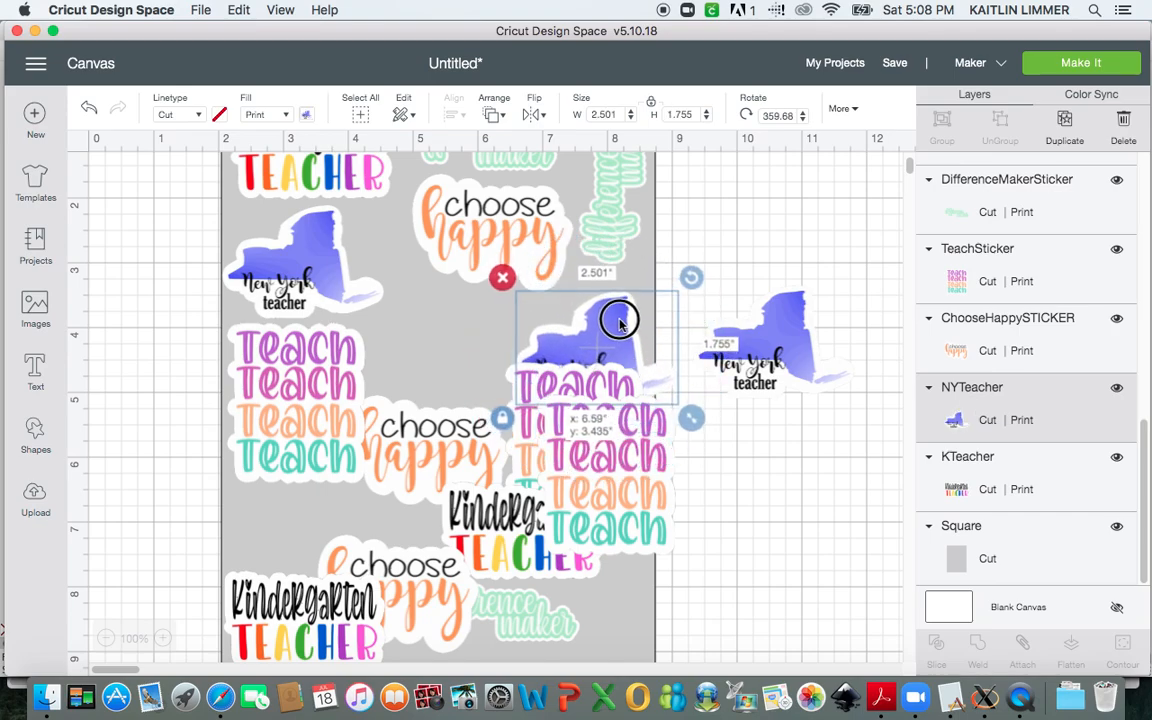
drag(620, 318, 603, 306)
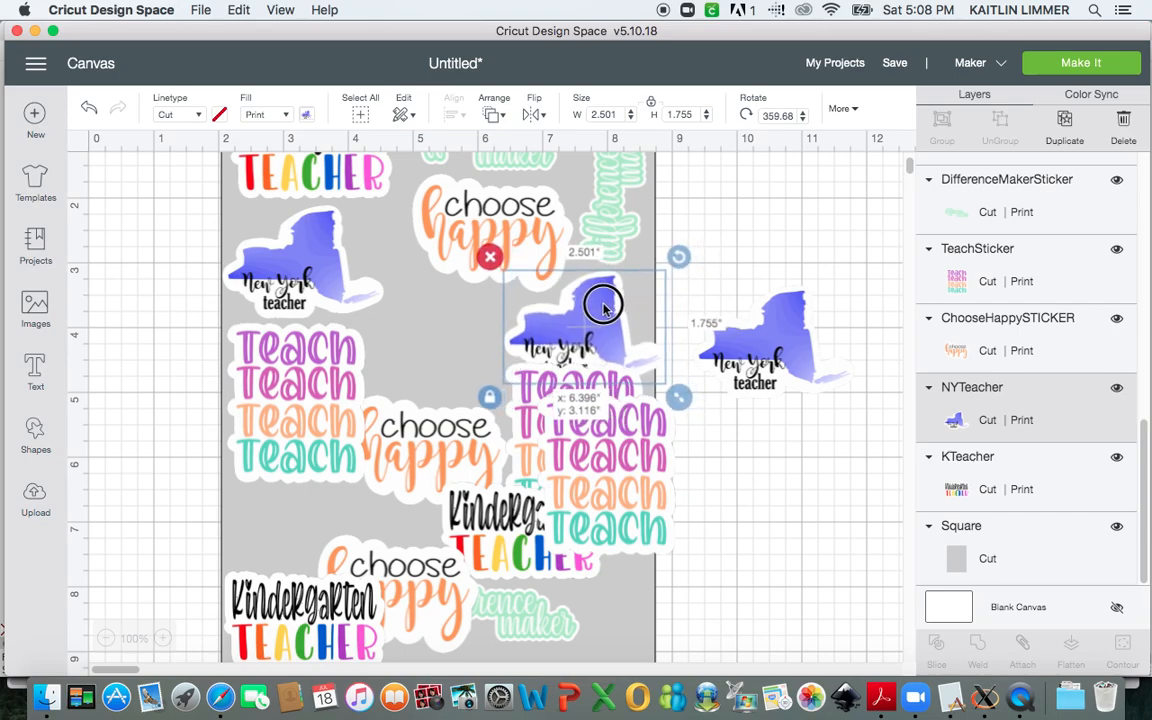
drag(603, 305, 590, 305)
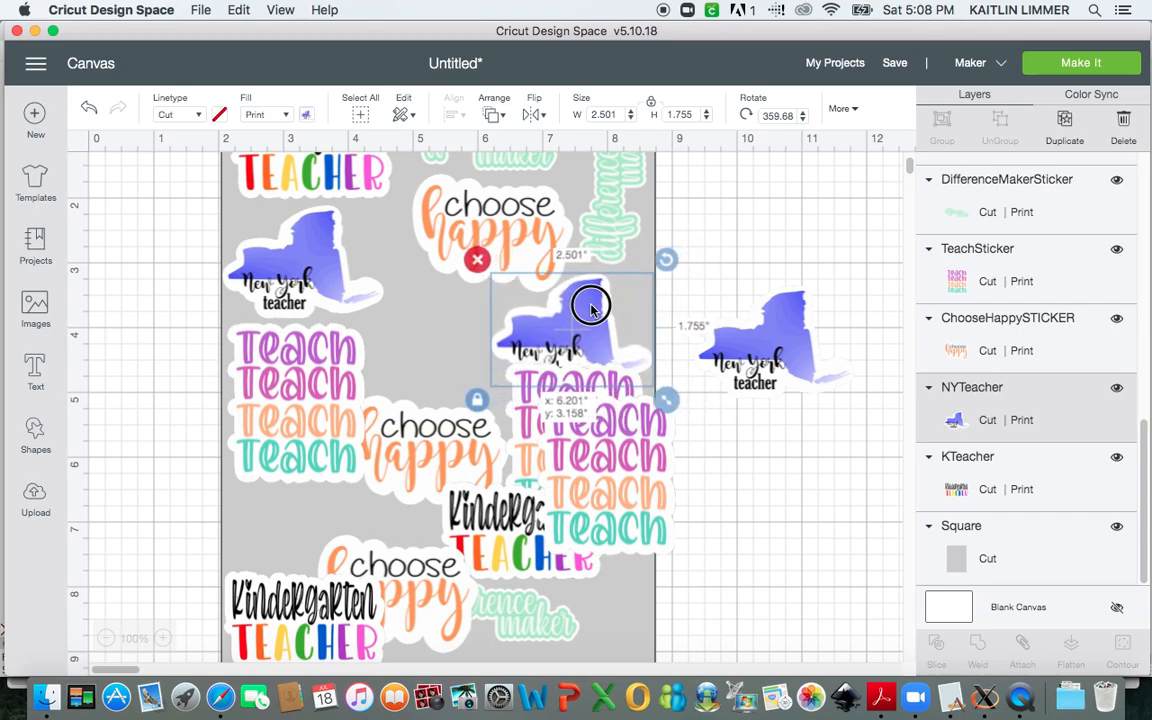
Turn a New York sticker sideways; place choose happy and Teach in the lower-left.
scroll(down, 3)
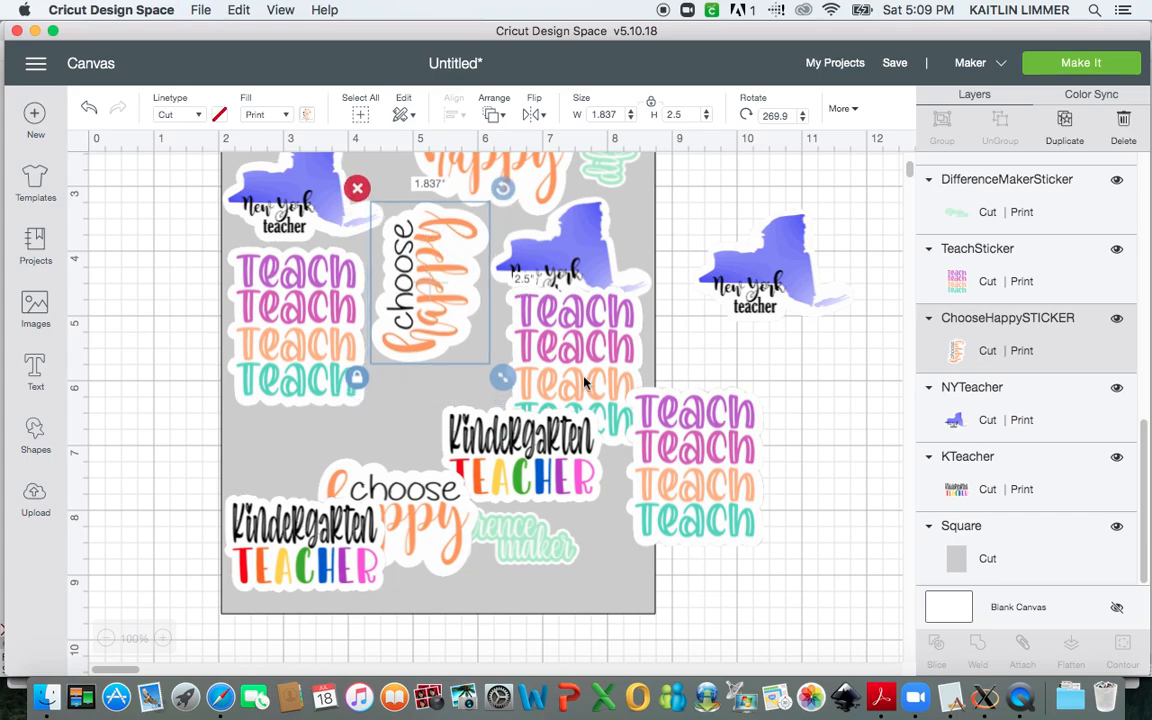
scroll(down, 3)
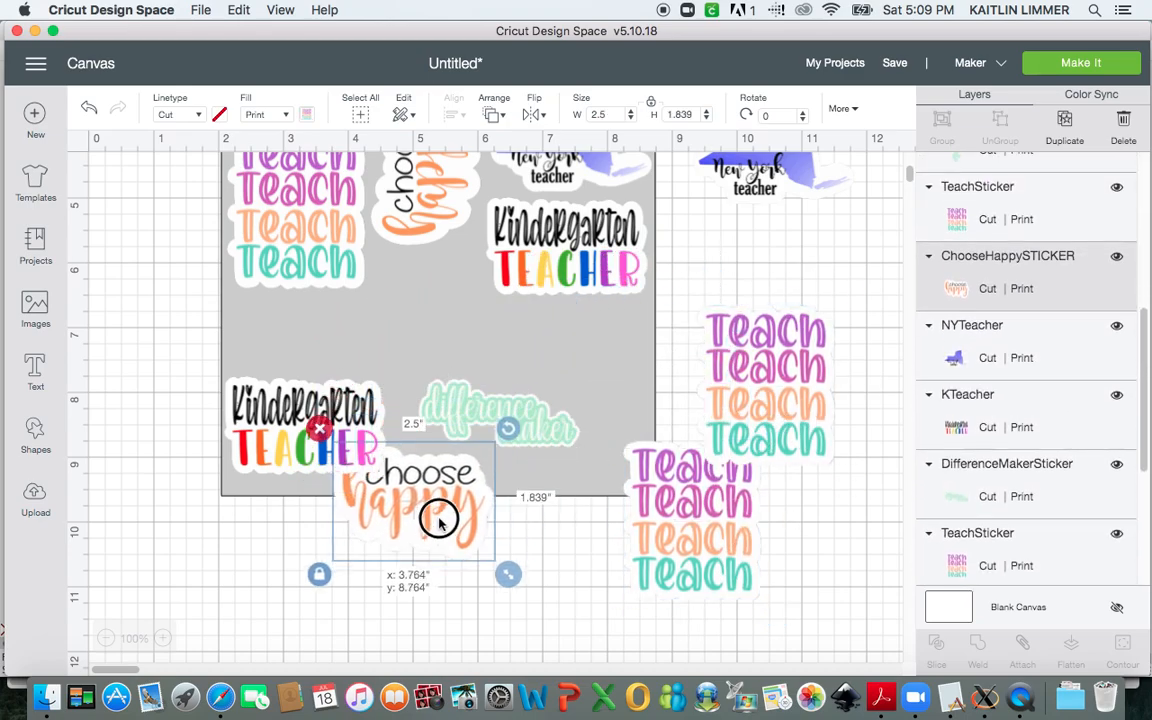
drag(438, 518, 392, 540)
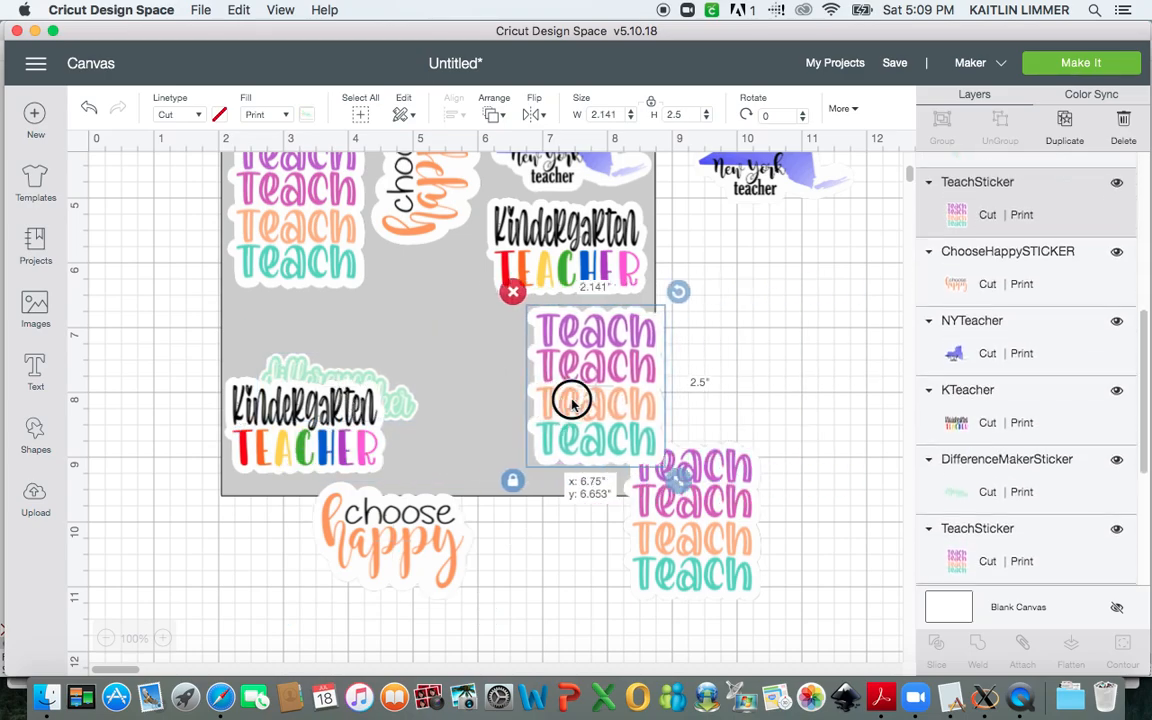
drag(573, 401, 657, 392)
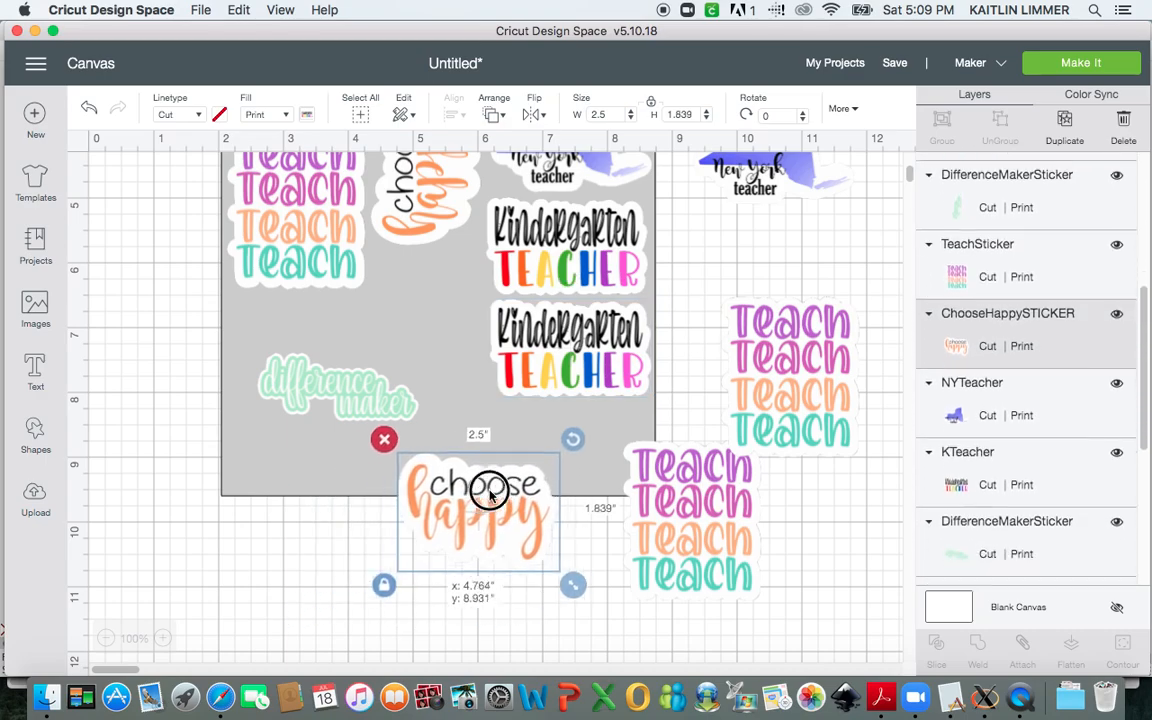
drag(490, 497, 343, 450)
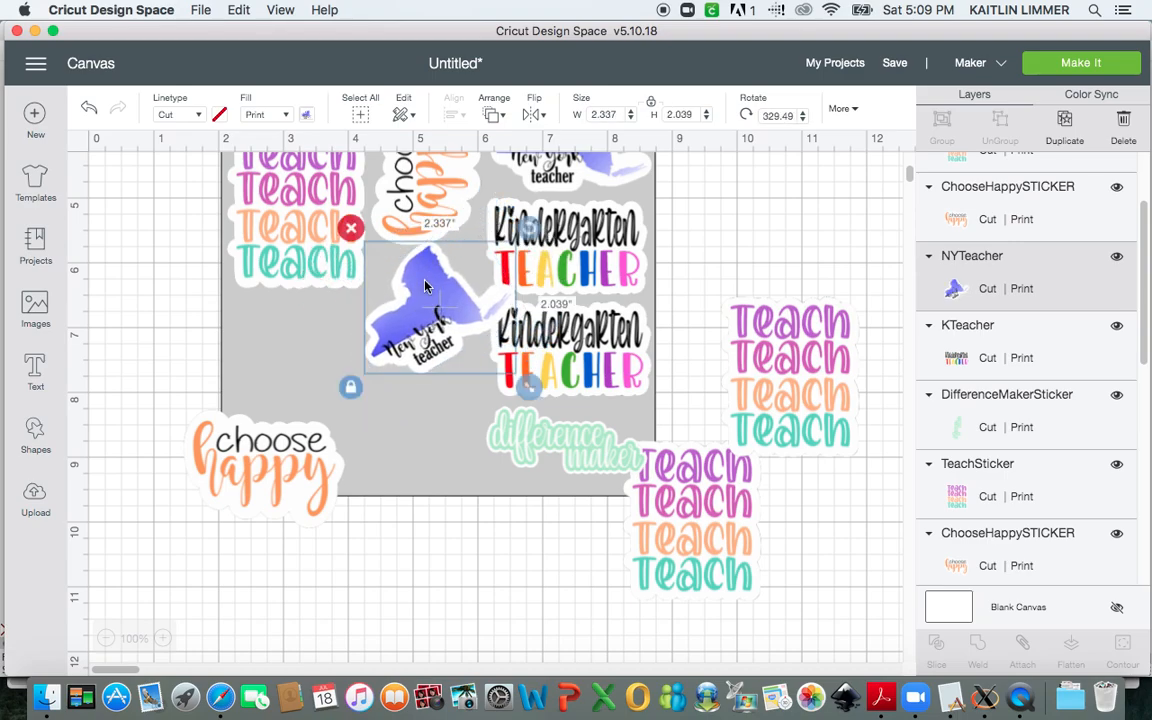
drag(425, 285, 400, 307)
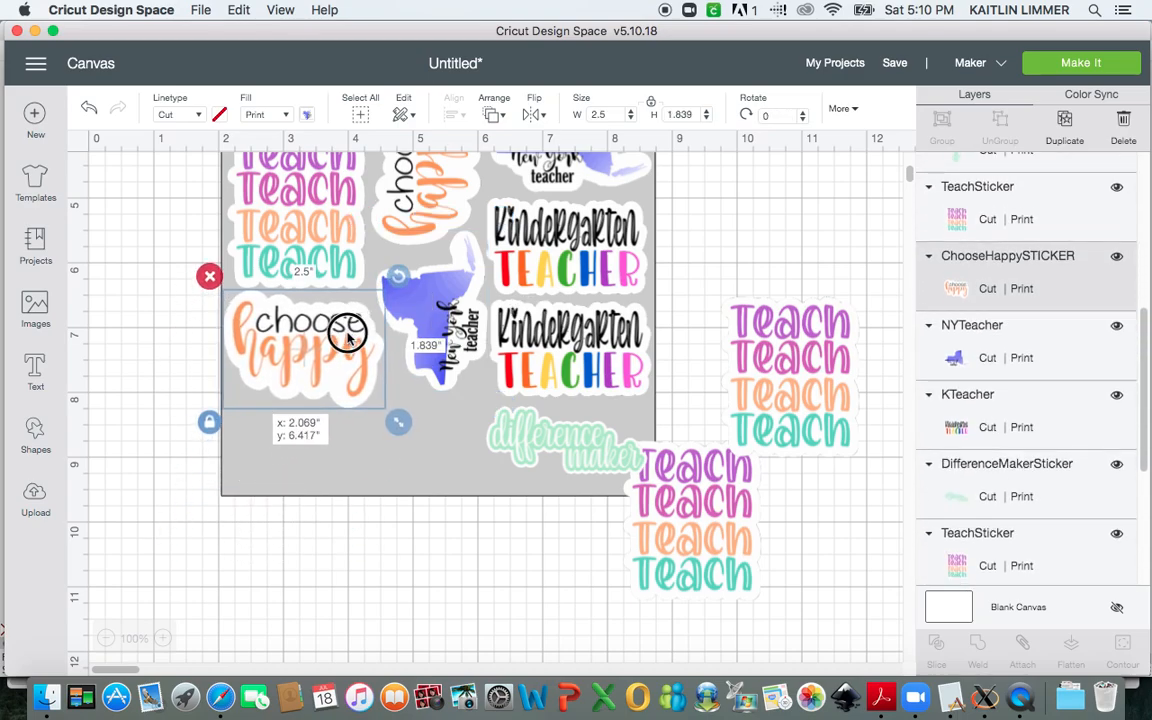
drag(345, 335, 200, 535)
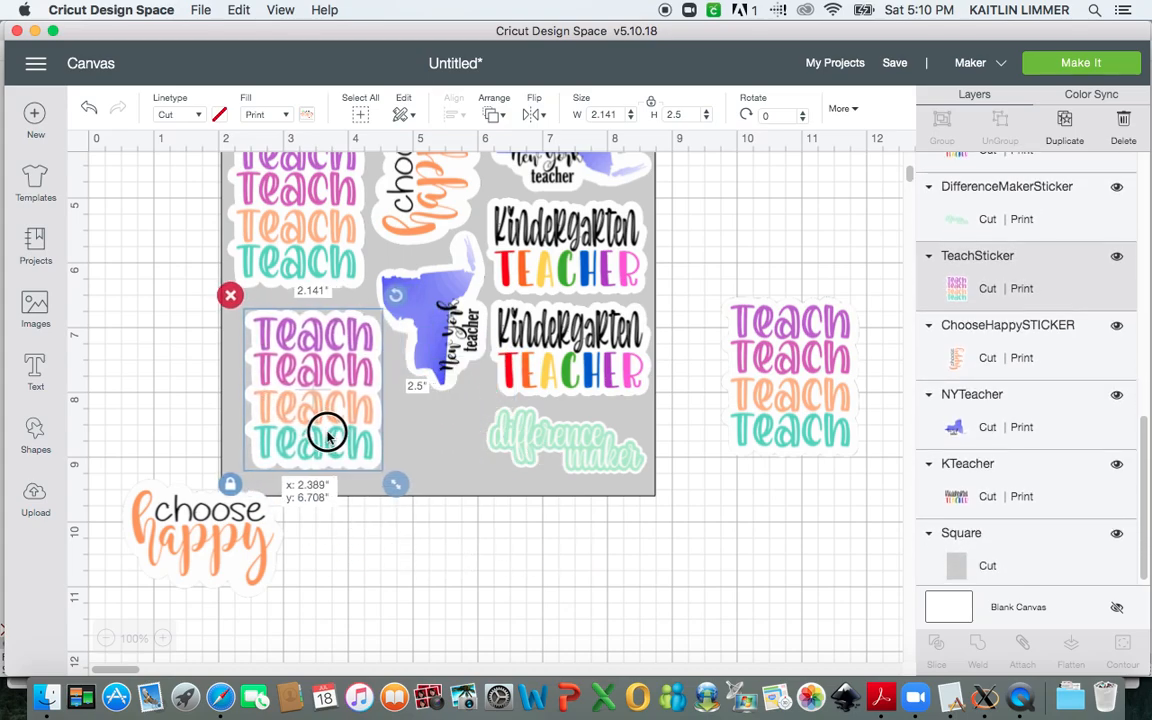
drag(328, 432, 312, 421)
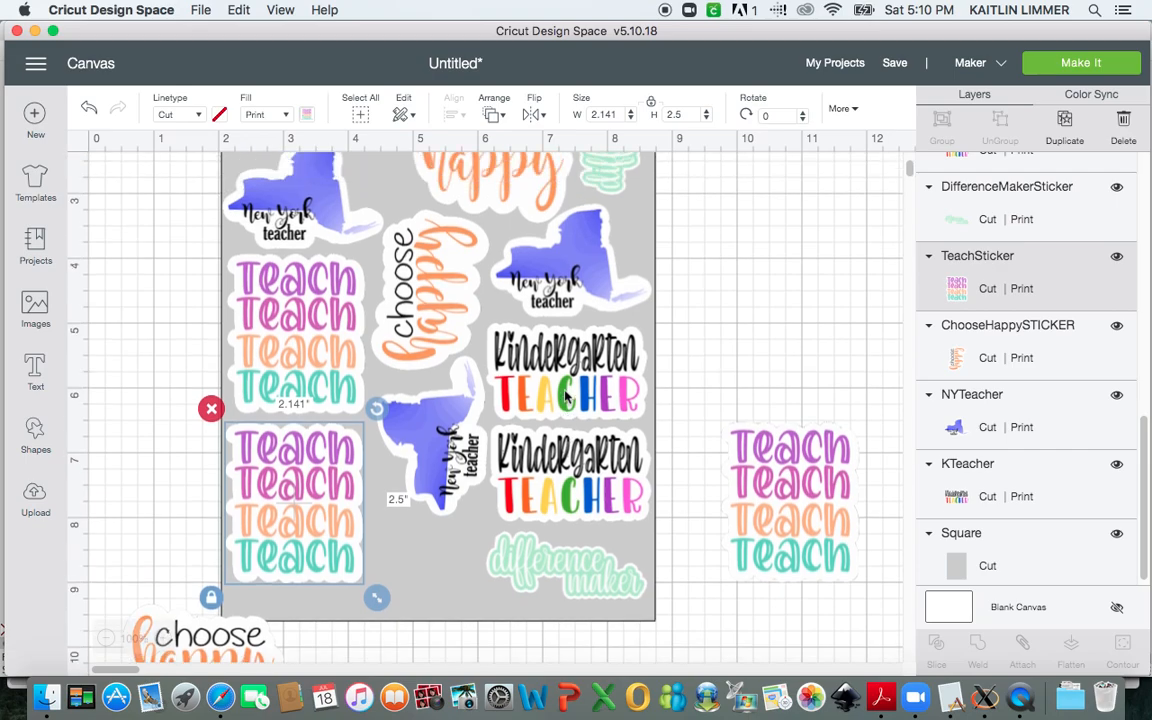
Bring a New York teacher sticker onto the sheet and set a second Teach beside the first.
scroll(down, 3)
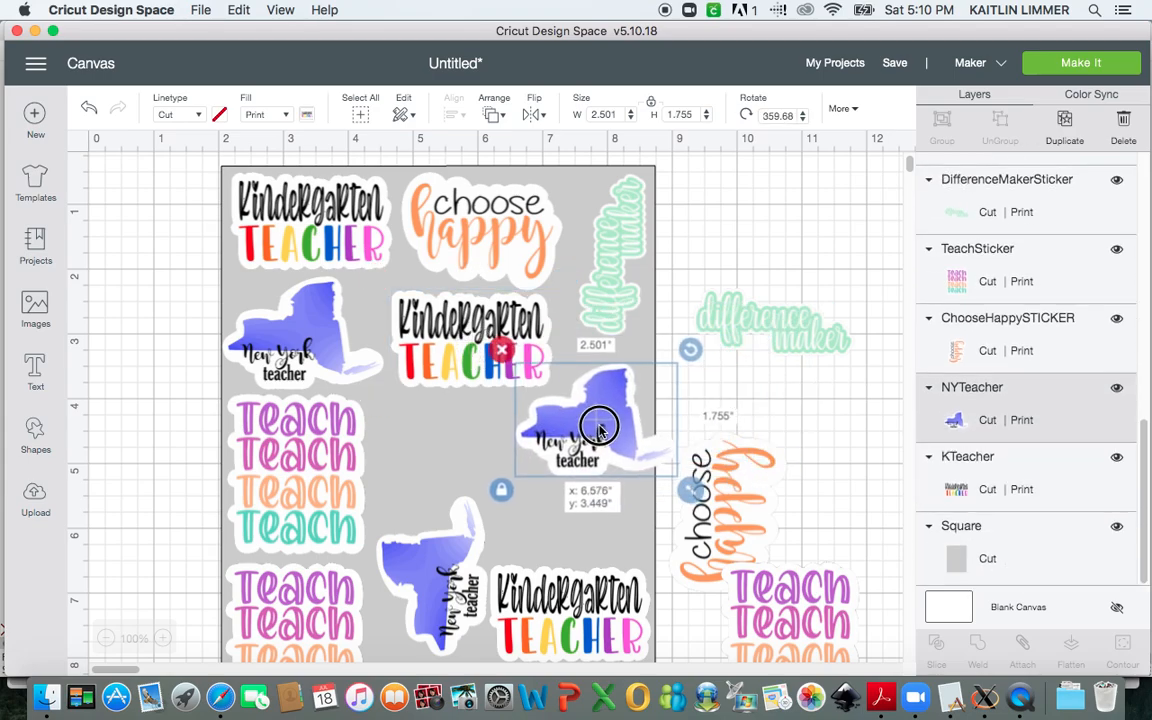
drag(600, 425, 810, 360)
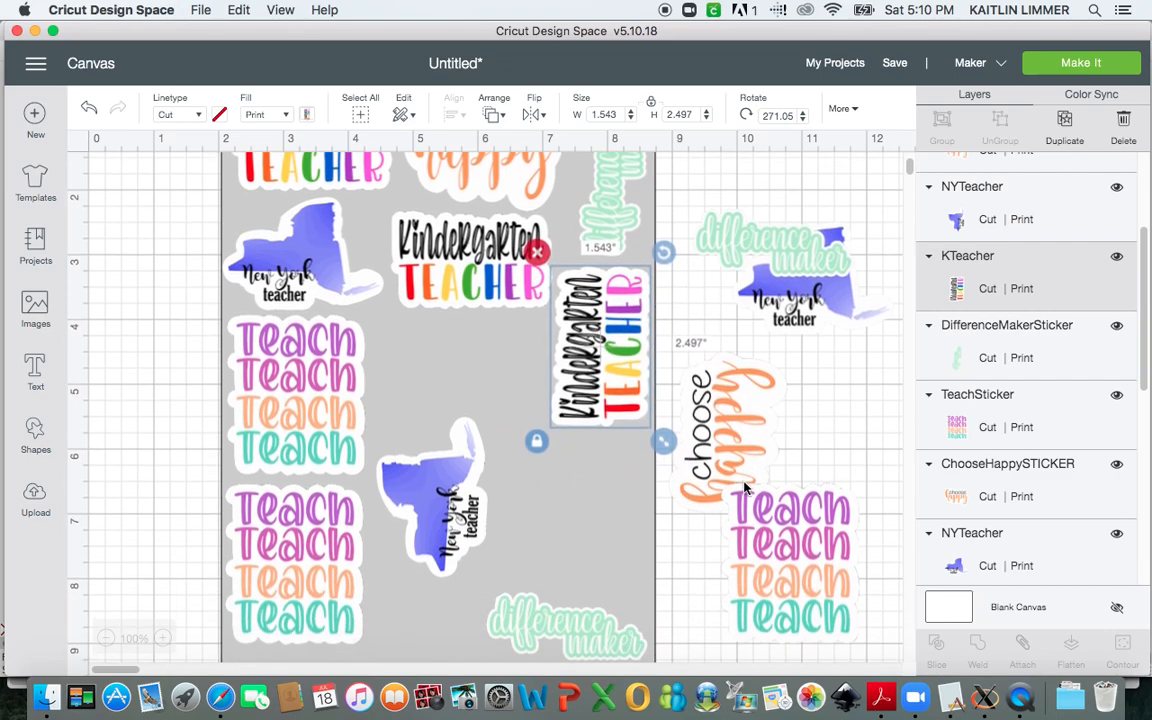
scroll(down, 3)
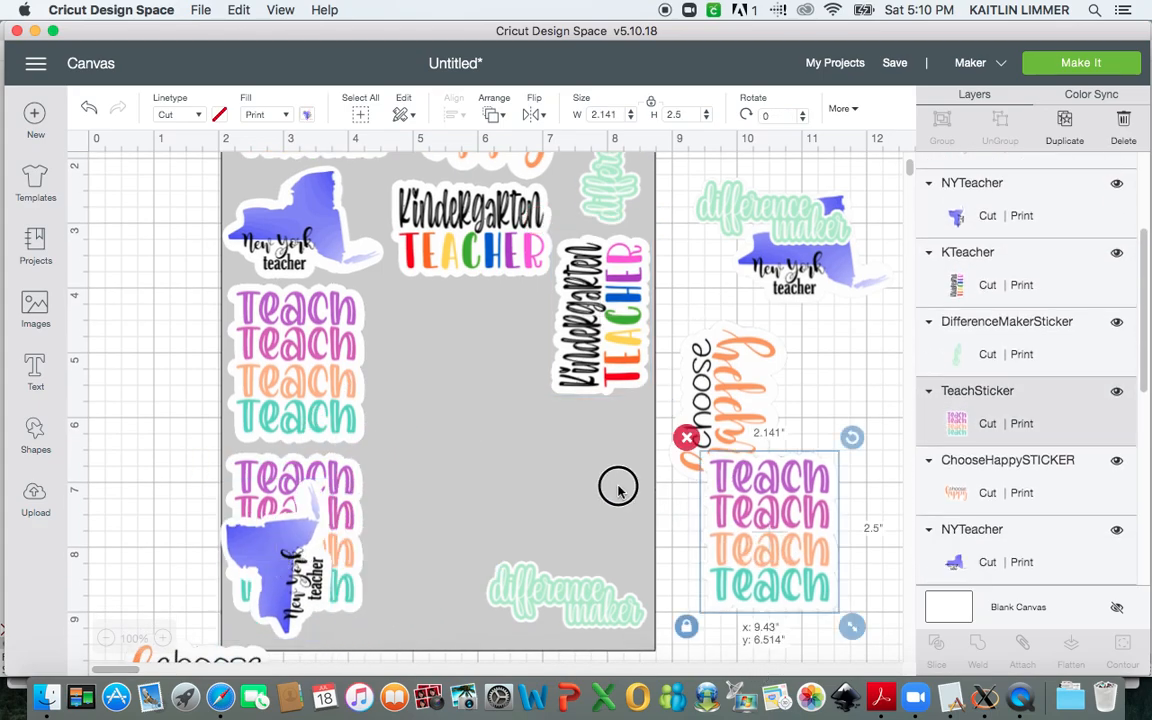
drag(770, 530, 455, 390)
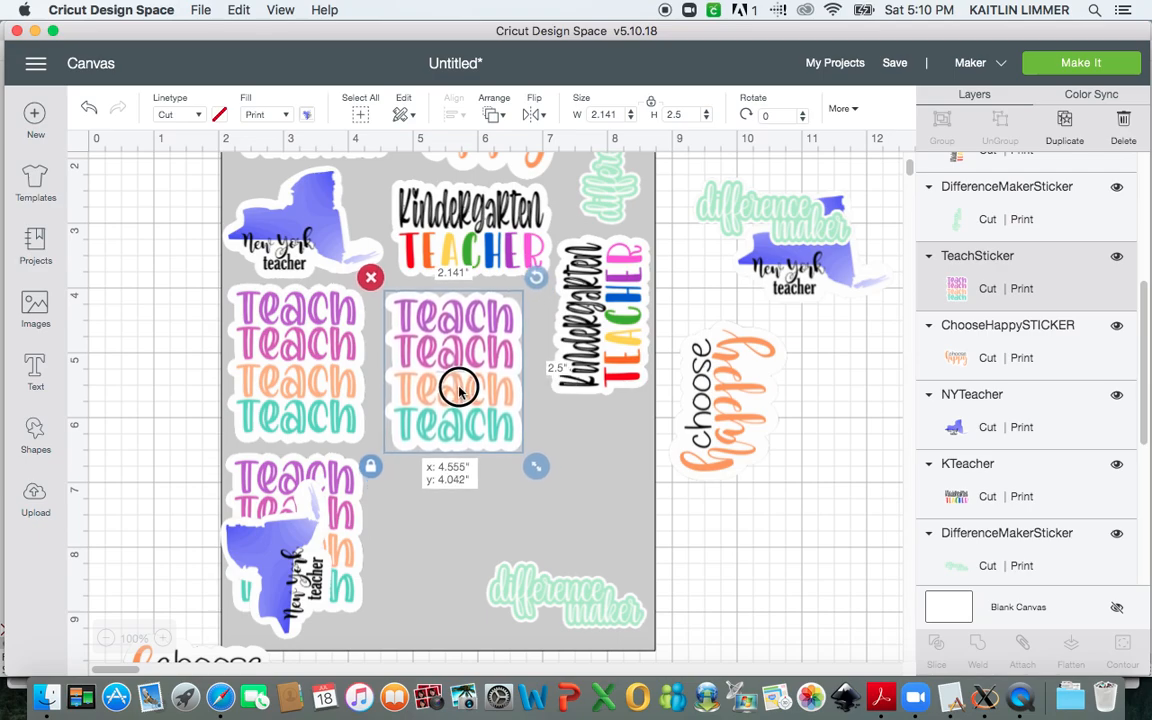
drag(458, 395, 458, 385)
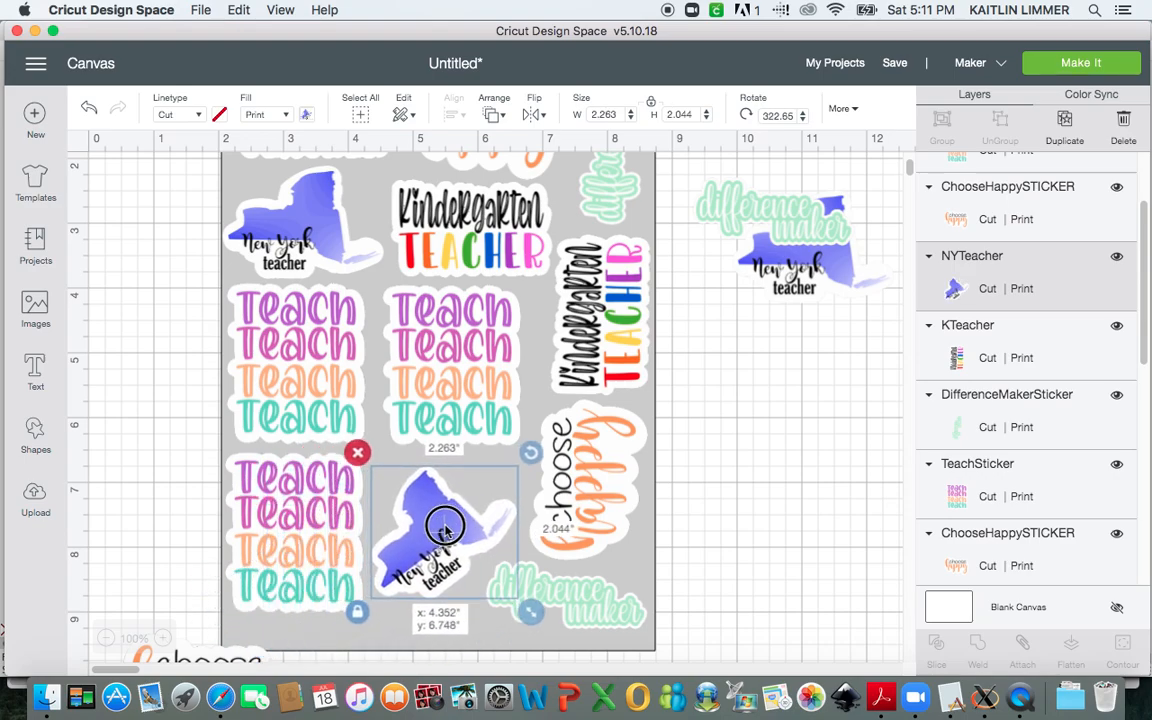
Fit the New York teacher stickers mid-sheet and choose happy at the sheet's bottom.
drag(445, 528, 438, 510)
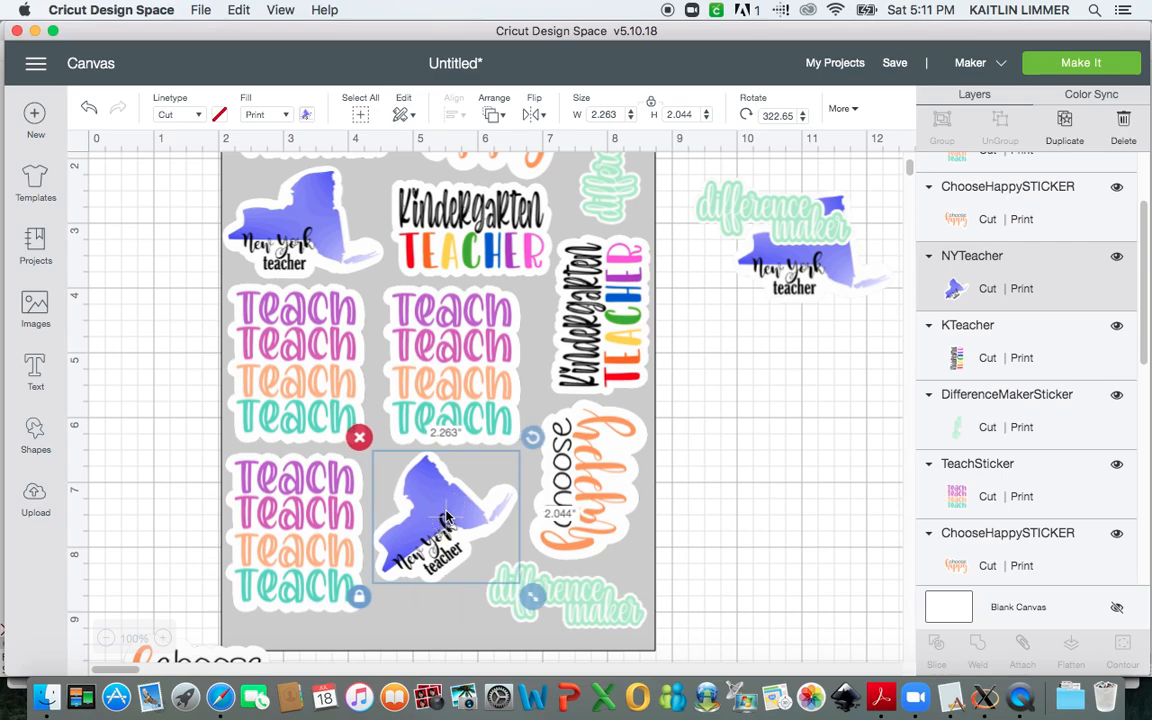
scroll(down, 3)
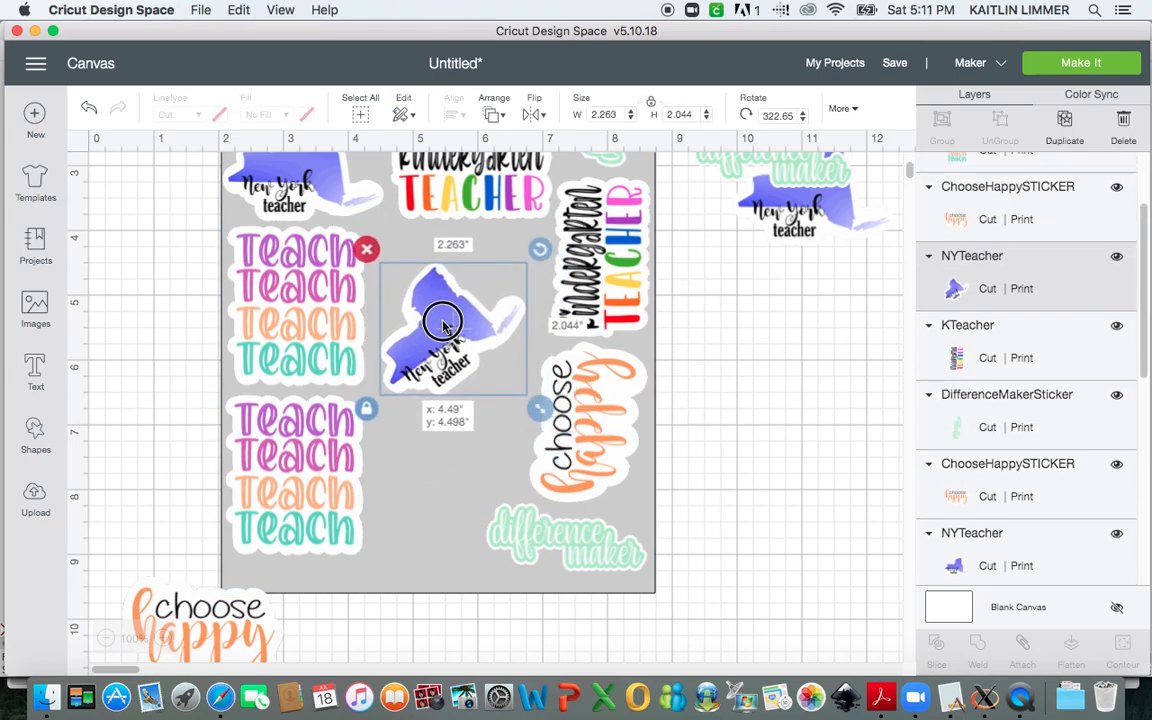
drag(443, 322, 436, 290)
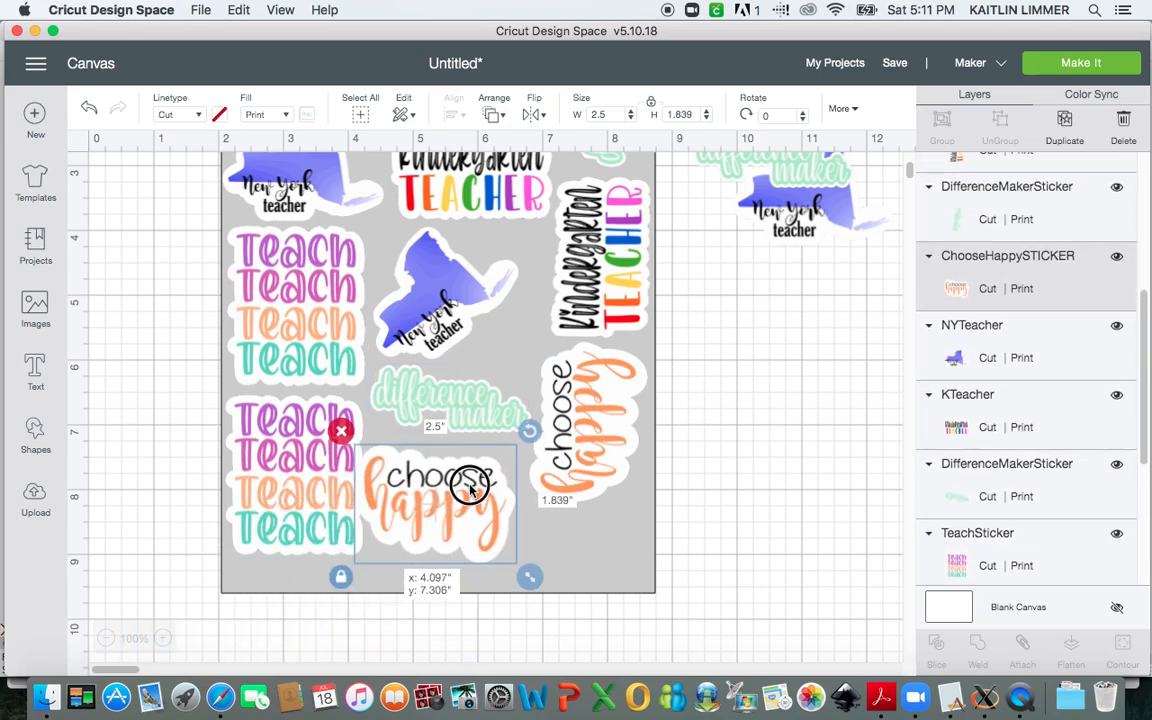
drag(470, 485, 480, 475)
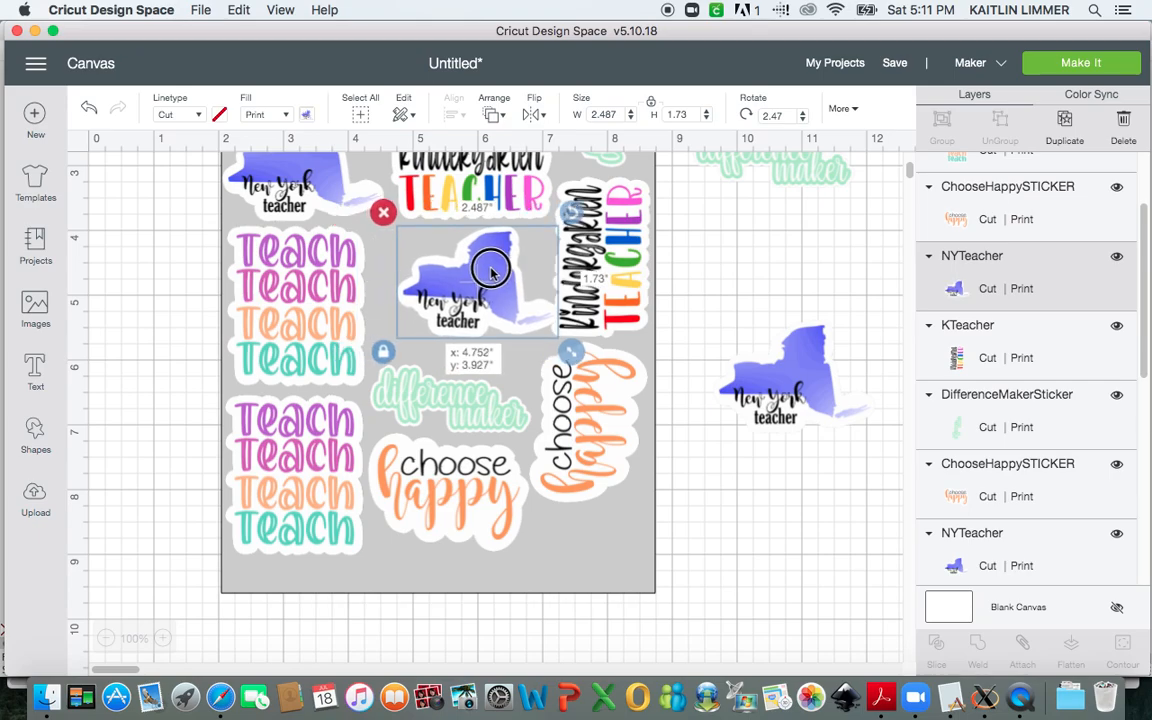
drag(490, 272, 465, 272)
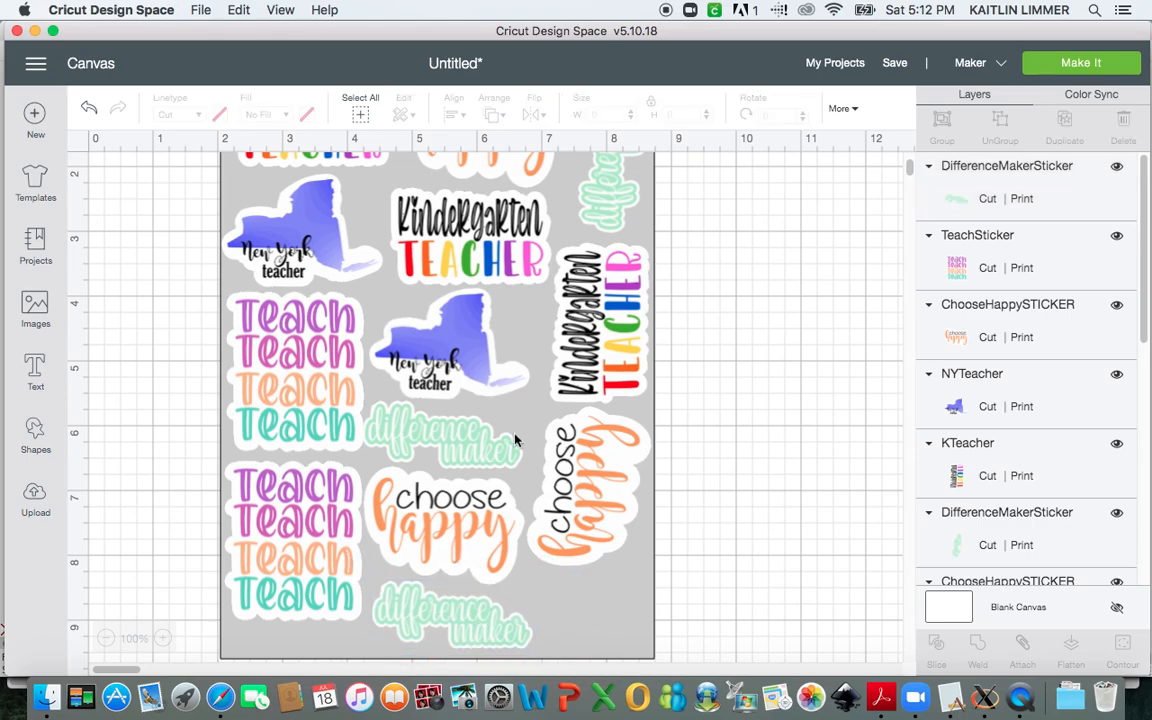
Open the Images library showing uploaded New York and kindergarten teacher designs.
scroll(down, 3)
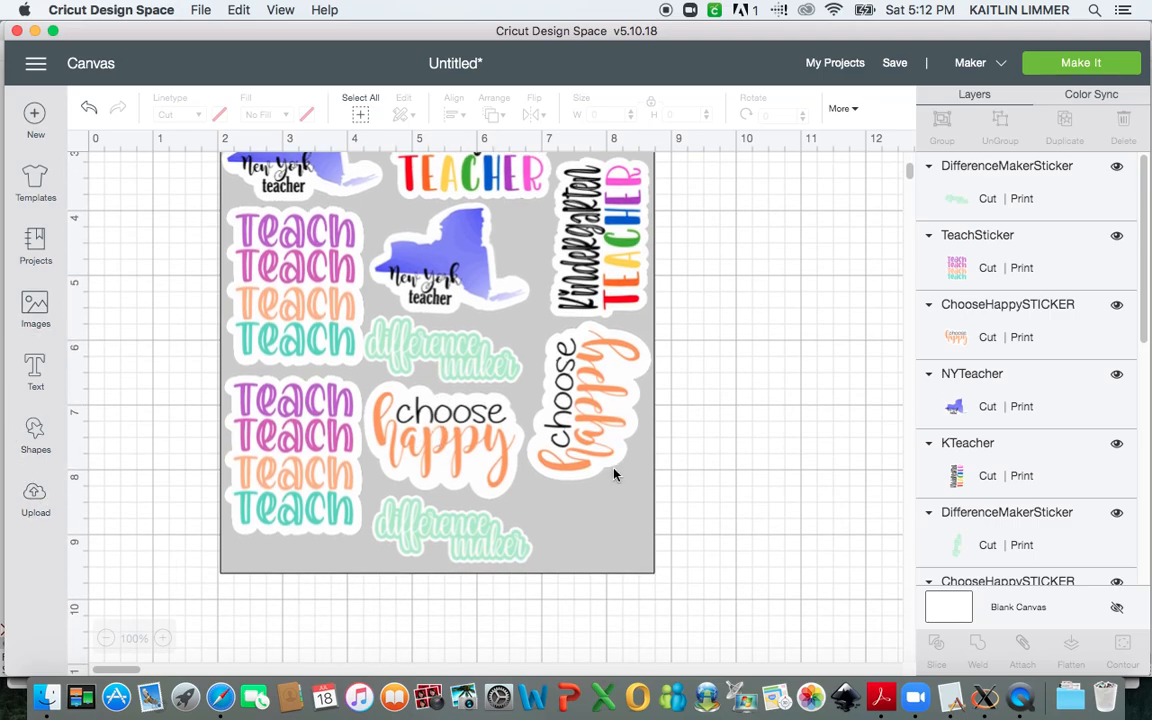
mouse_move(158, 463)
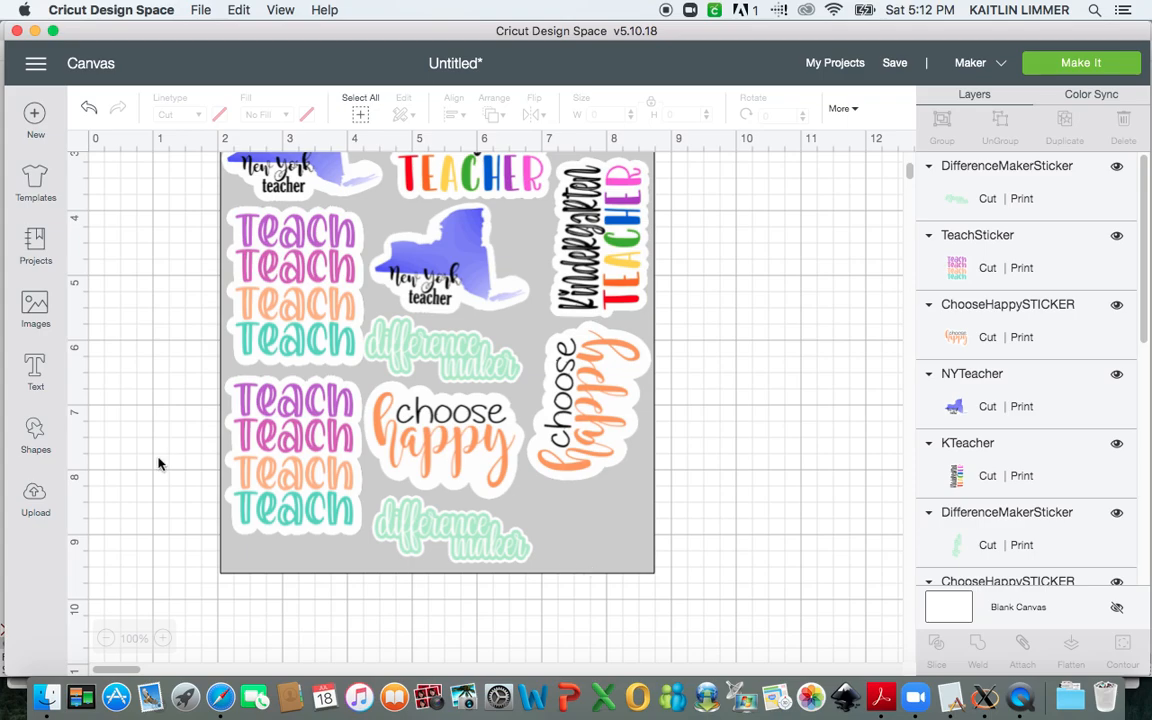
click(35, 500)
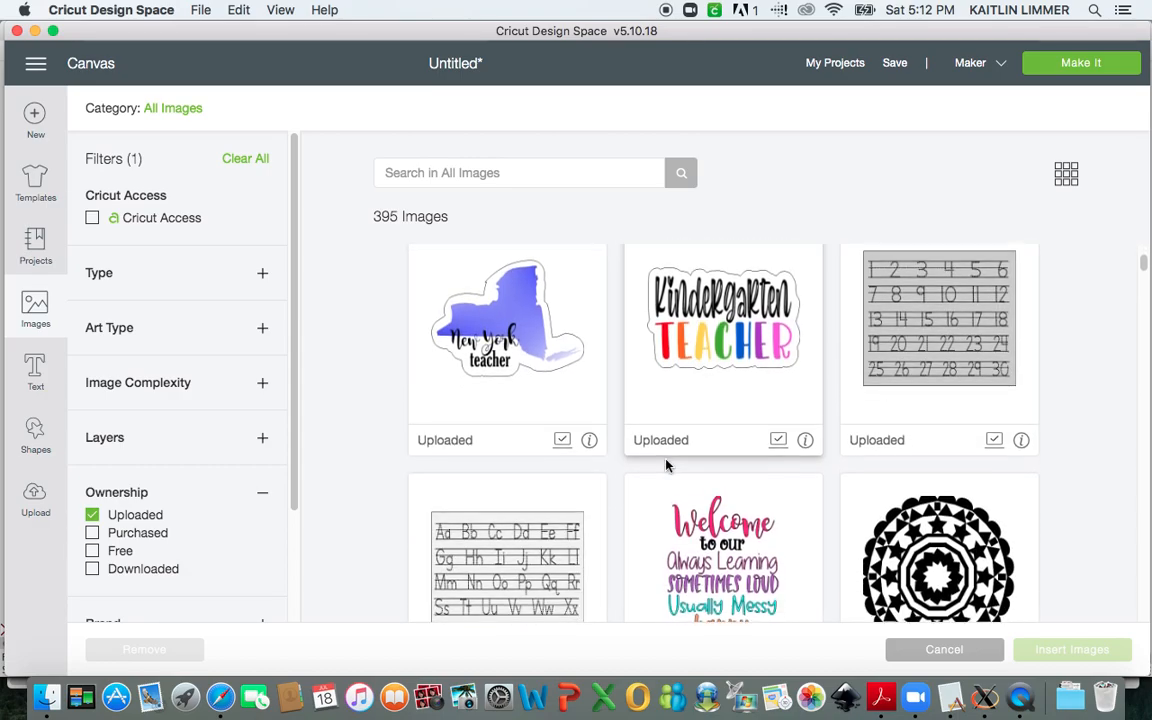
Scroll the uploads, check the ice cream, elephant and Teacher Fuel cup, and insert them.
scroll(down, 3)
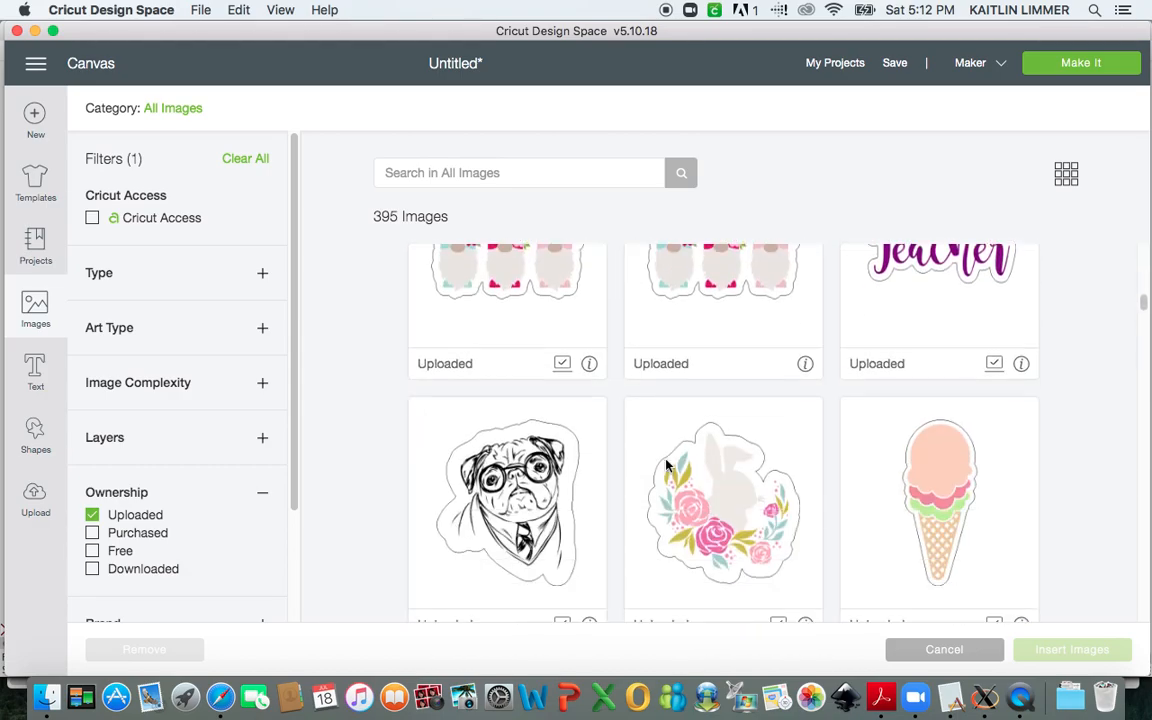
scroll(down, 3)
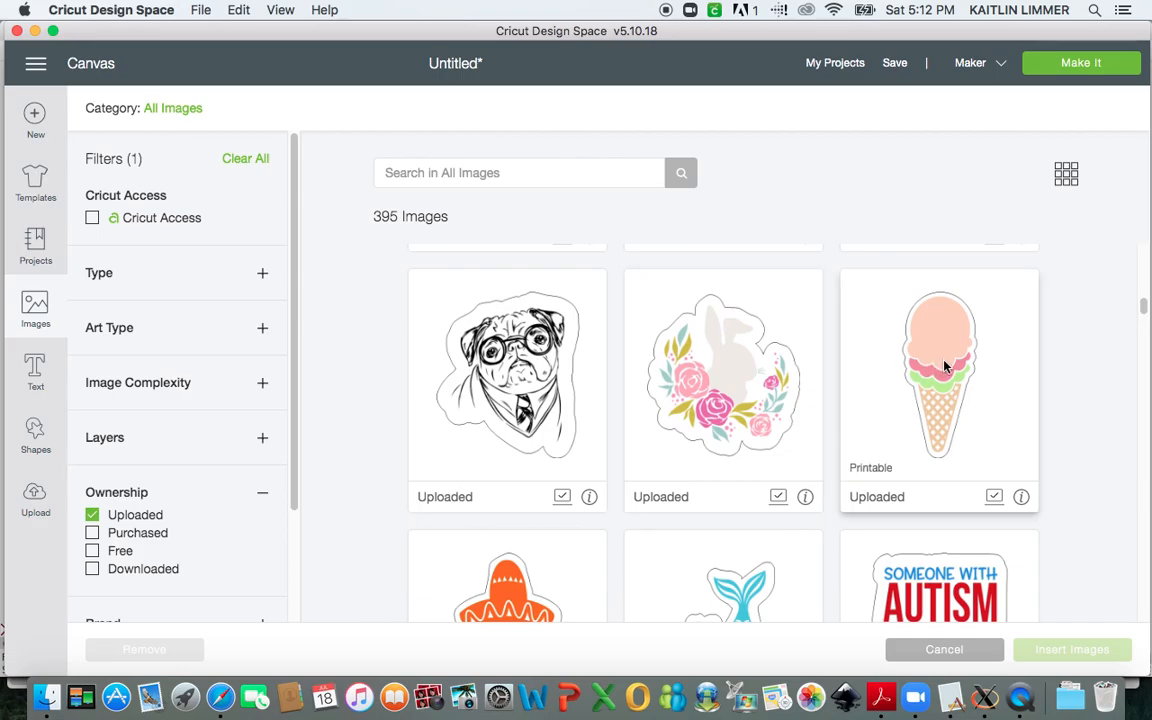
scroll(down, 3)
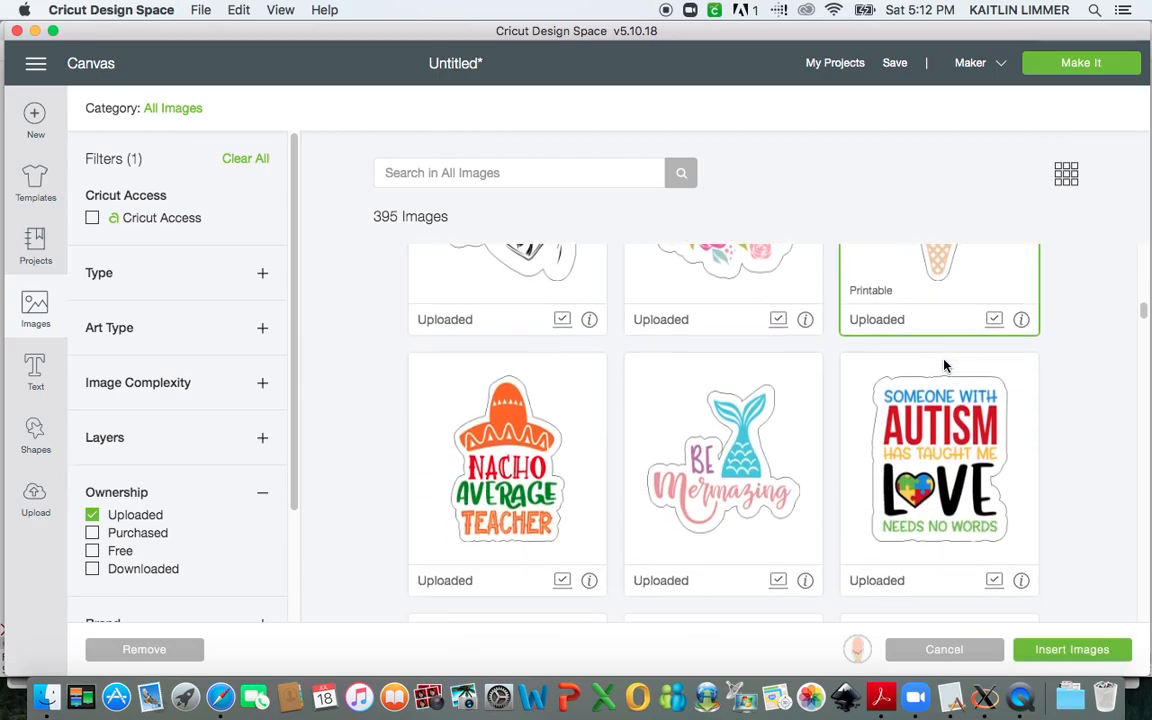
scroll(down, 3)
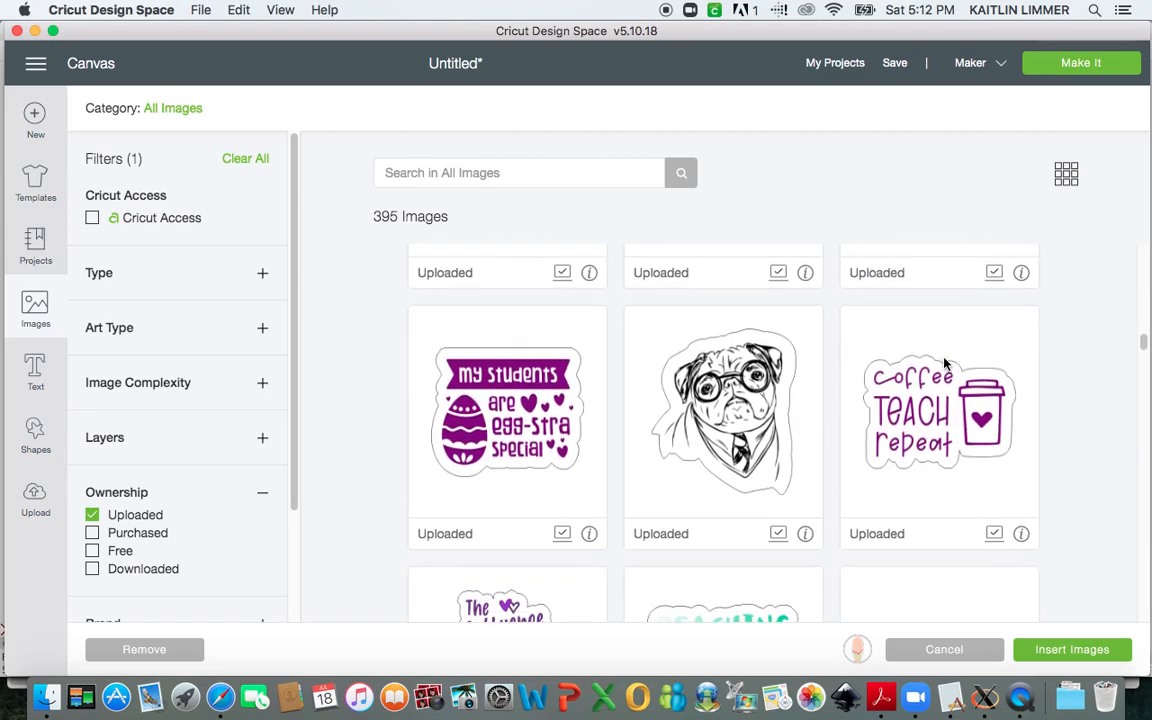
scroll(down, 3)
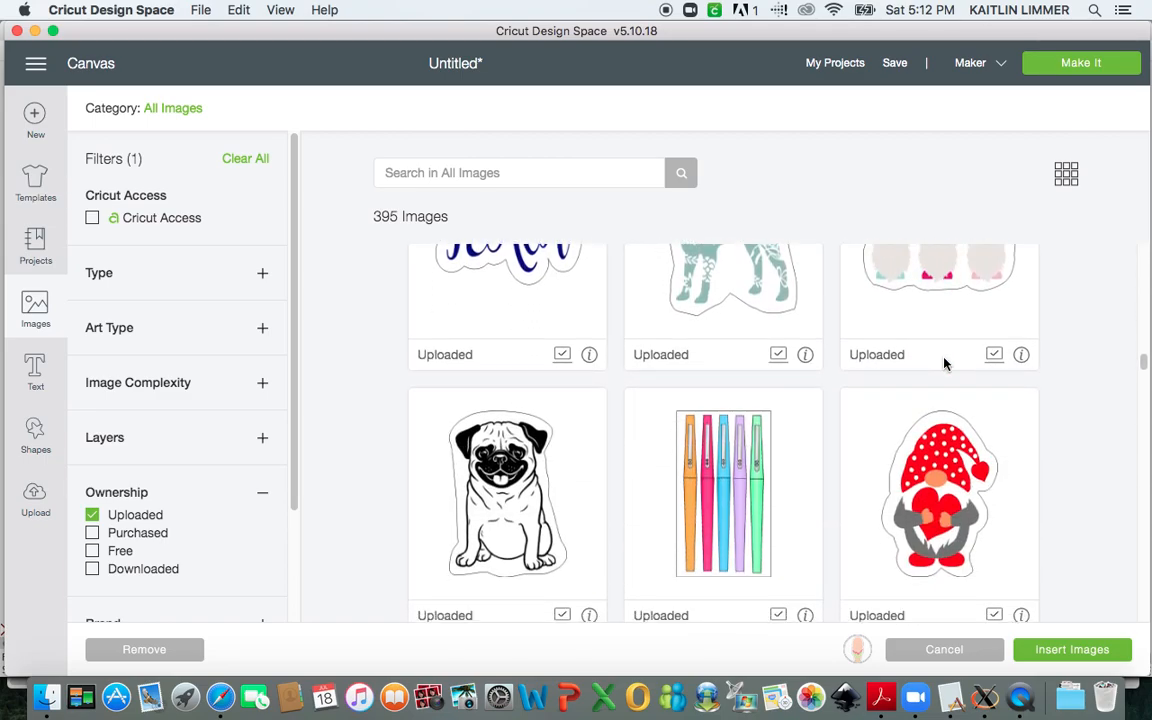
scroll(down, 3)
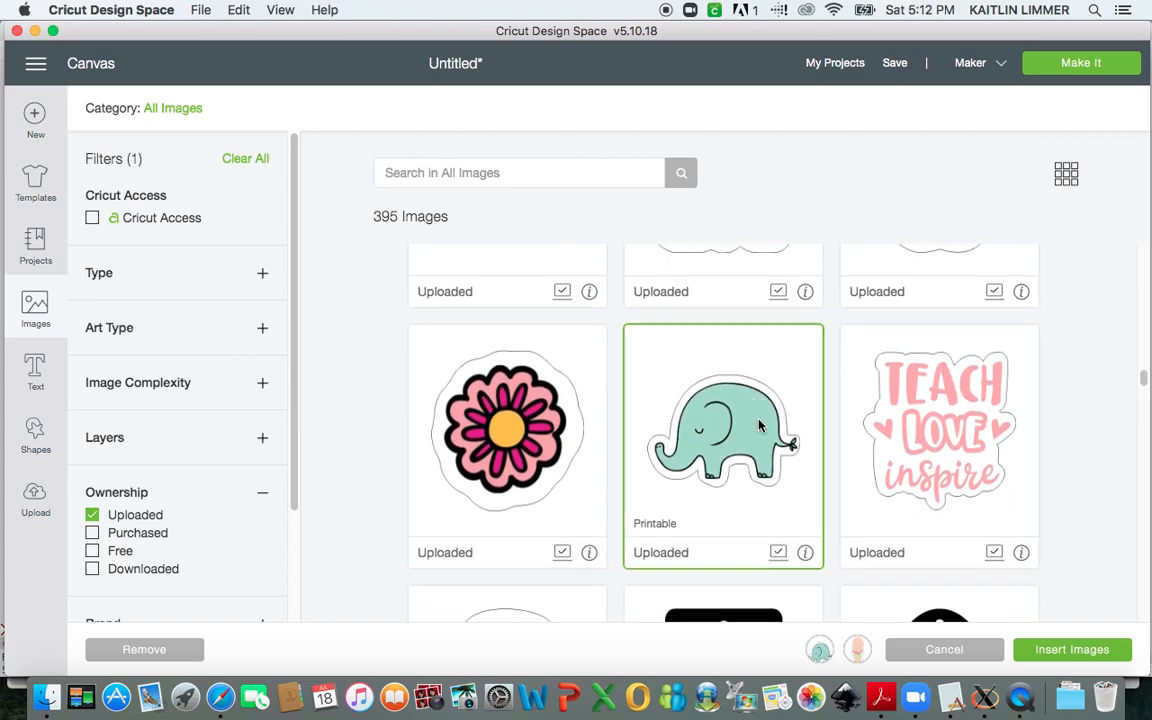
scroll(down, 3)
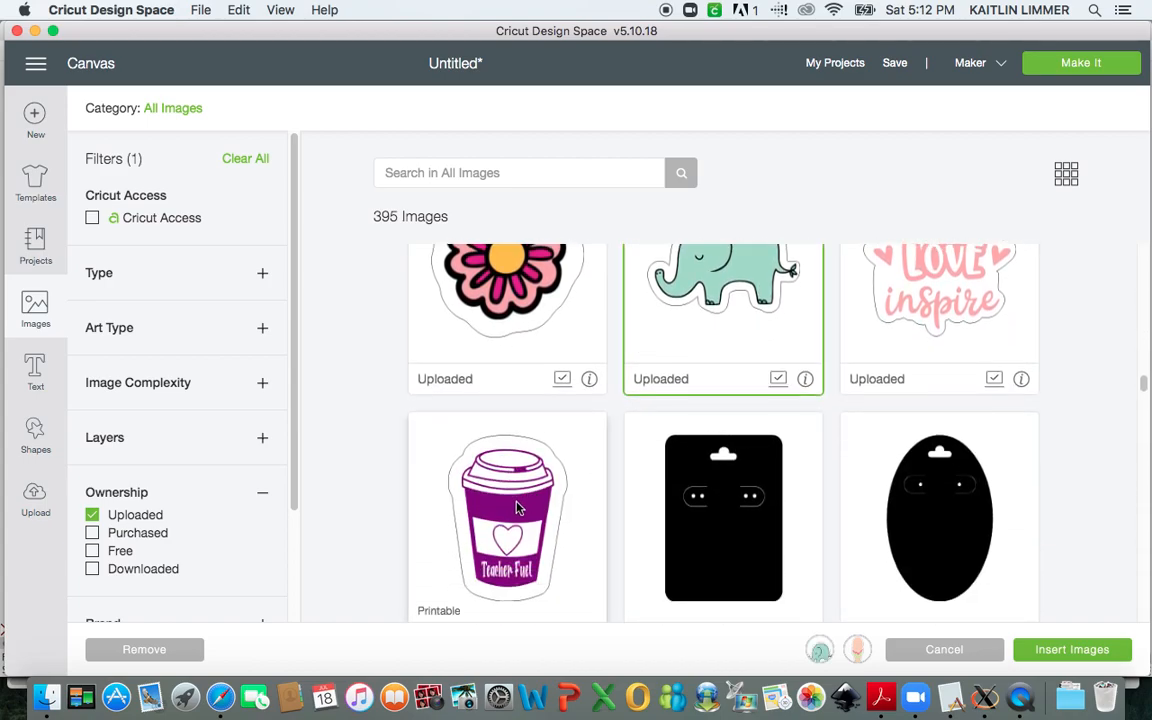
click(507, 517)
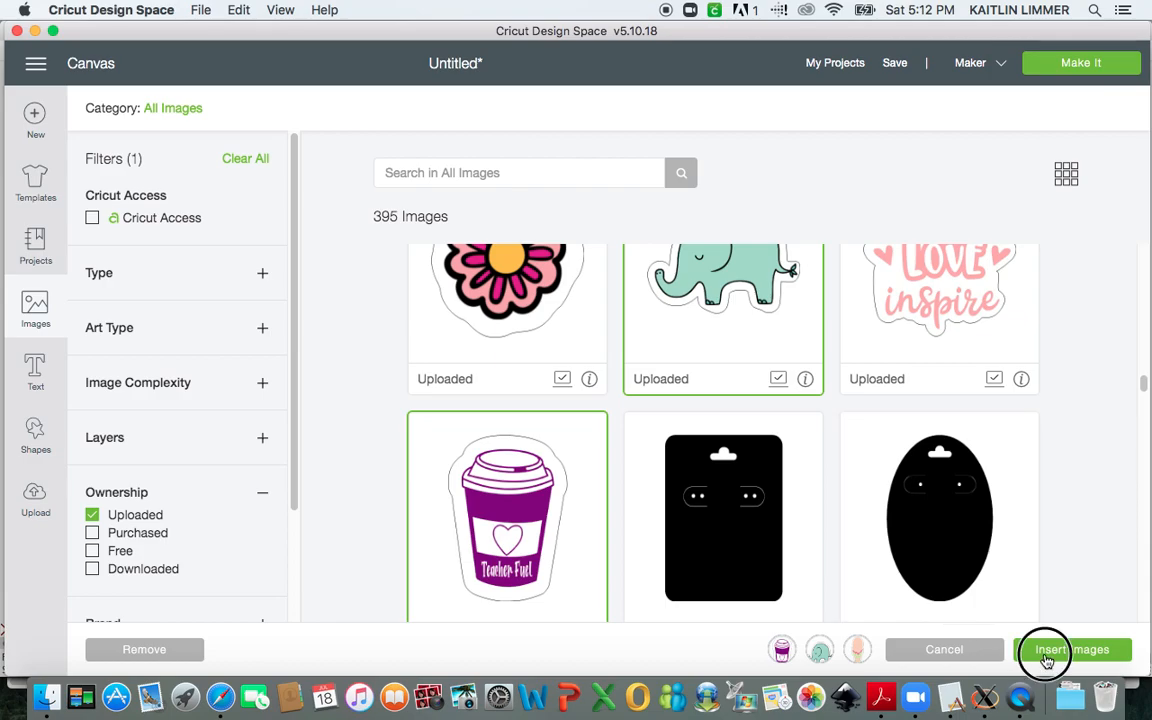
click(1073, 649)
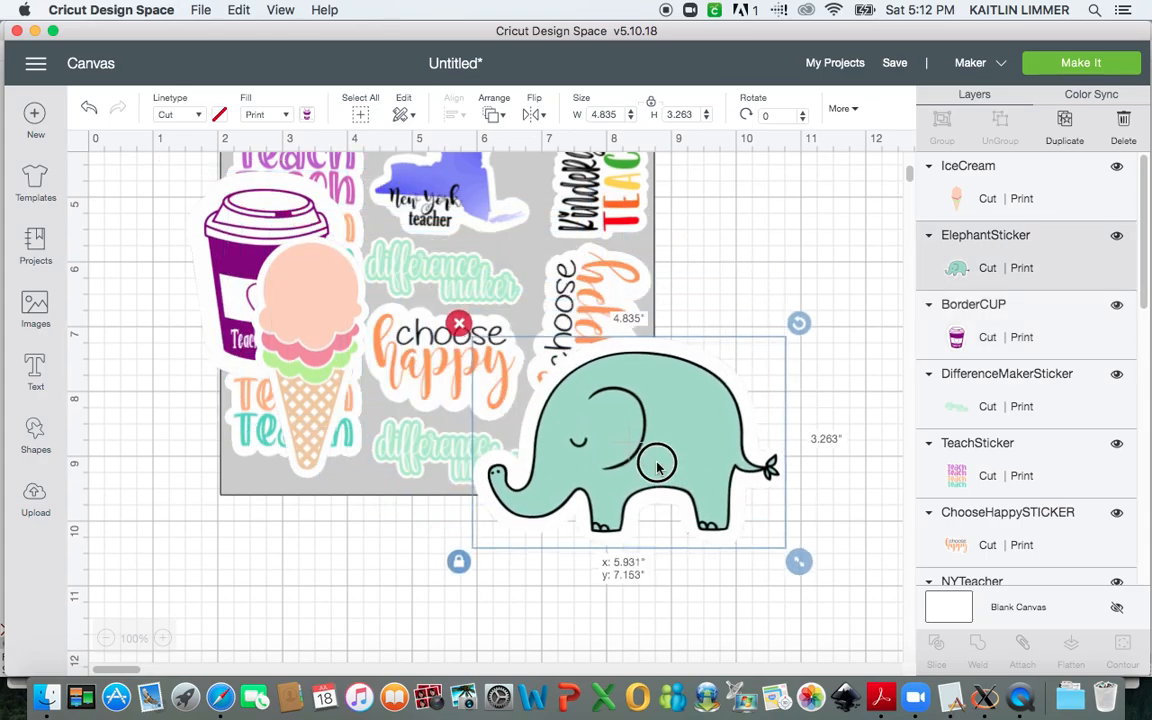
Shrink the elephant sticker to about an inch wide and place it below 'choose happy'.
drag(798, 561, 765, 538)
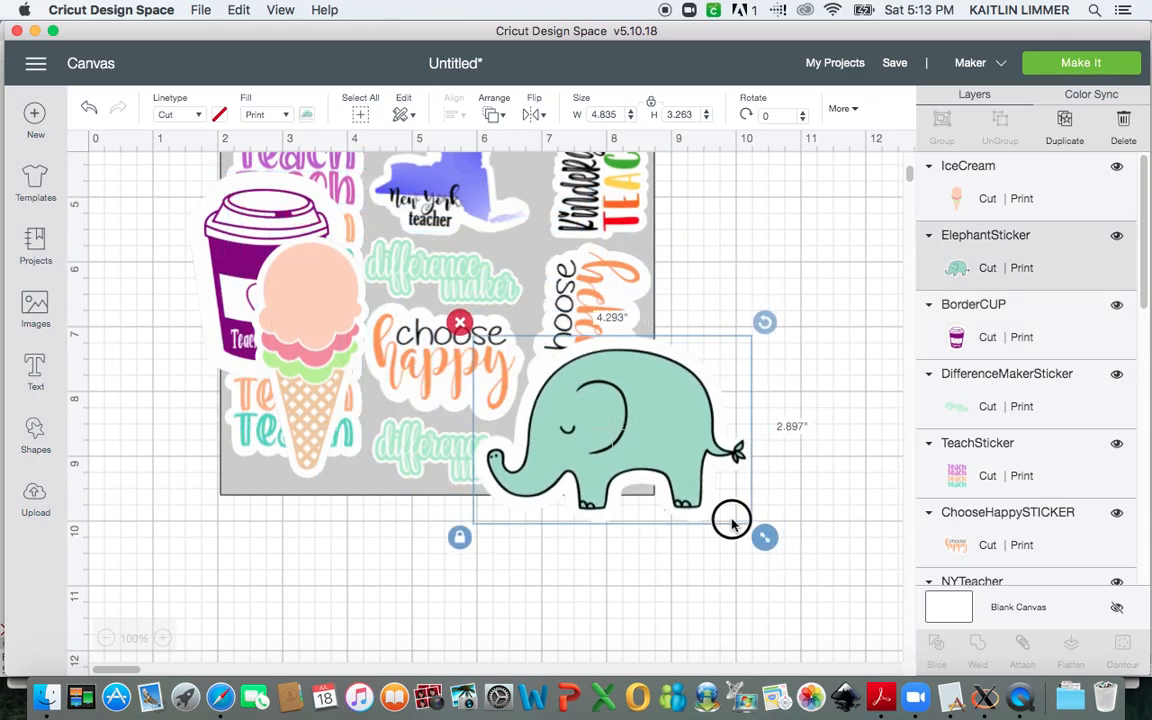
drag(765, 537, 600, 420)
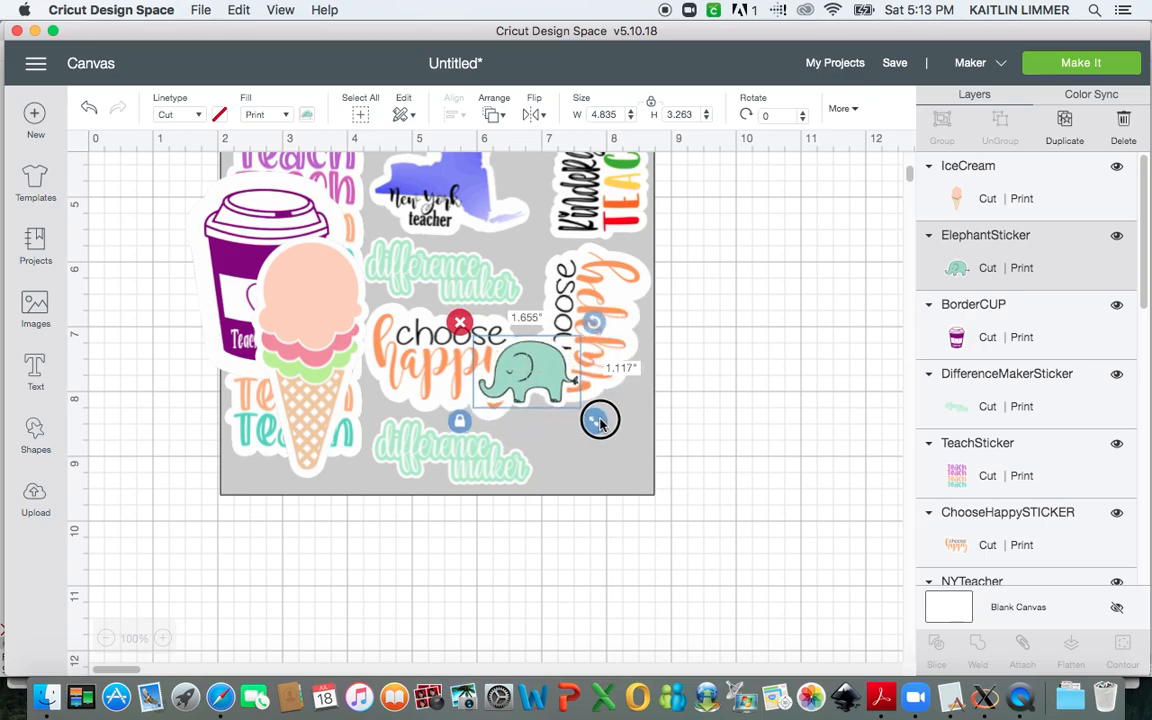
drag(600, 420, 568, 405)
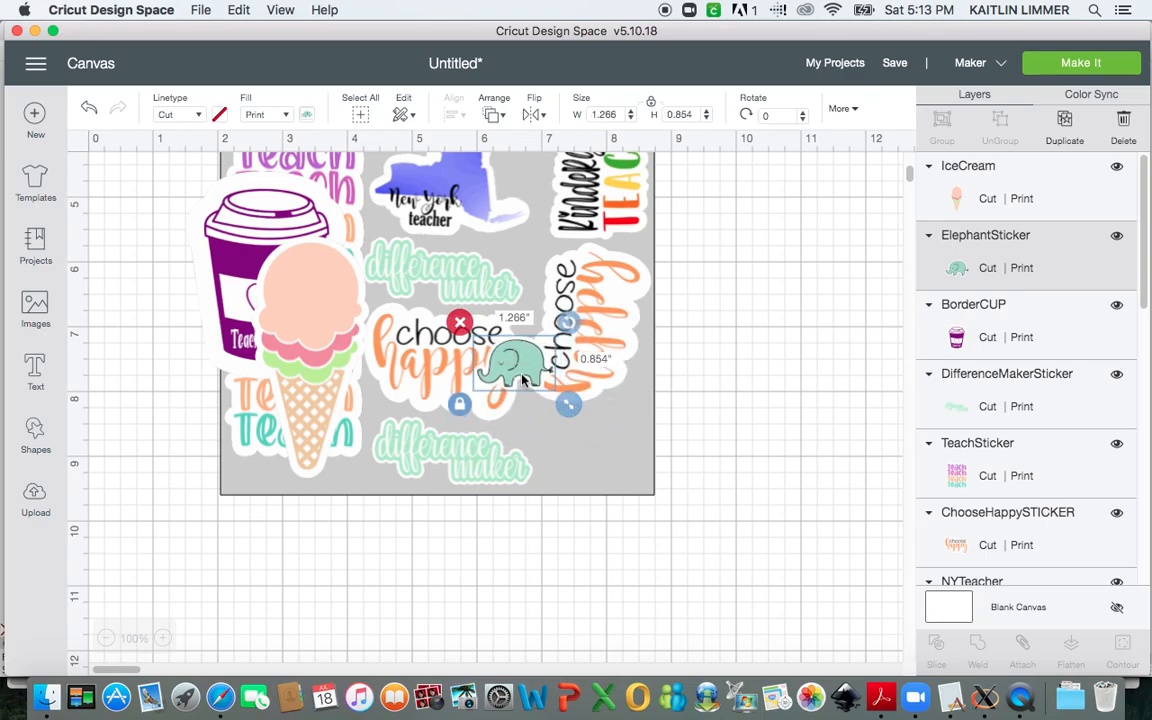
drag(515, 365, 570, 435)
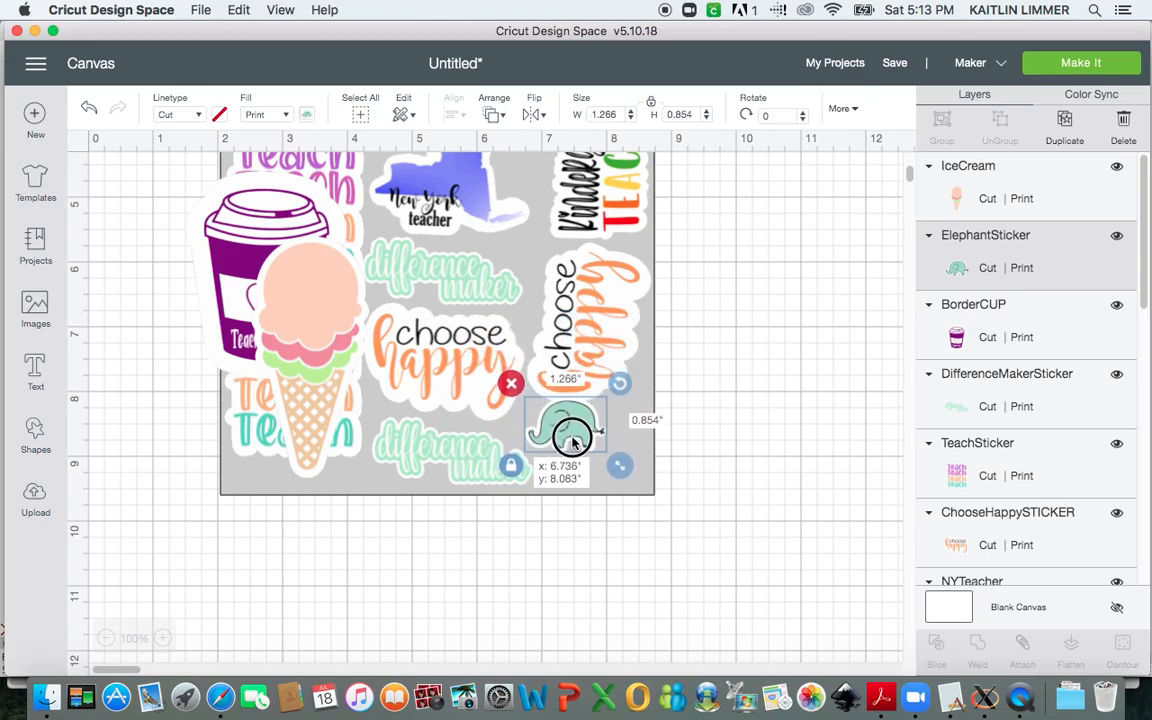
drag(573, 435, 565, 445)
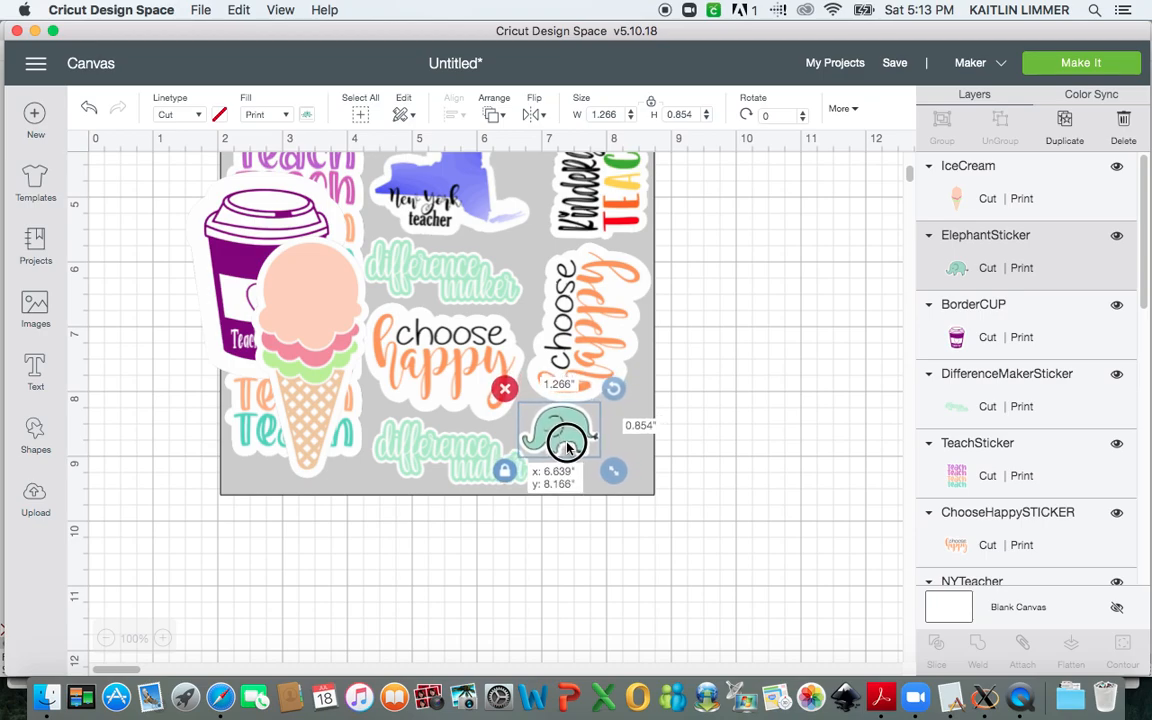
Shrink the ice cream sticker and place it in the sheet's bottom-right corner.
click(715, 401)
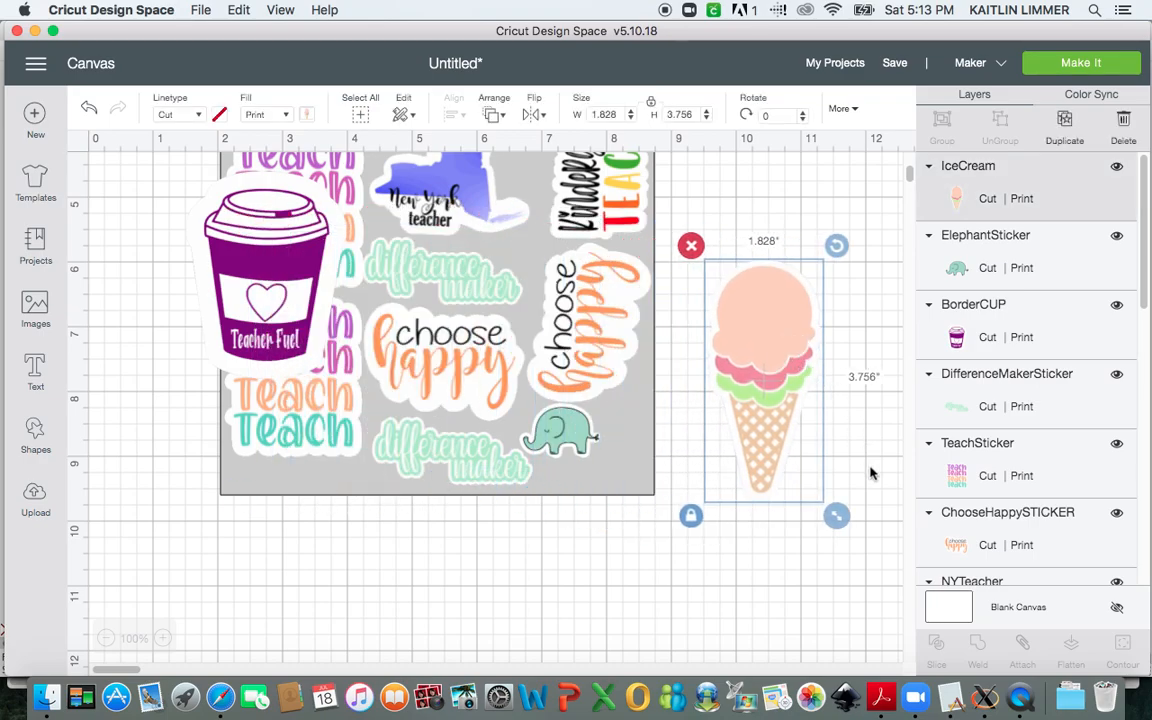
drag(837, 515, 800, 455)
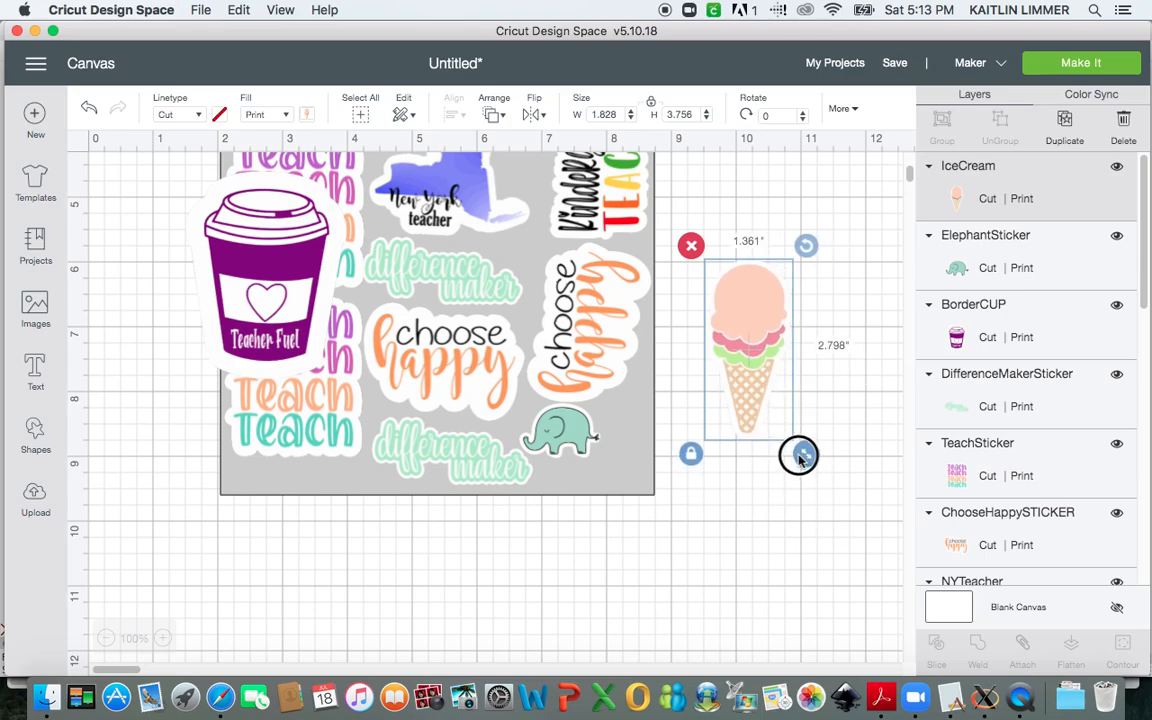
drag(799, 455, 768, 376)
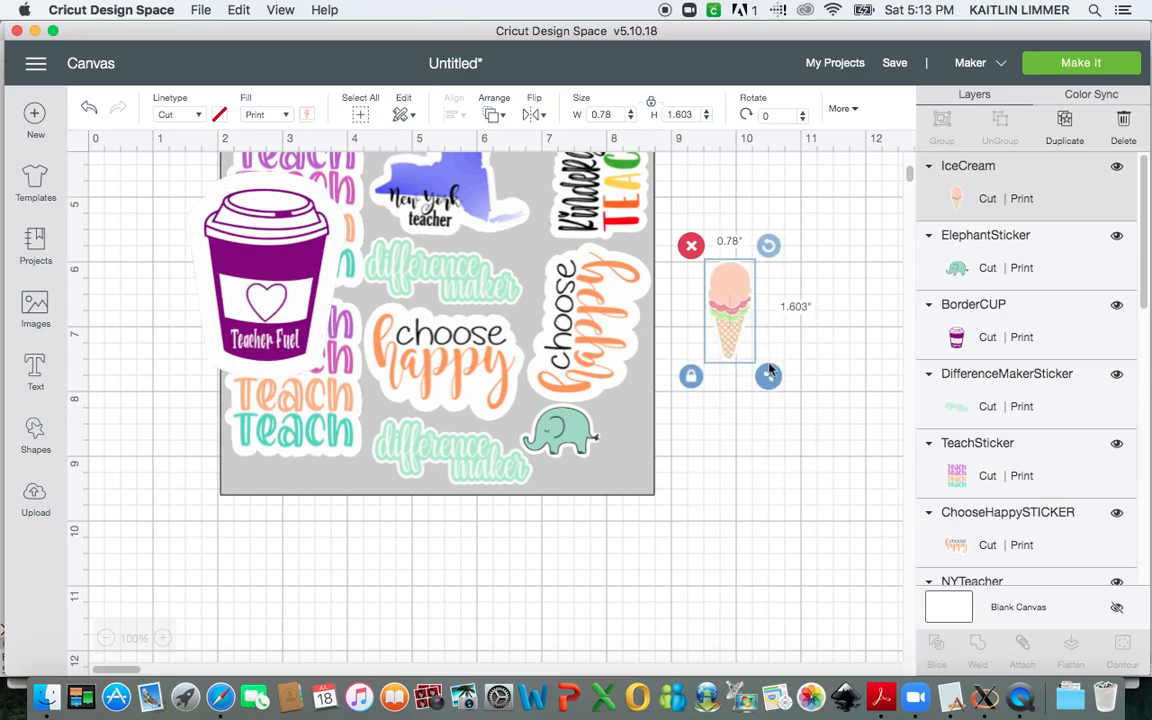
drag(730, 310, 625, 440)
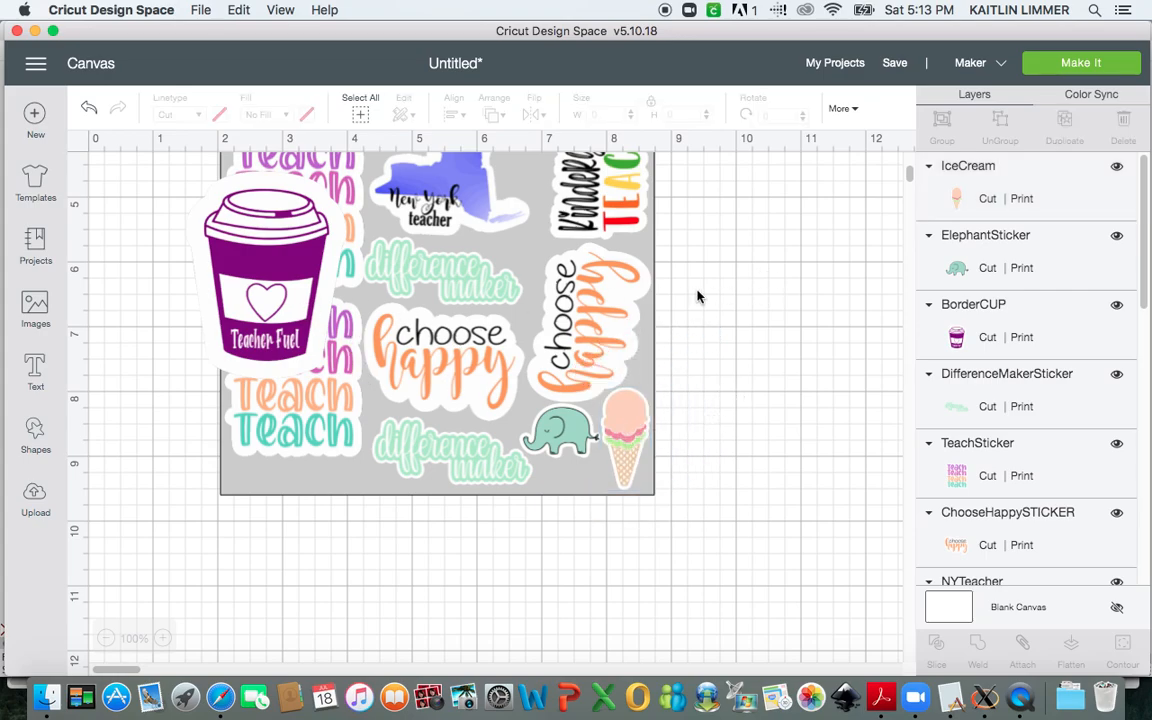
Shrink the BorderCUP sticker under an inch and place it between New York and kindergarten.
click(265, 280)
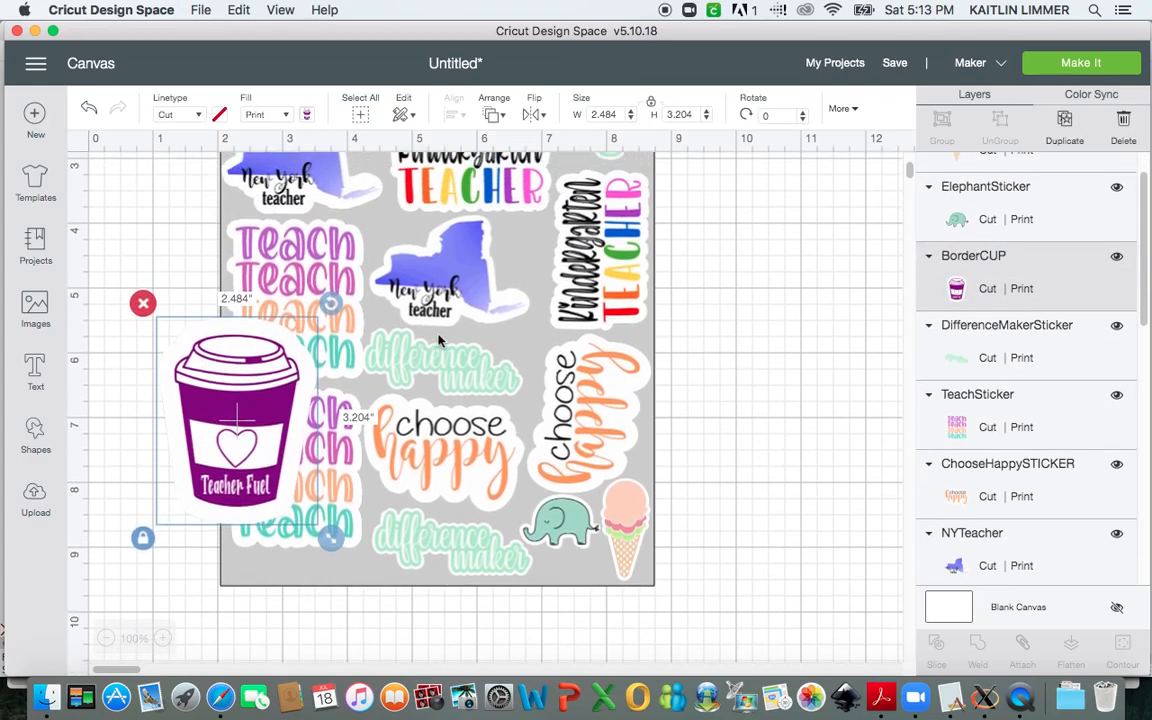
drag(330, 538, 288, 508)
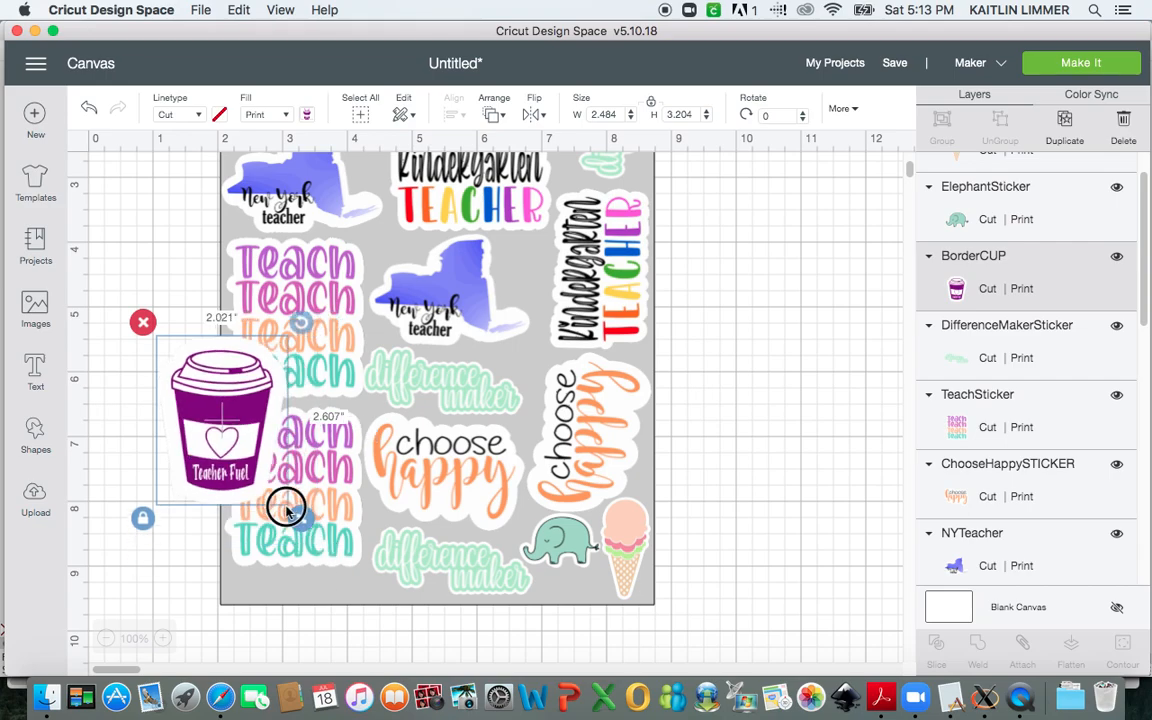
drag(287, 507, 213, 427)
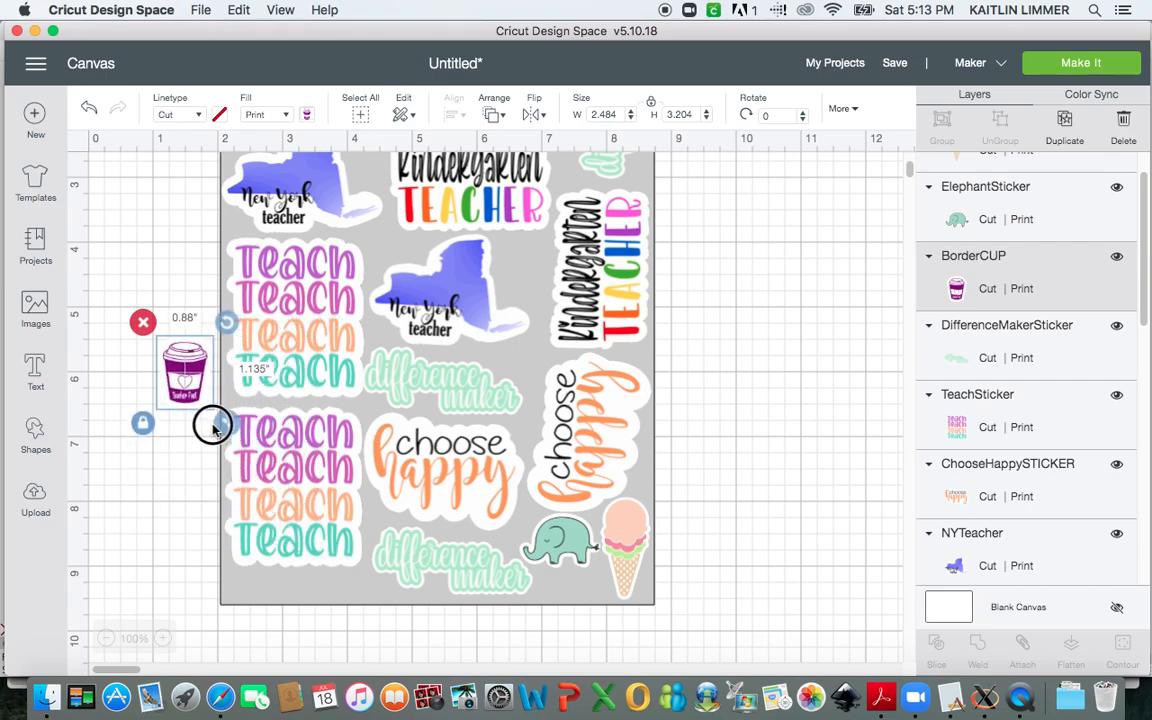
drag(185, 370, 535, 250)
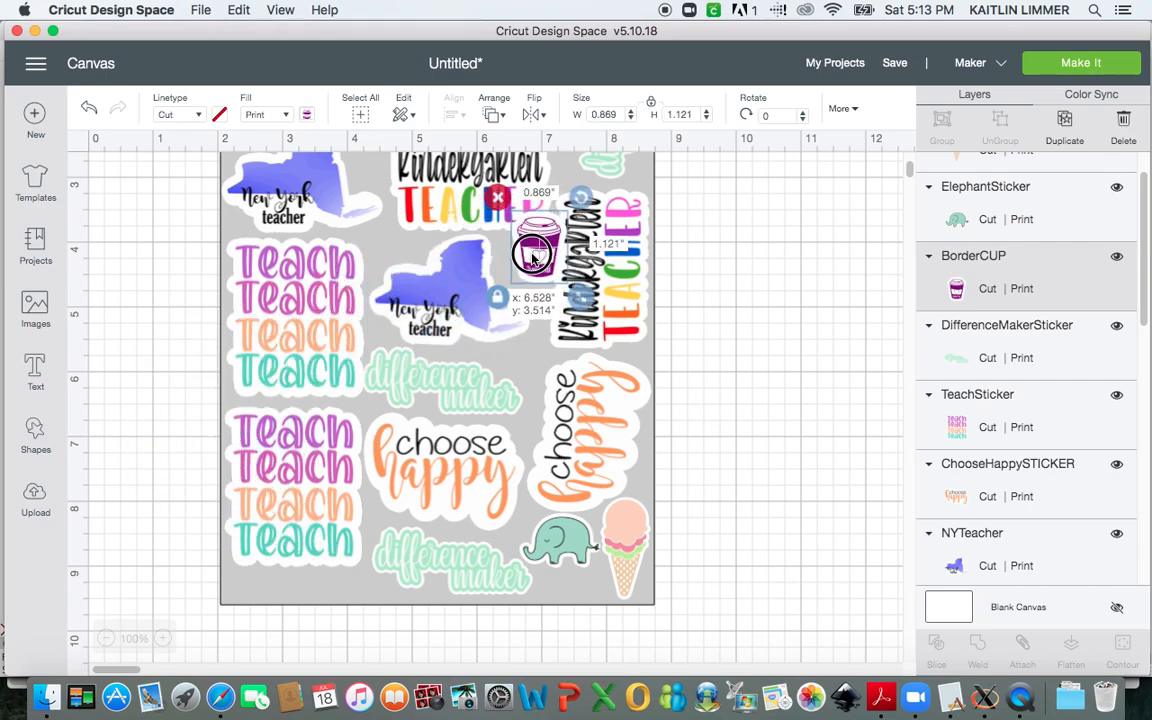
drag(535, 245, 523, 273)
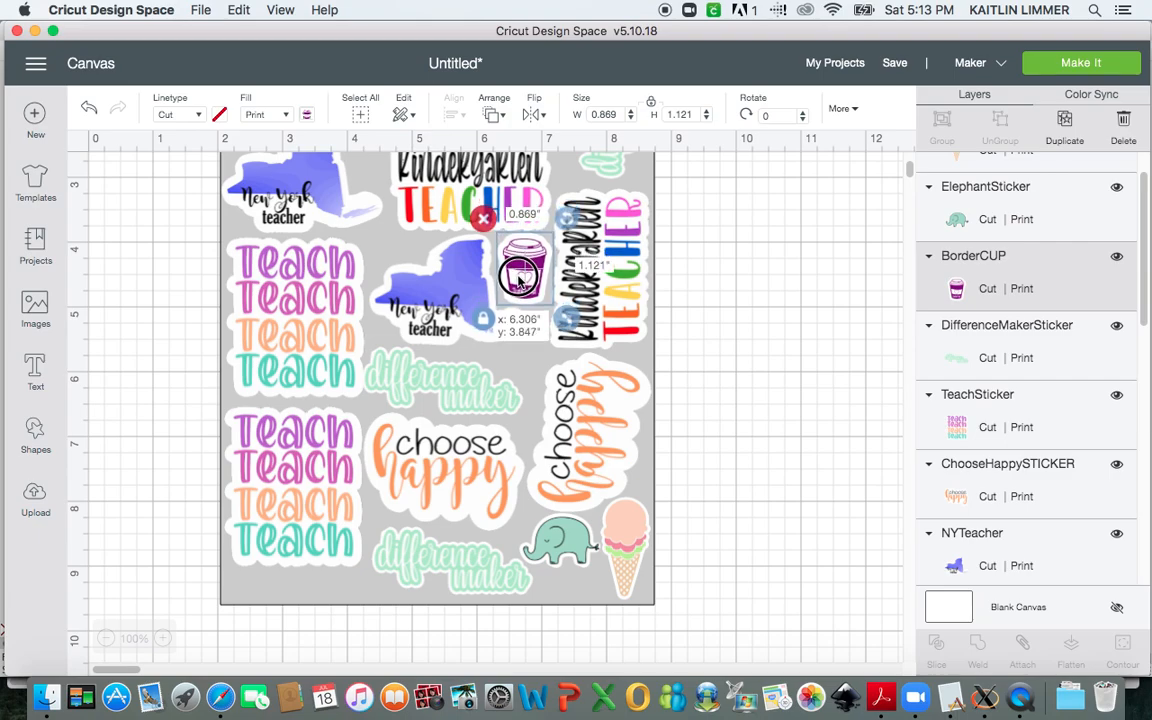
Shrink a copied cup to about half an inch and move it into the top gap.
click(684, 301)
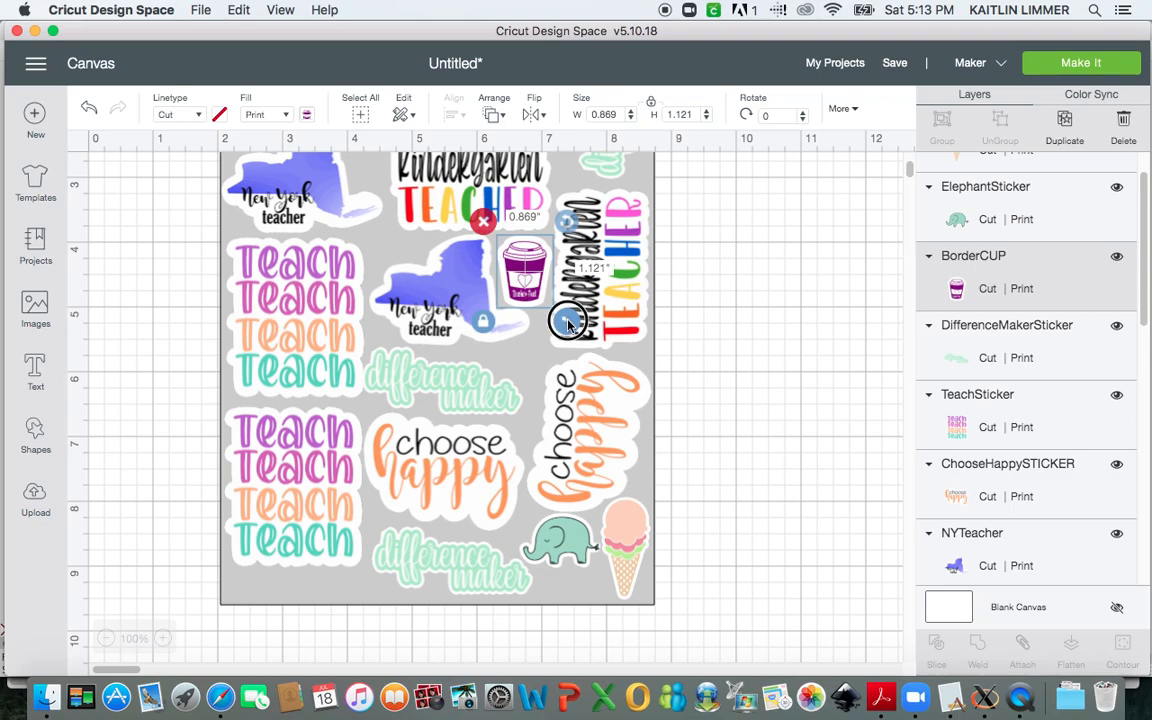
drag(565, 322, 565, 315)
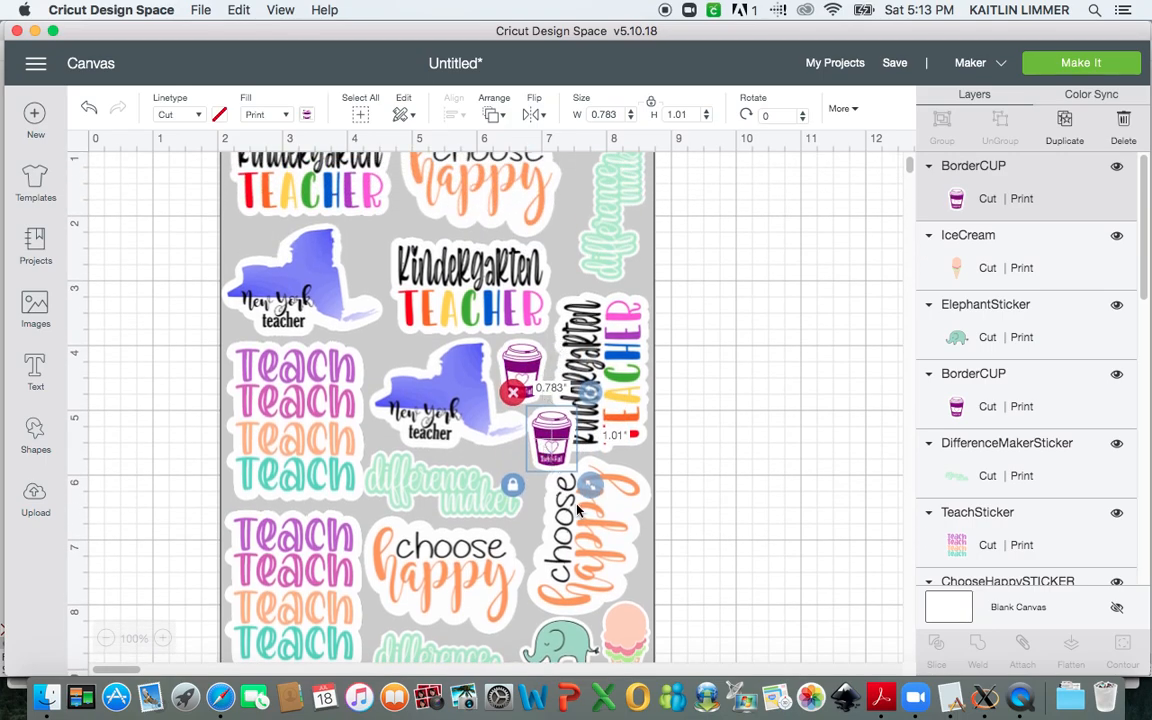
drag(594, 485, 572, 461)
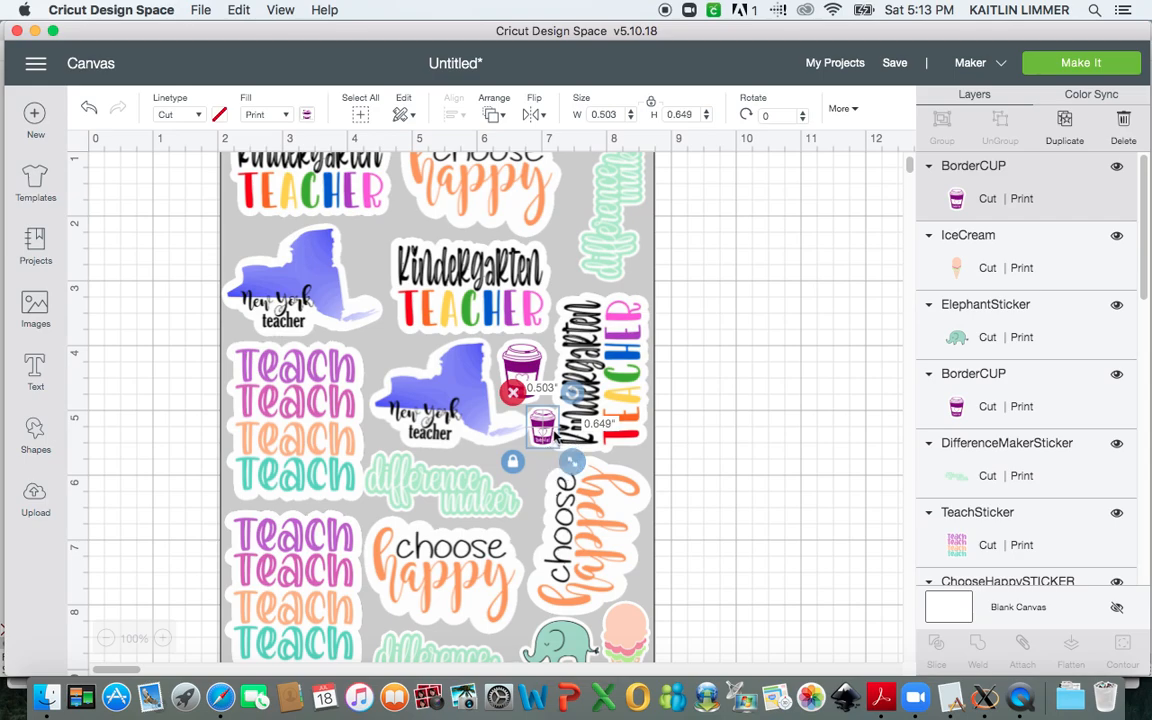
drag(540, 420, 372, 245)
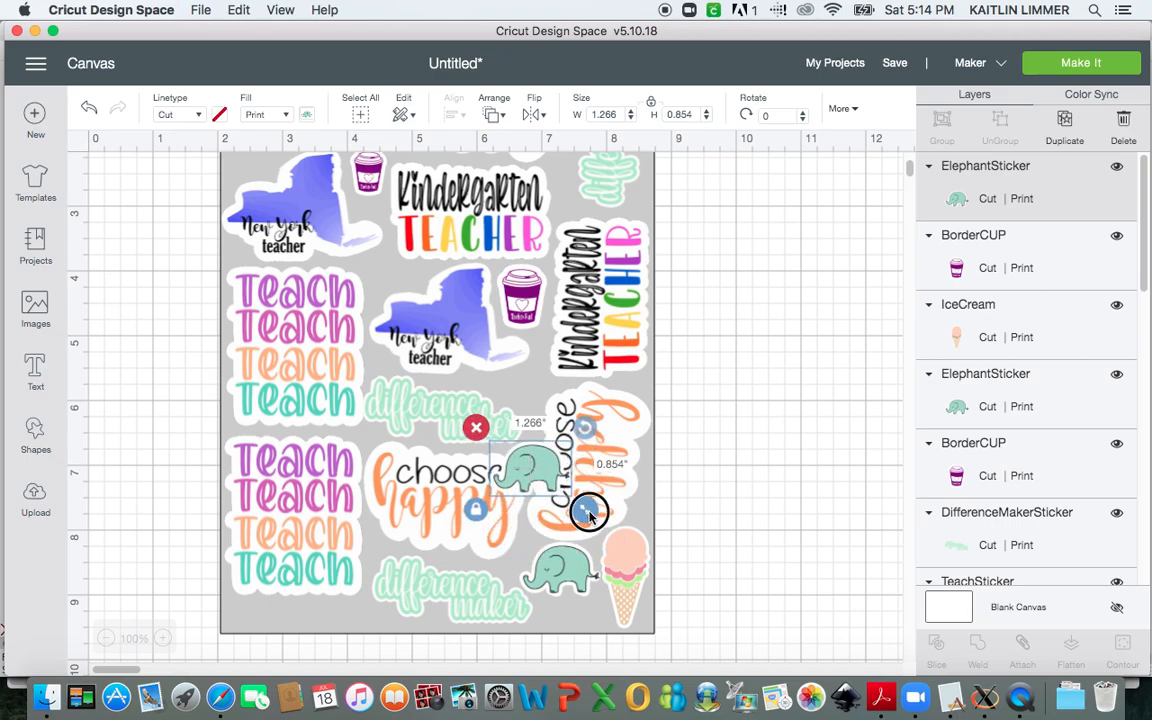
Place small elephant copies beside 'difference maker' and in an upper gap.
drag(590, 512, 510, 458)
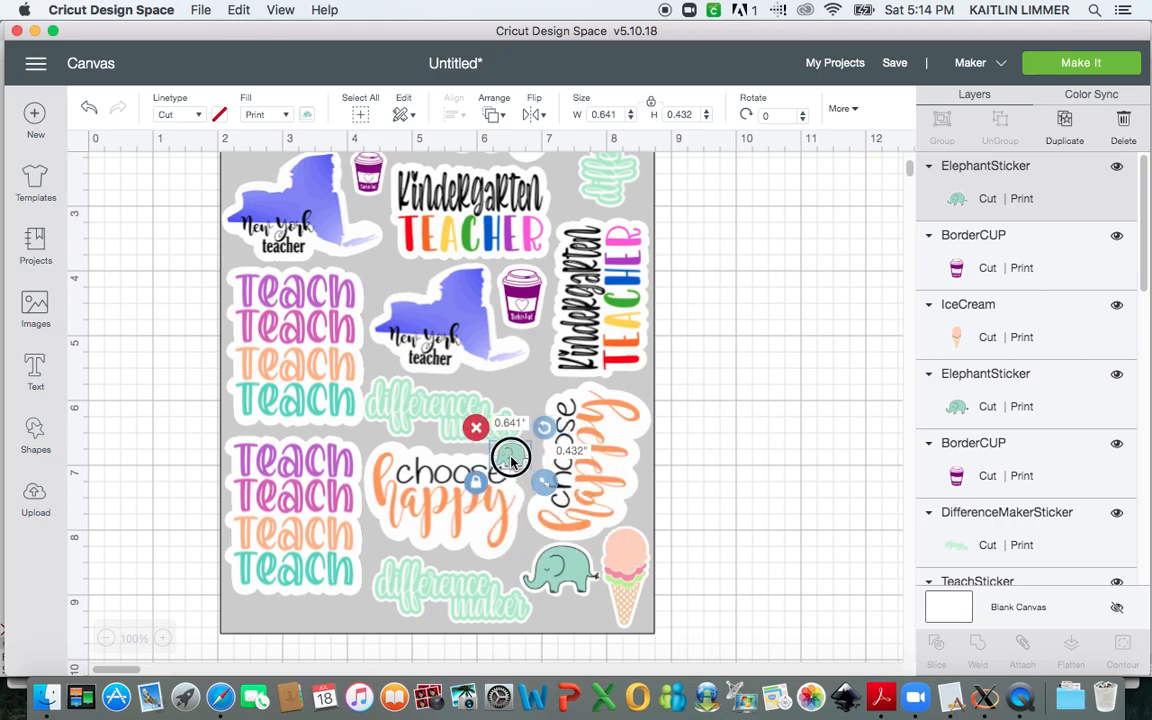
drag(510, 457, 525, 385)
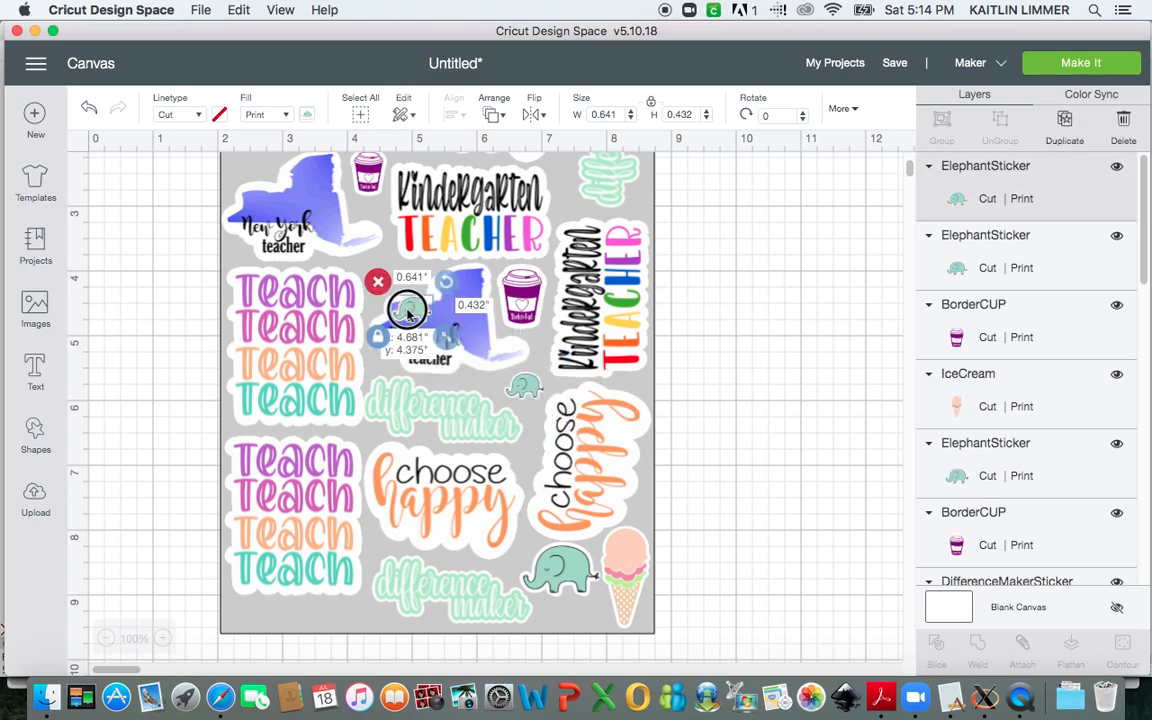
drag(408, 310, 382, 275)
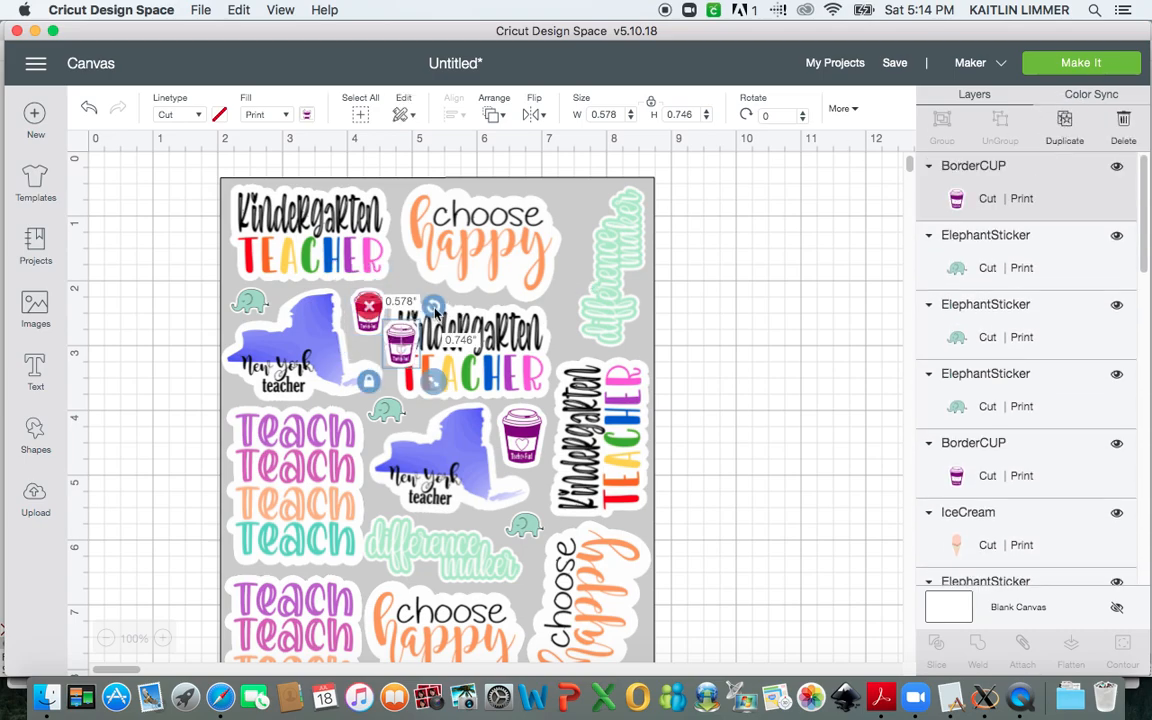
Move a small cup beside the top 'choose happy' sticker and review the layout.
drag(400, 340, 575, 210)
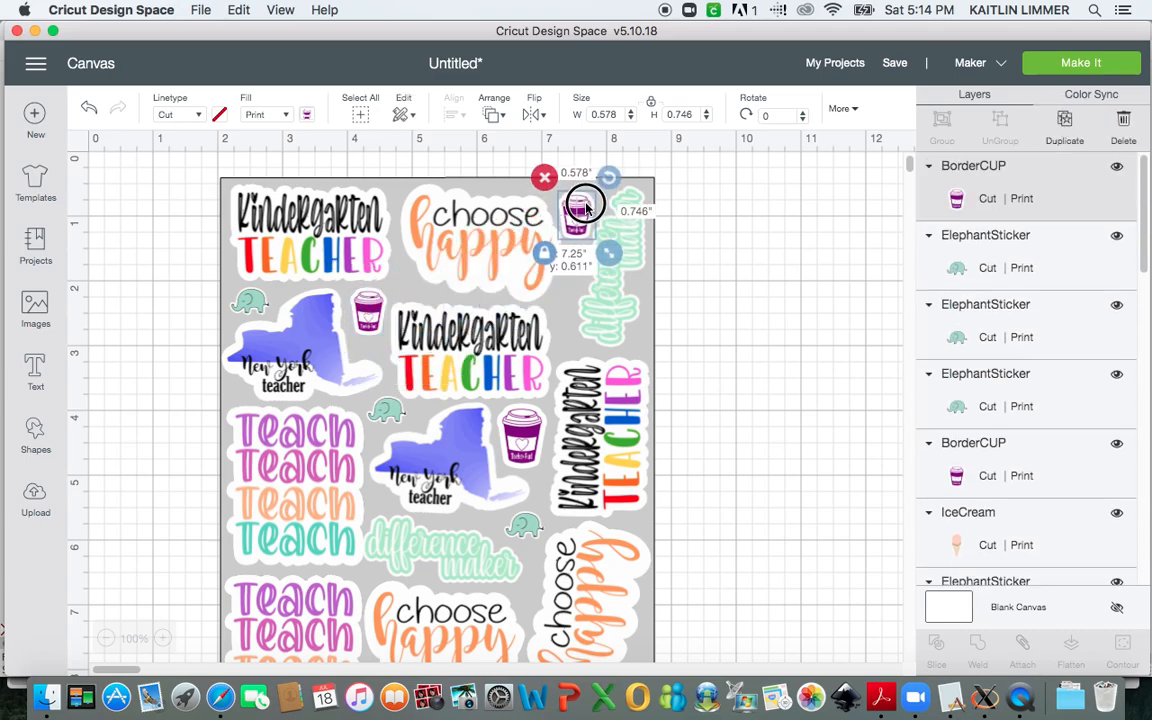
click(727, 293)
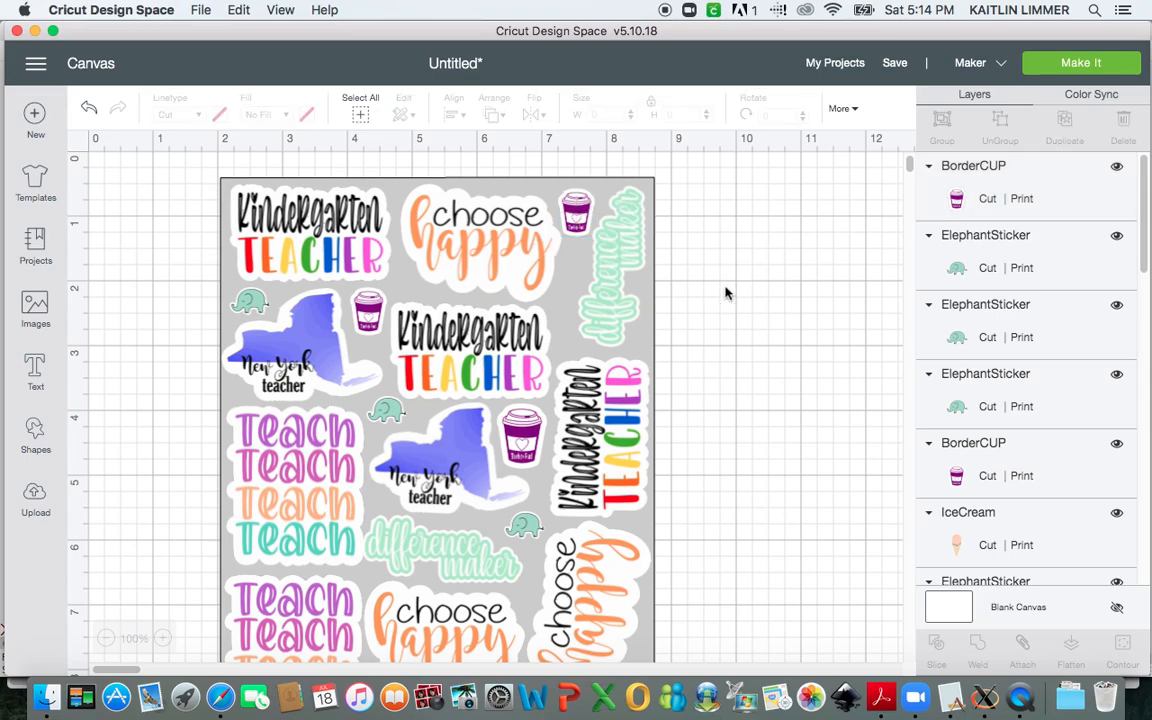
click(575, 218)
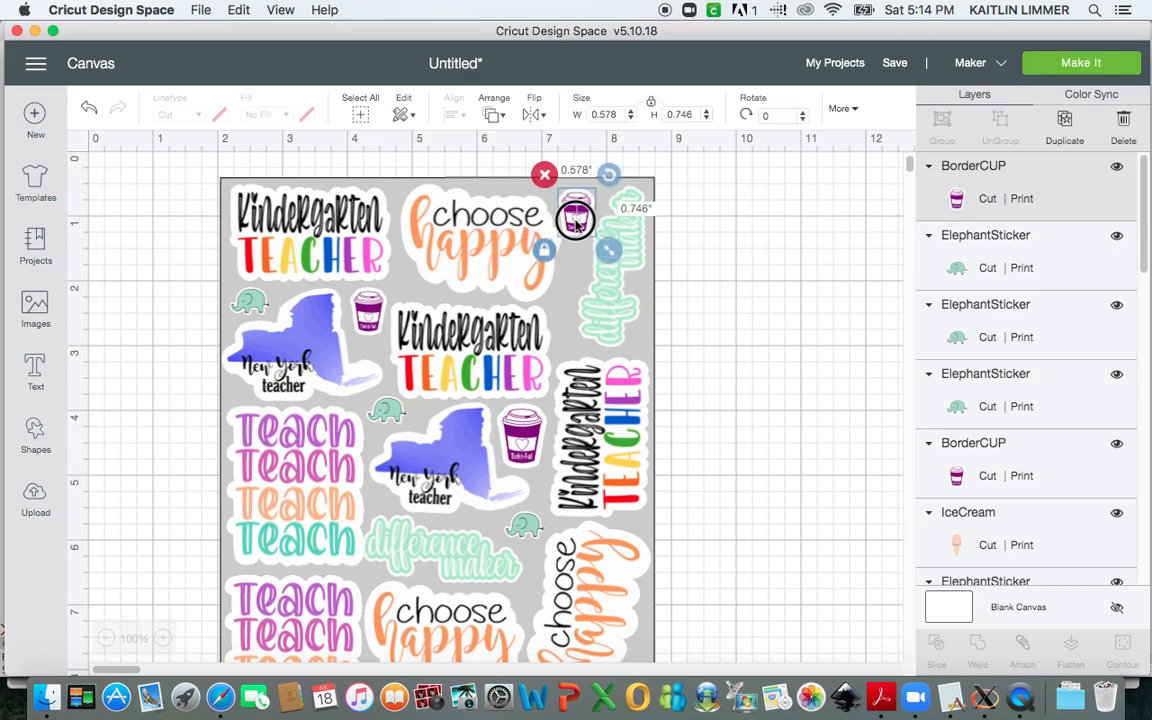
scroll(down, 3)
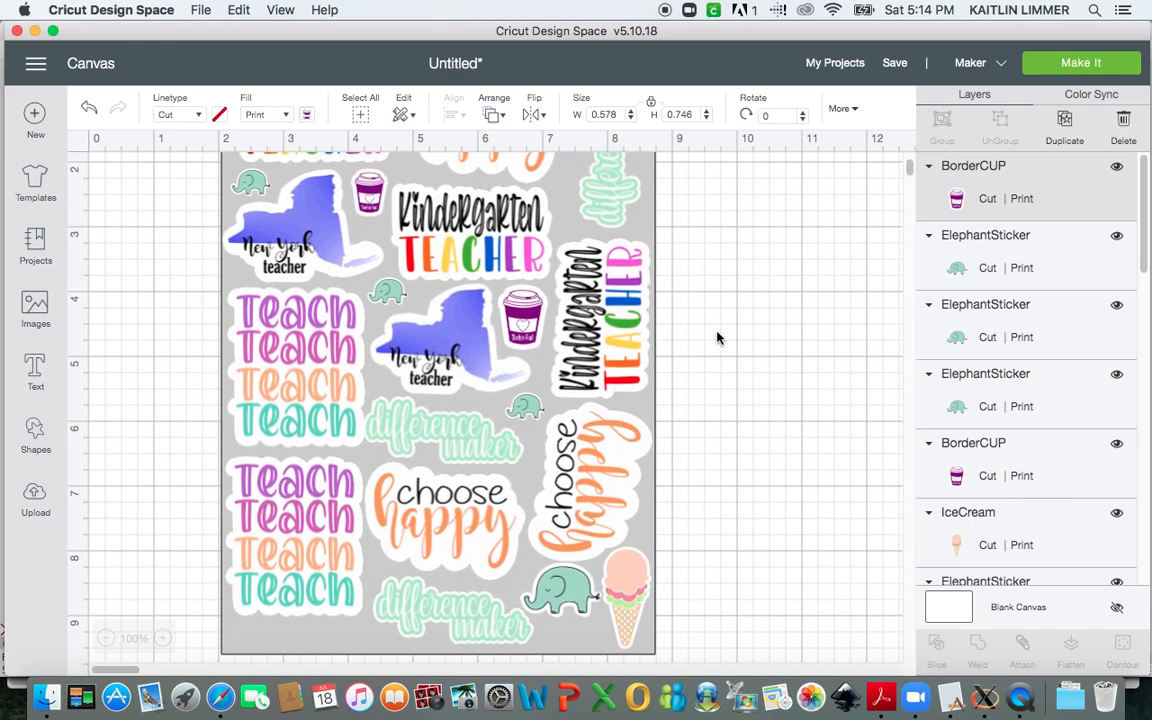
scroll(down, 3)
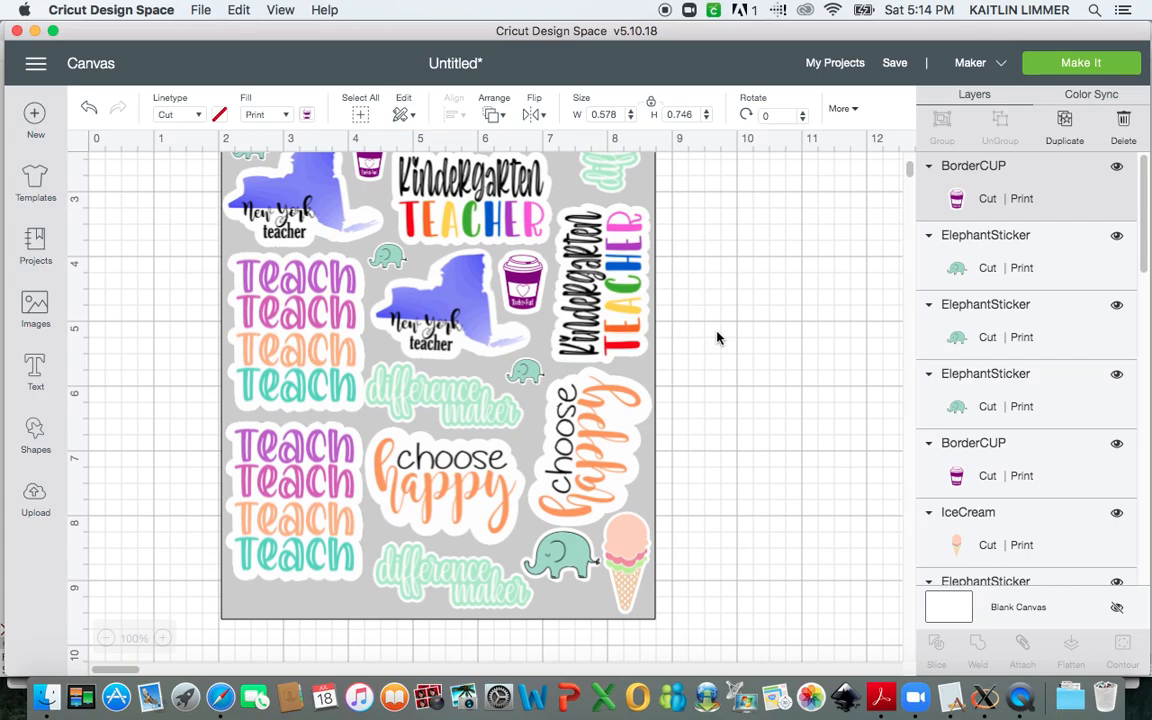
mouse_move(527, 380)
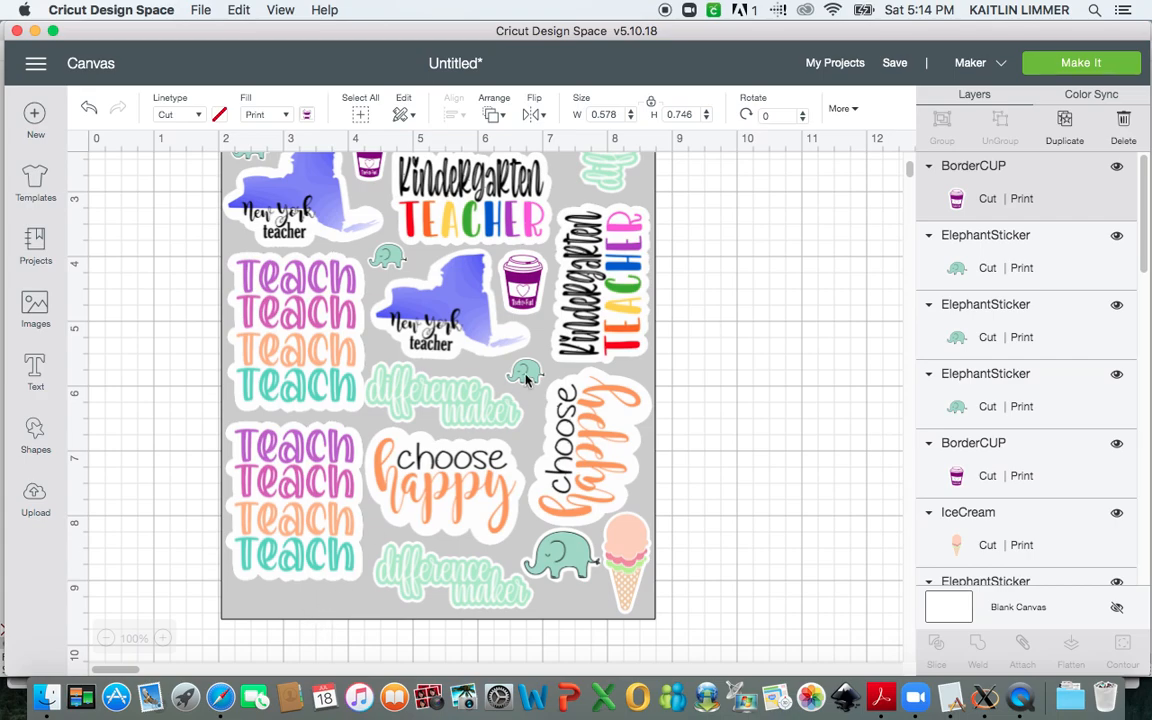
mouse_move(545, 517)
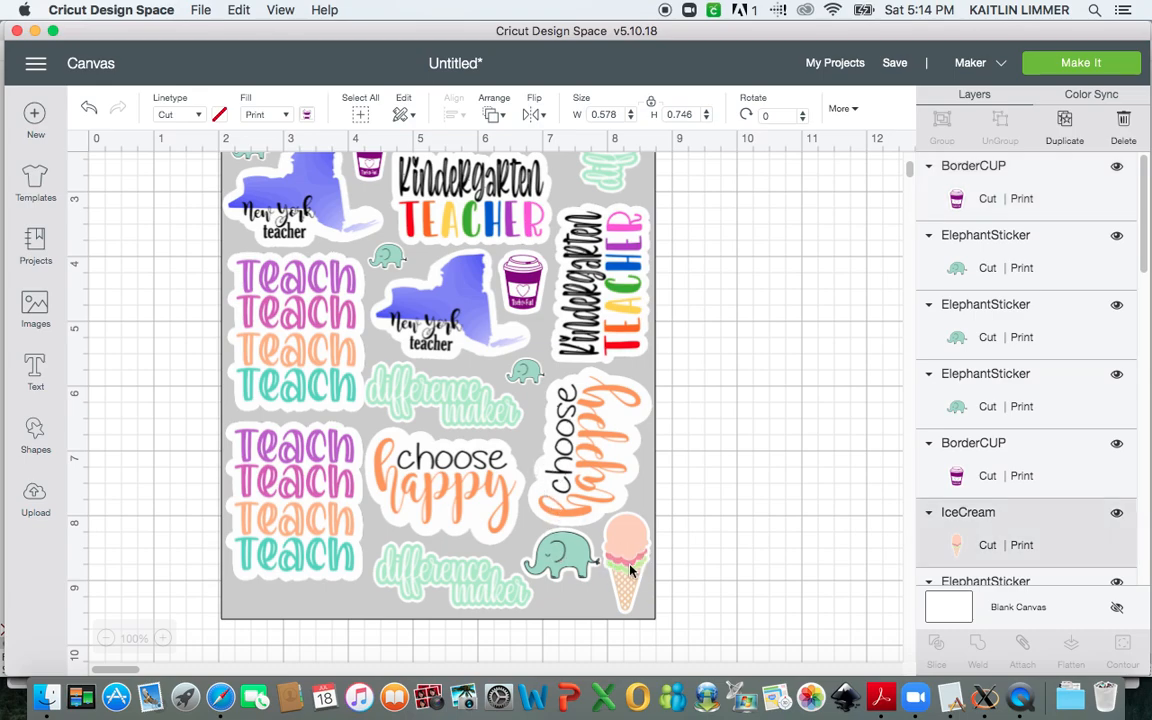
Duplicate the ice cream, turn it sideways, and place it in the bottom-left corner.
click(625, 555)
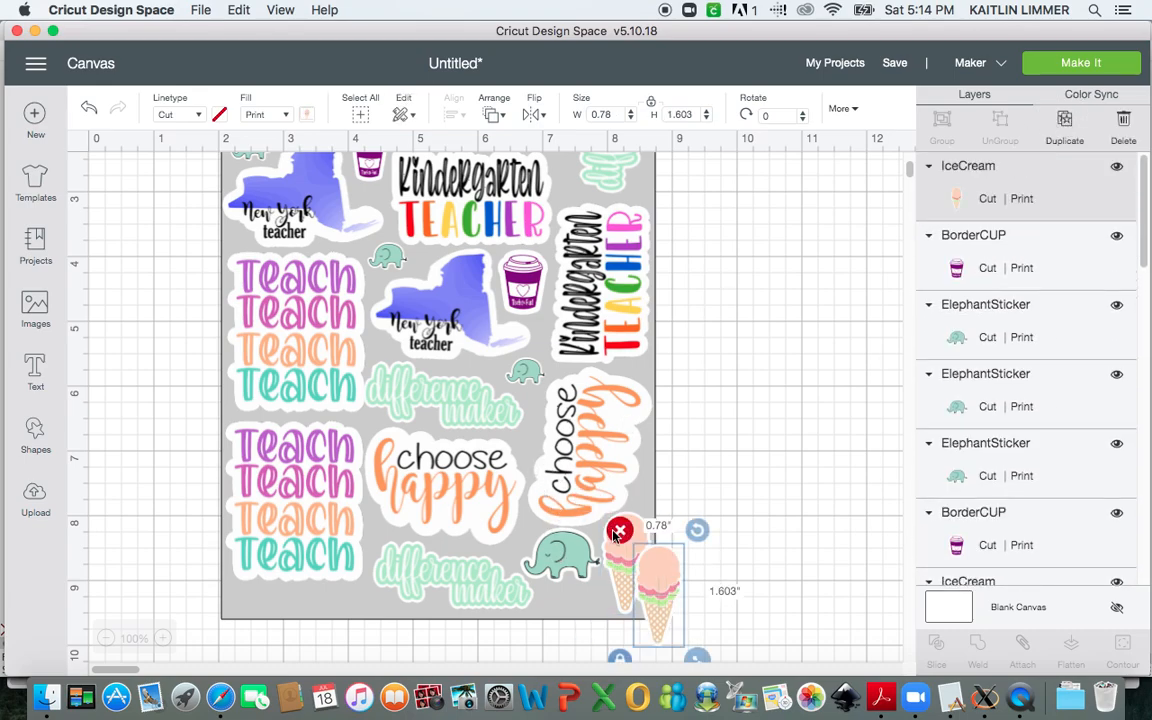
drag(660, 590, 300, 590)
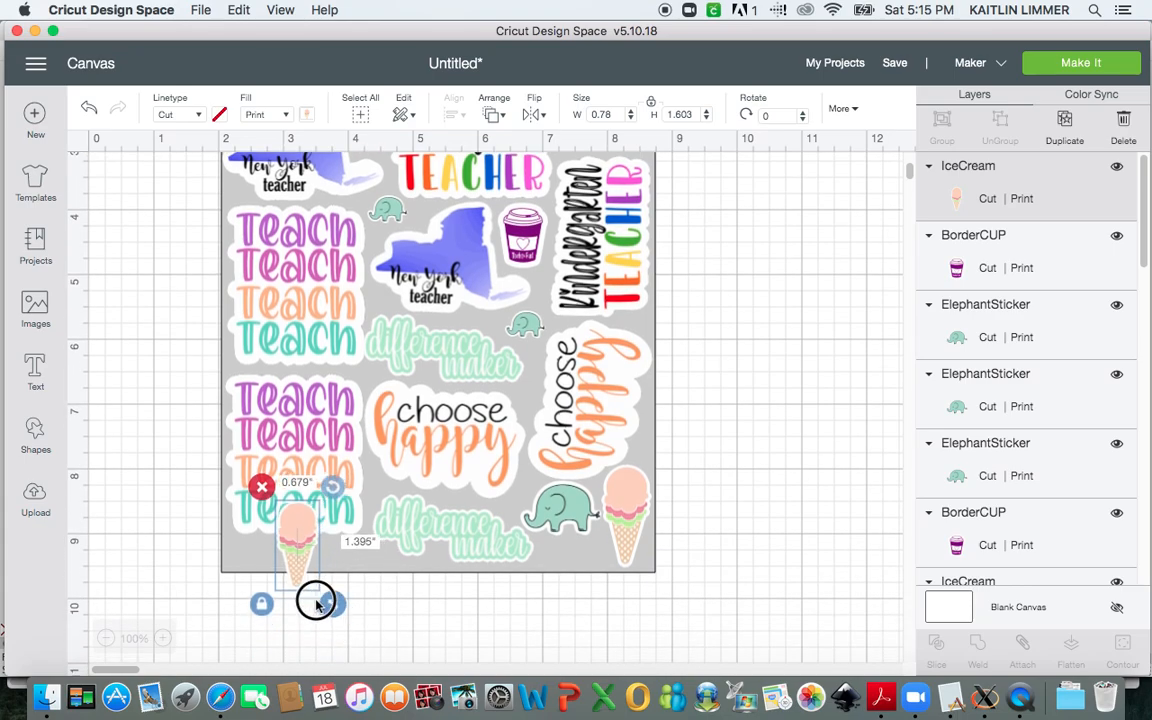
drag(330, 603, 315, 568)
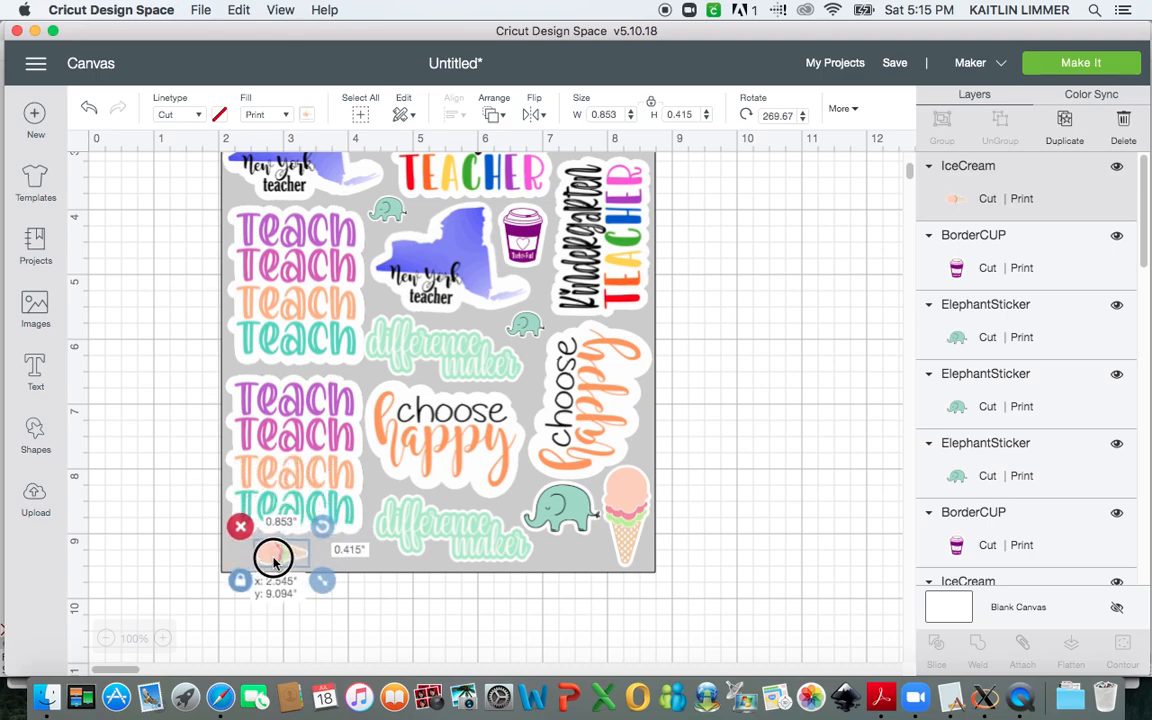
drag(273, 557, 258, 555)
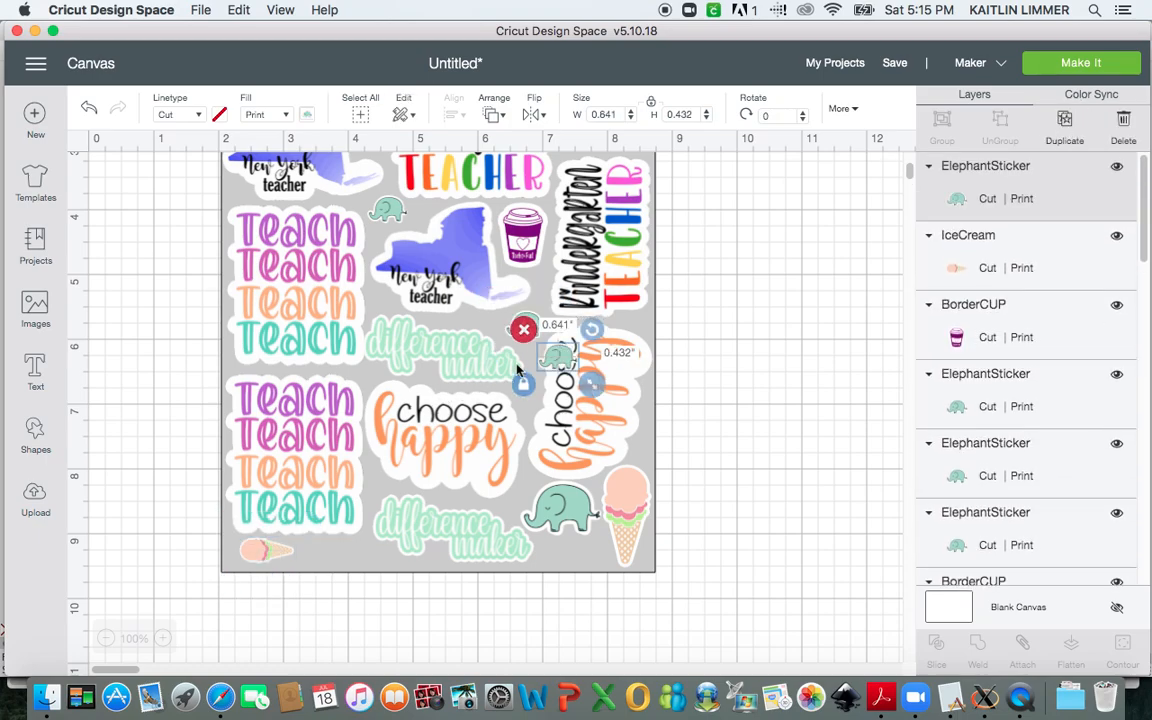
Move a tiny elephant into the bottom-left gap beside the sideways ice cream.
drag(557, 355, 325, 540)
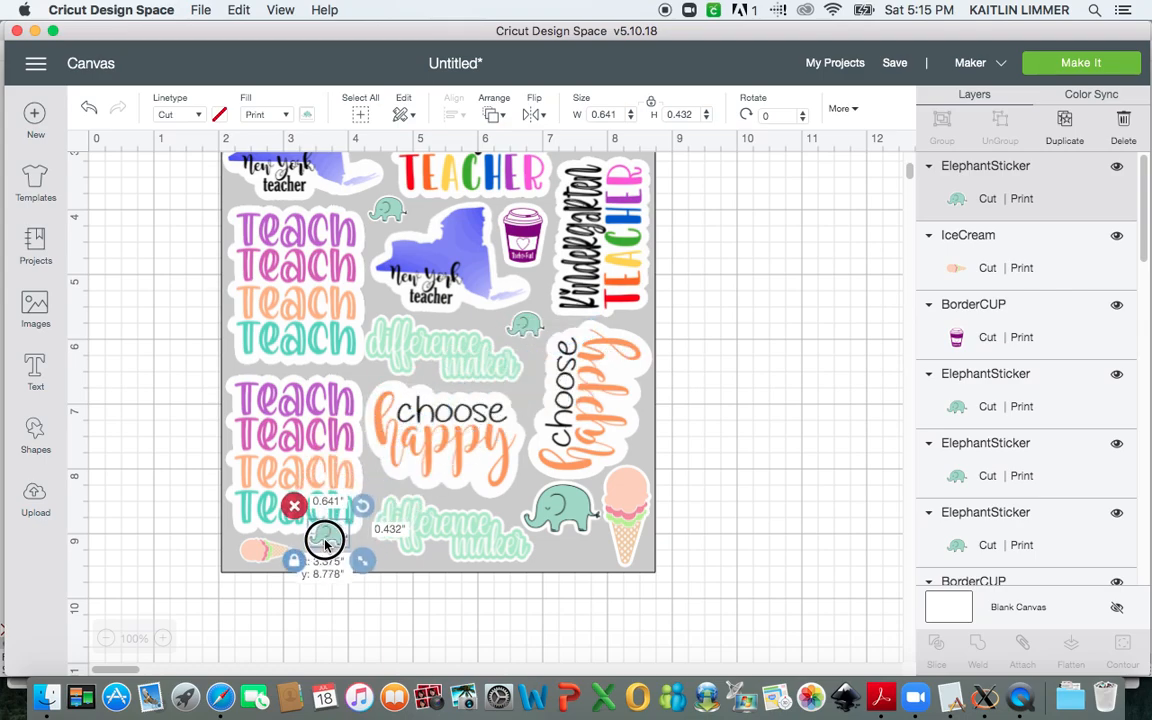
drag(325, 540, 325, 555)
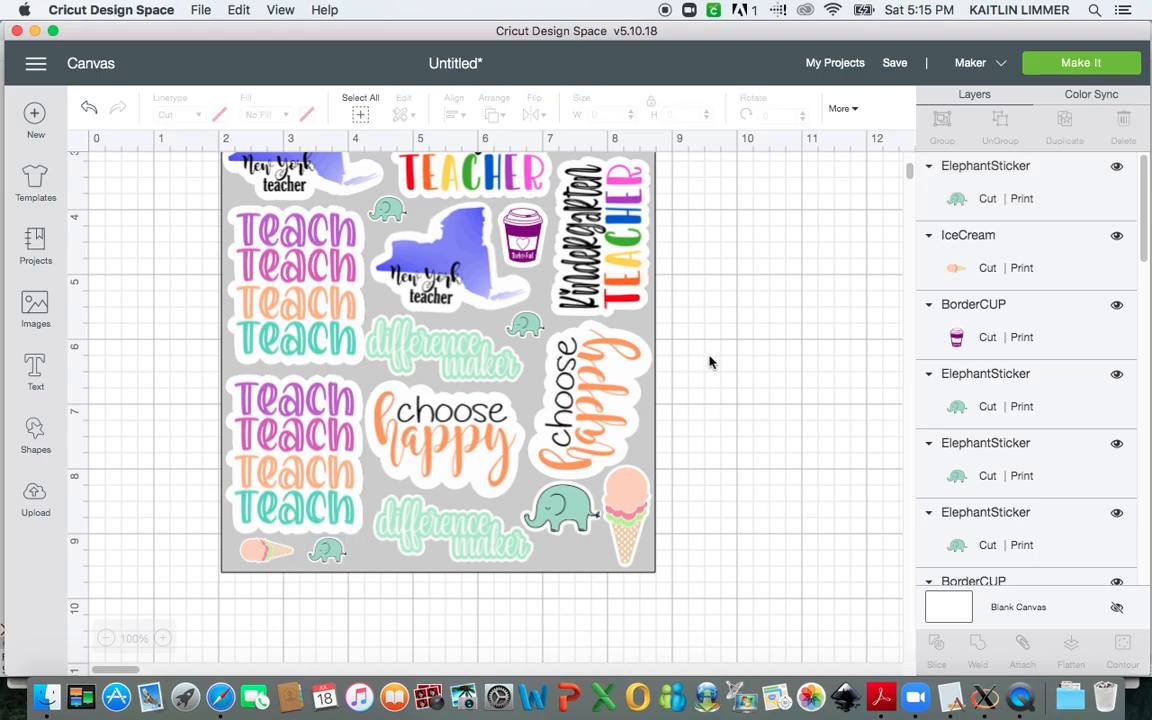
scroll(down, 3)
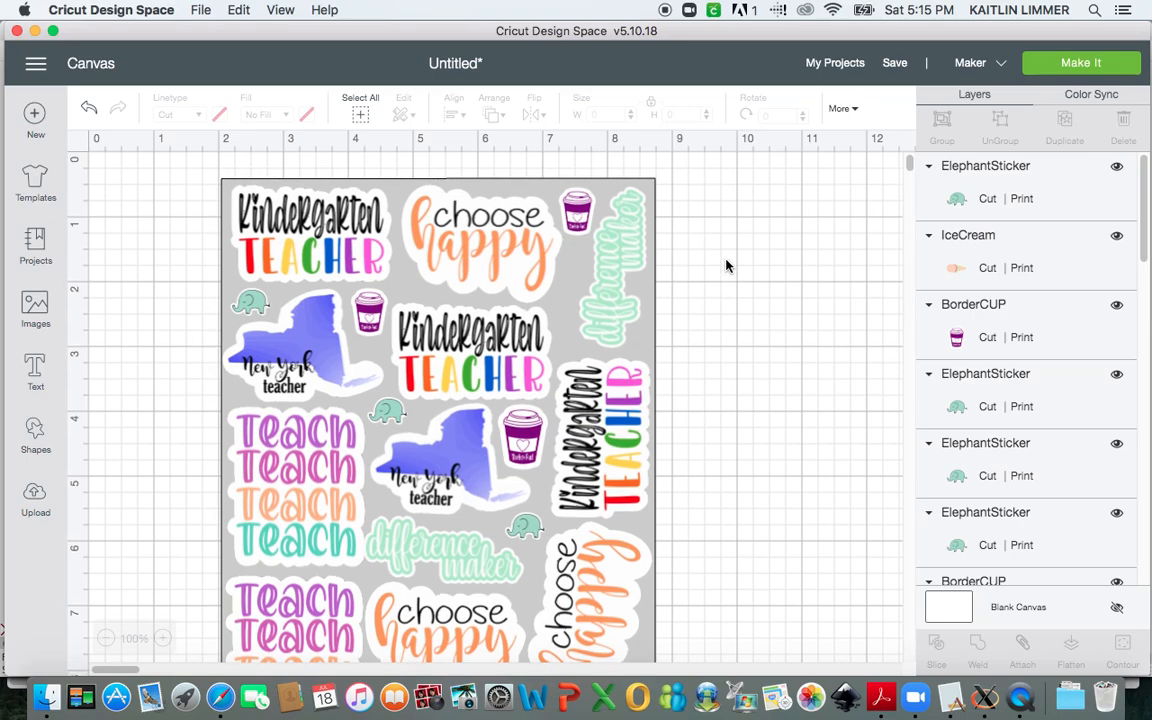
mouse_move(573, 363)
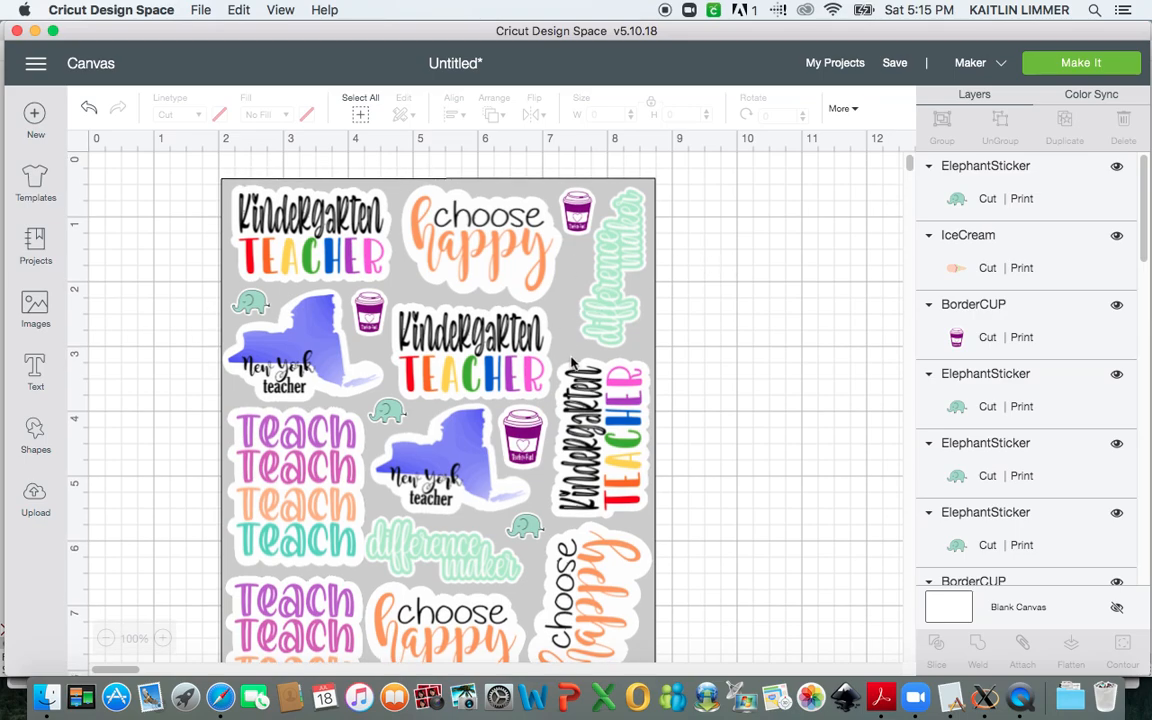
mouse_move(575, 278)
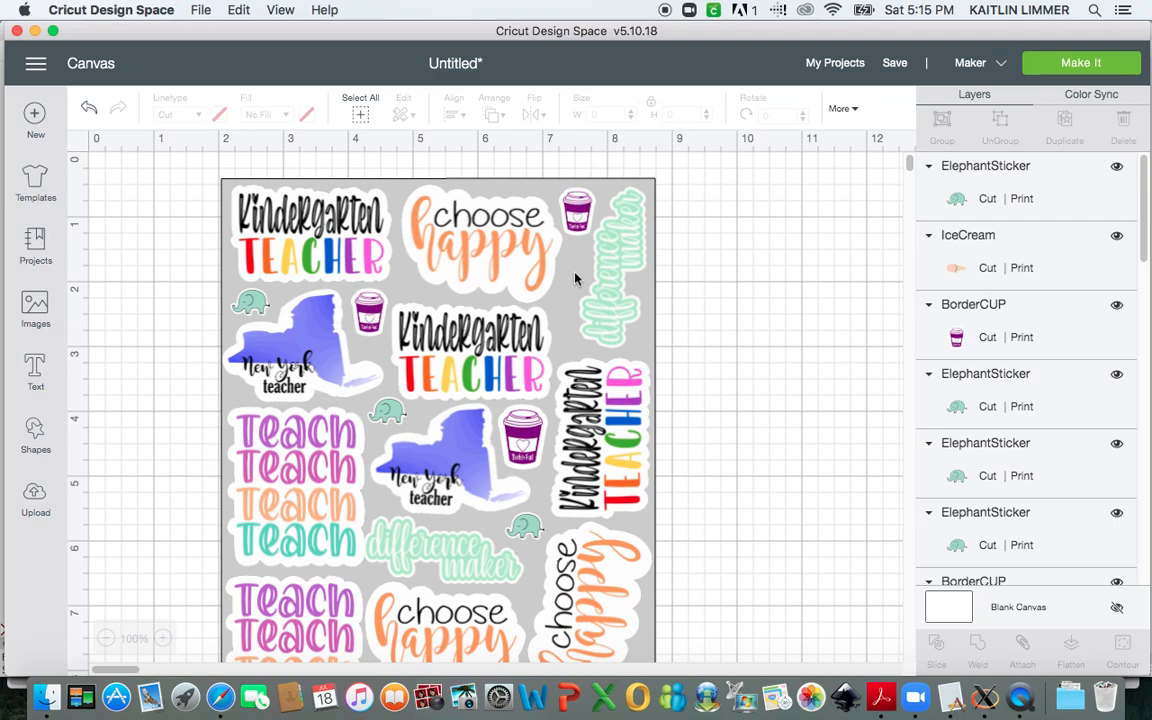
scroll(down, 3)
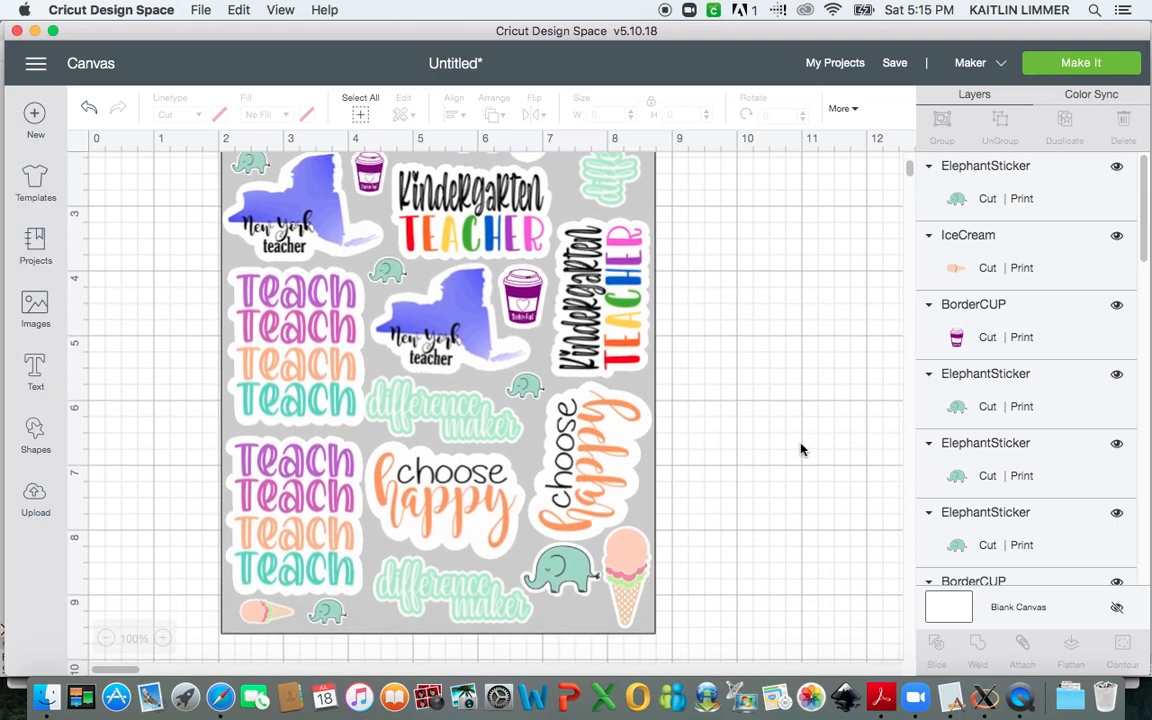
scroll(down, 3)
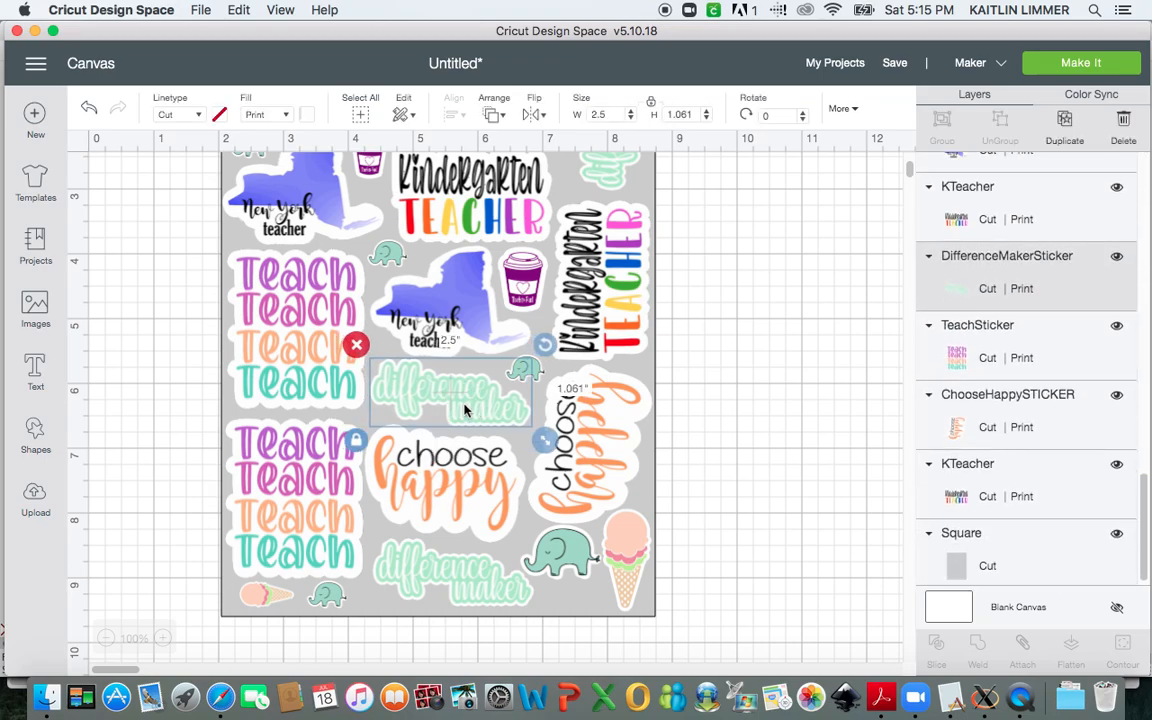
click(735, 350)
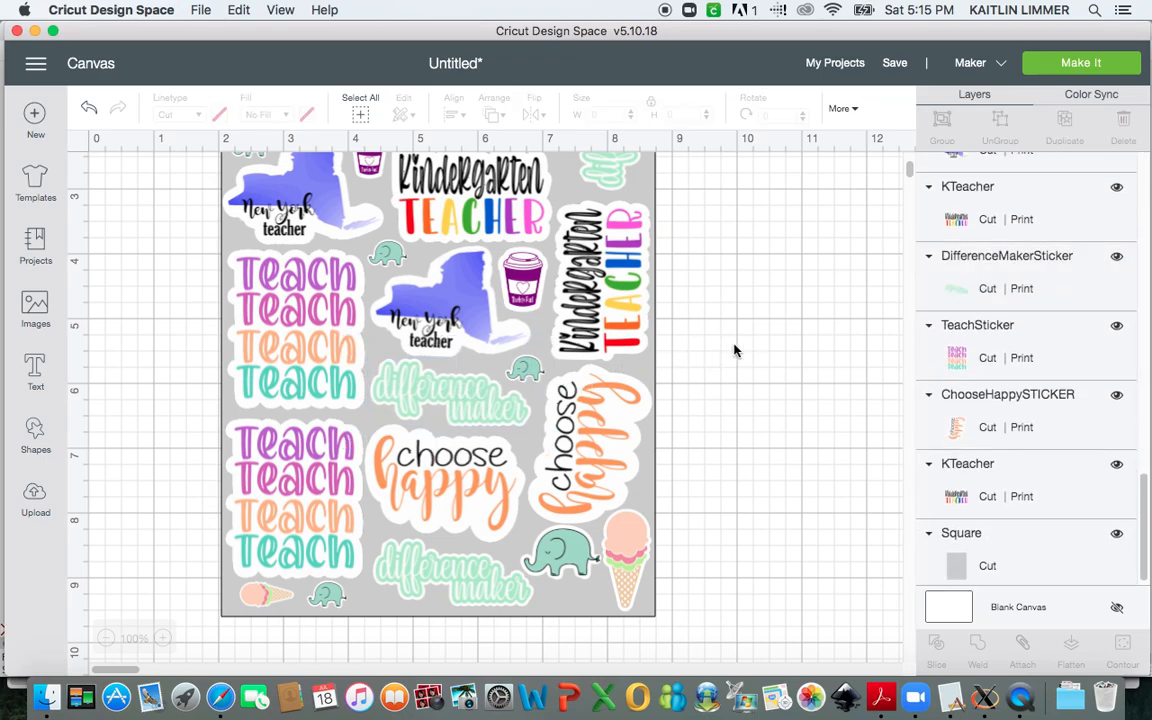
mouse_move(738, 385)
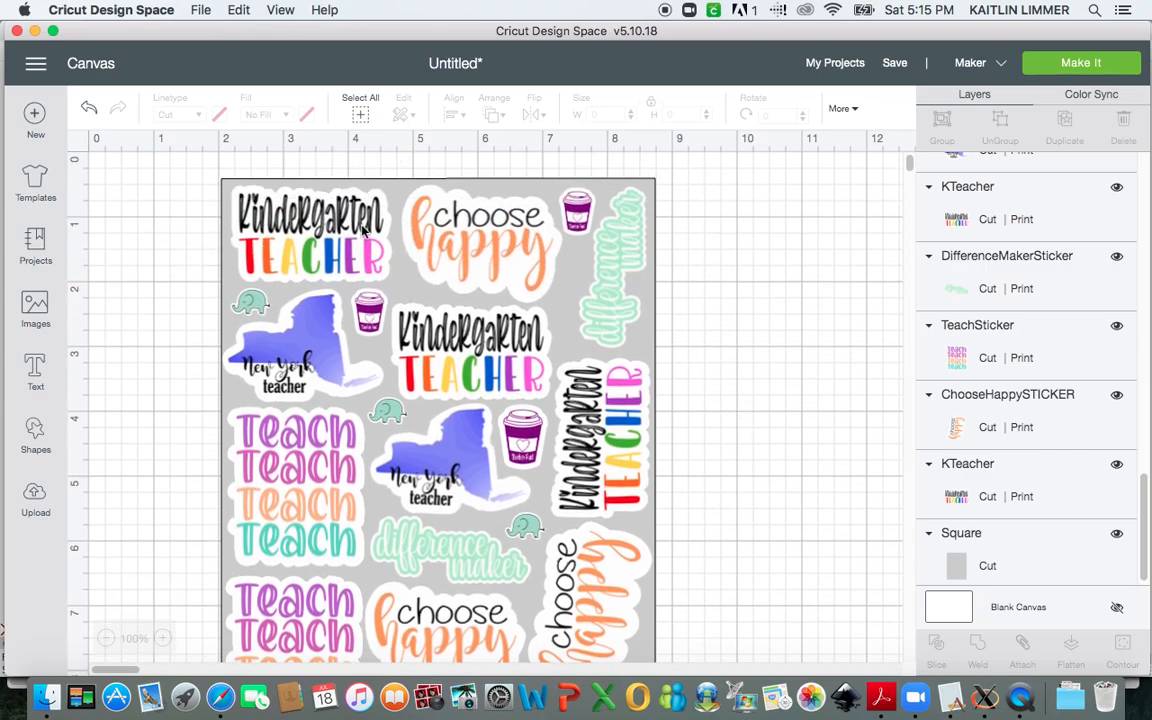
scroll(down, 3)
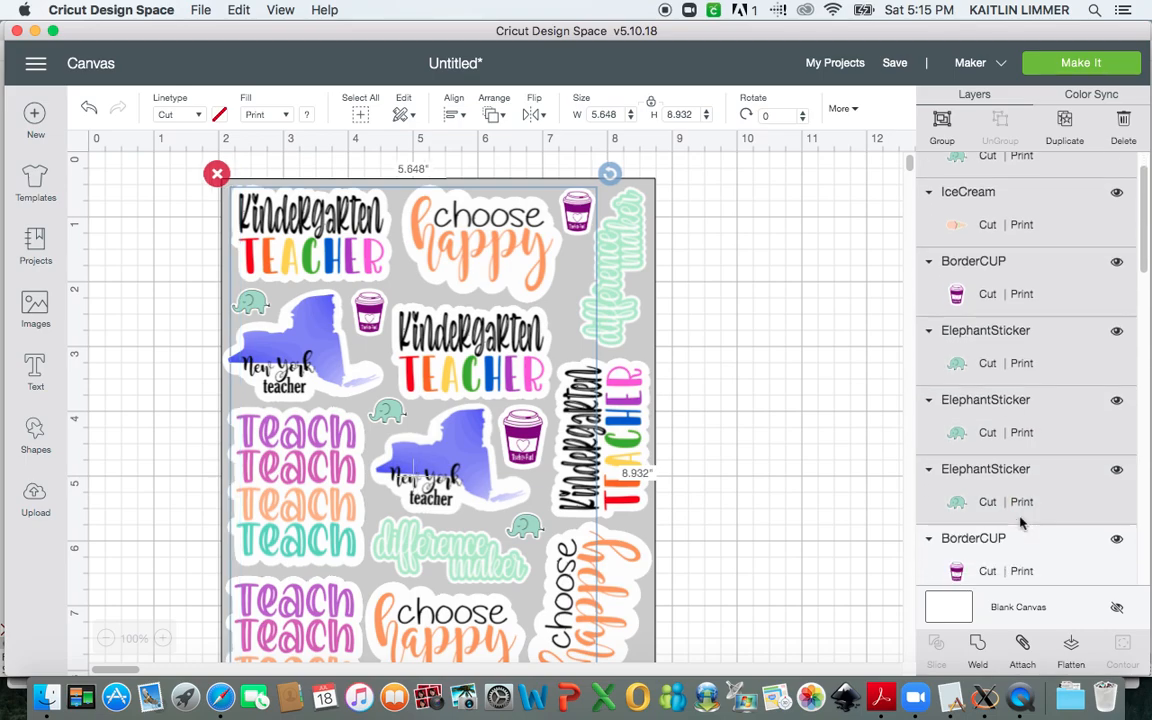
Scroll down to review the sticker layers before attaching them.
scroll(down, 3)
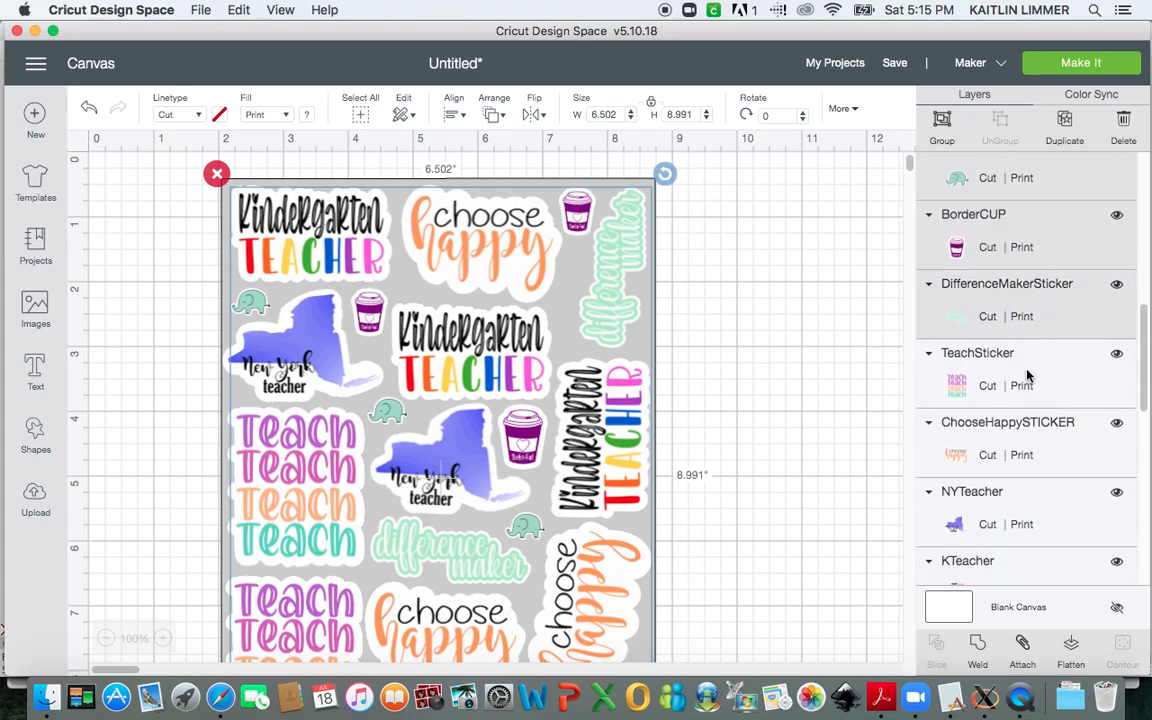
scroll(down, 3)
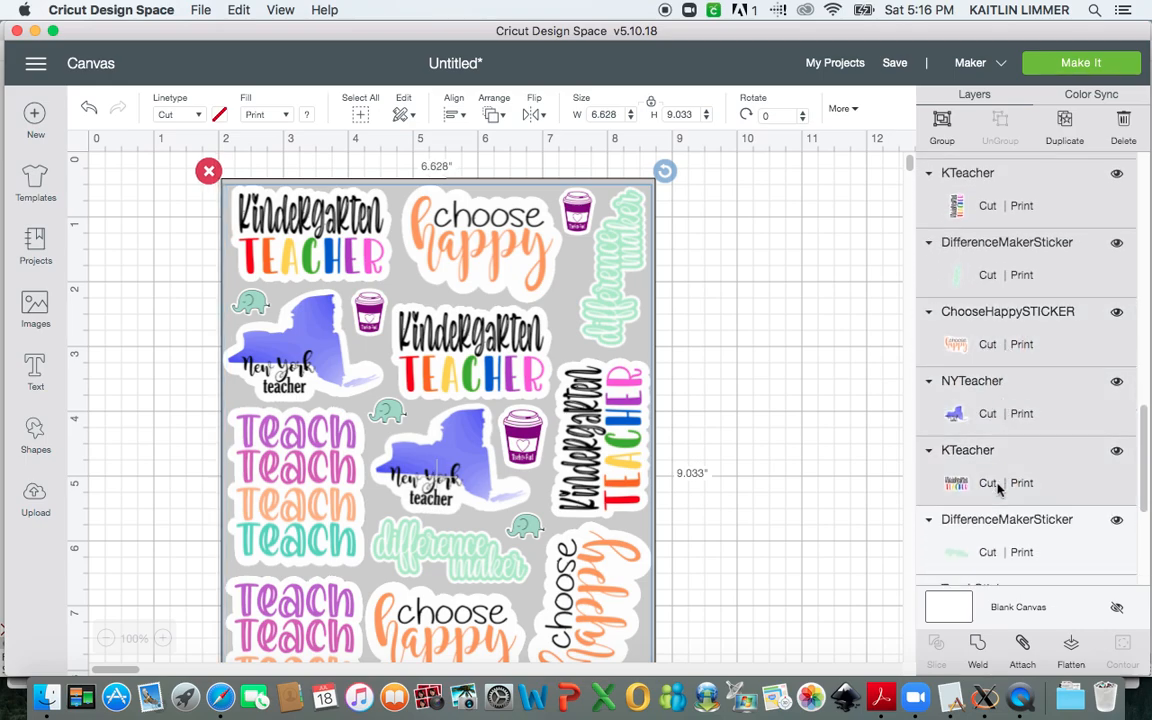
scroll(down, 3)
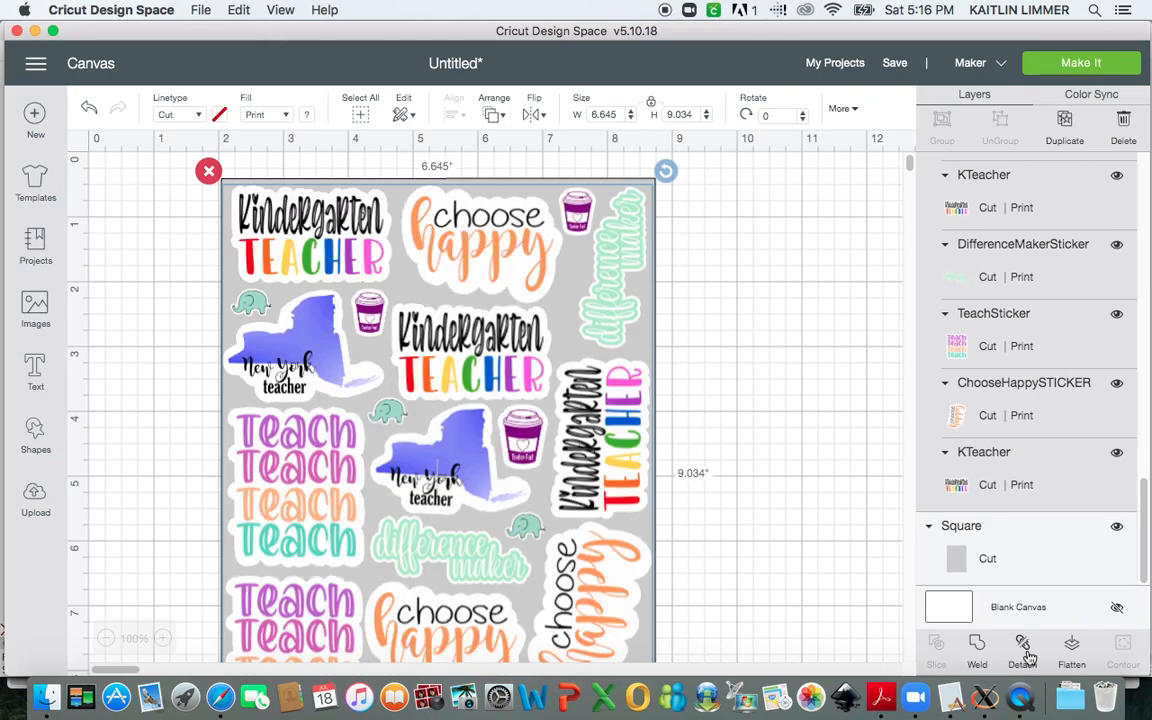
mouse_move(1105, 532)
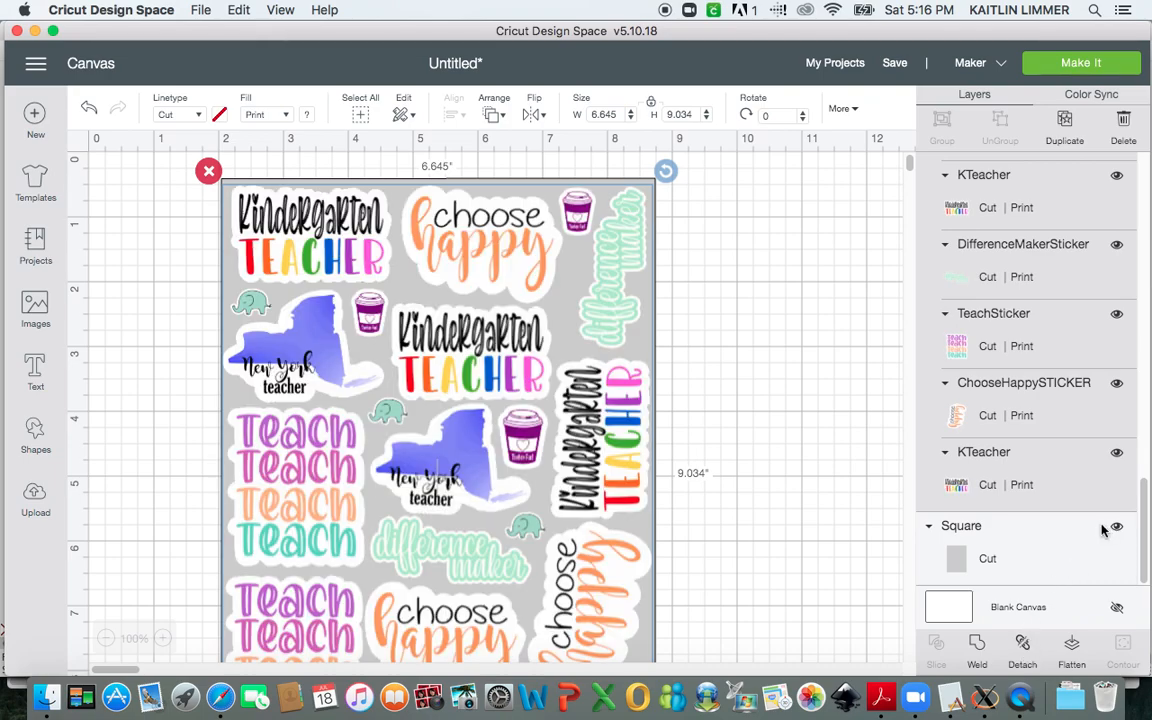
mouse_move(1104, 540)
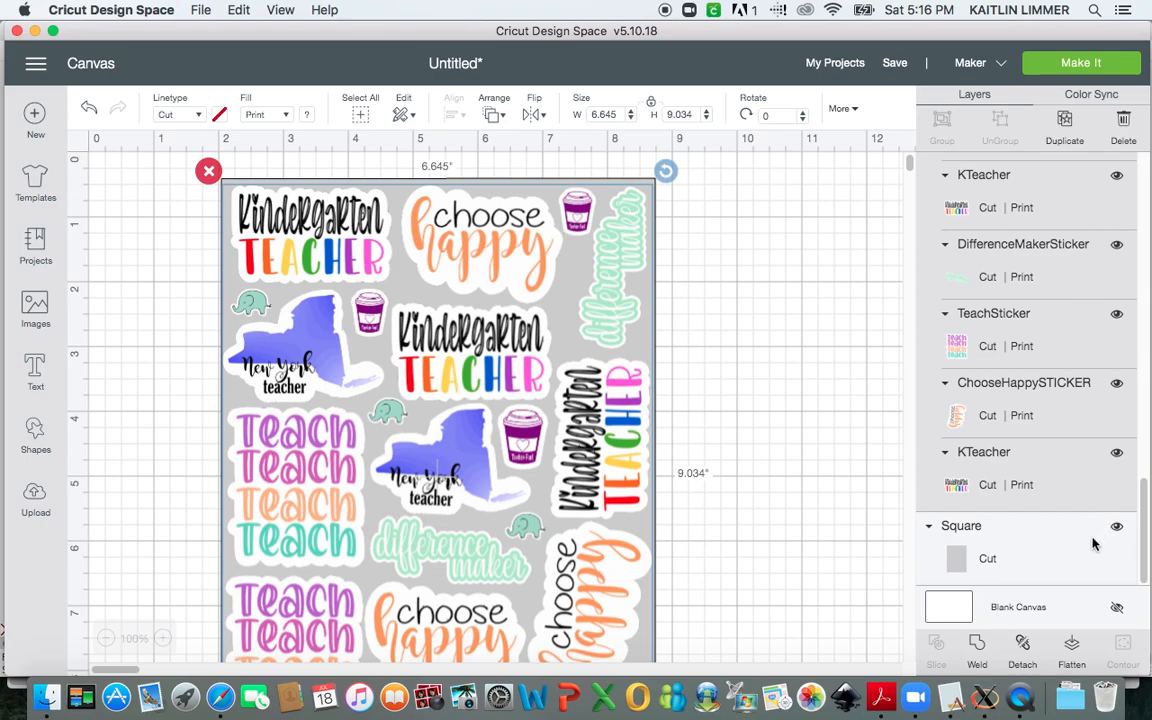
mouse_move(369, 483)
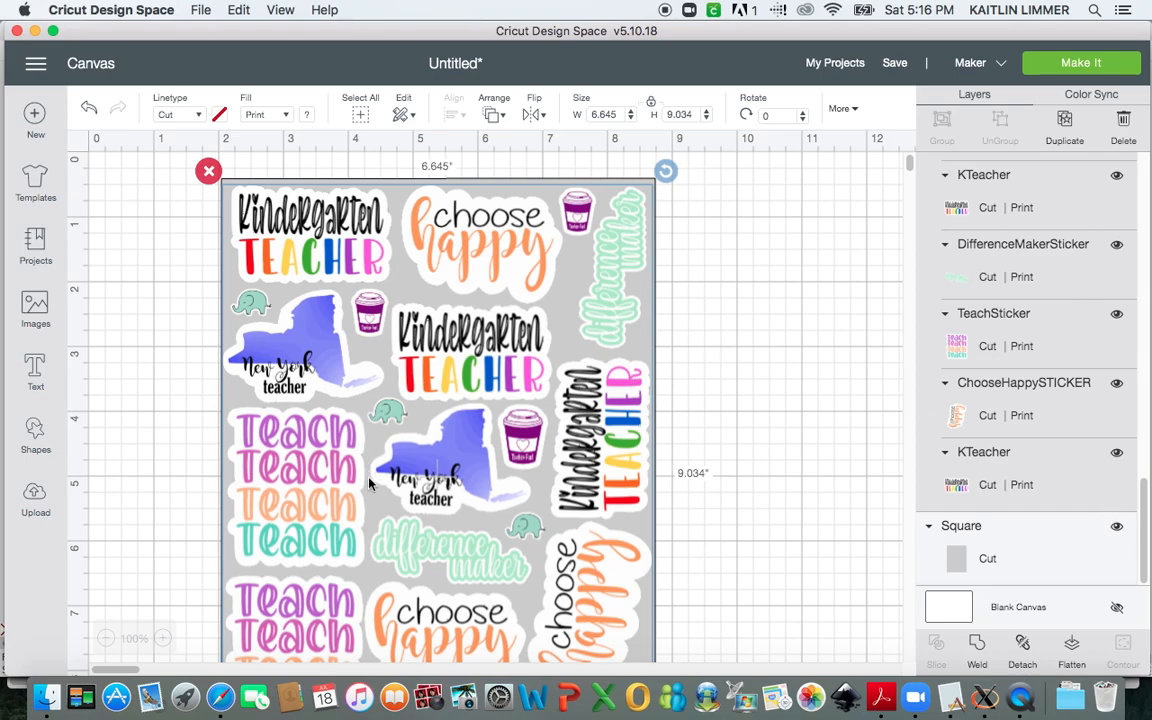
mouse_move(647, 292)
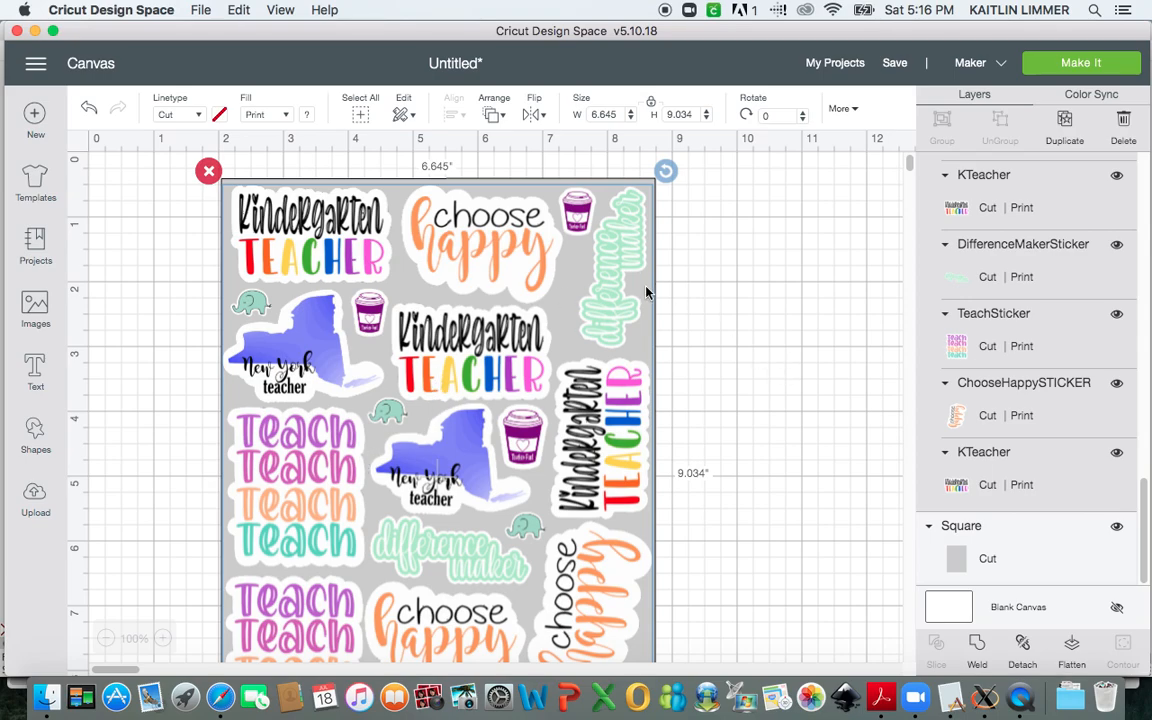
mouse_move(1128, 535)
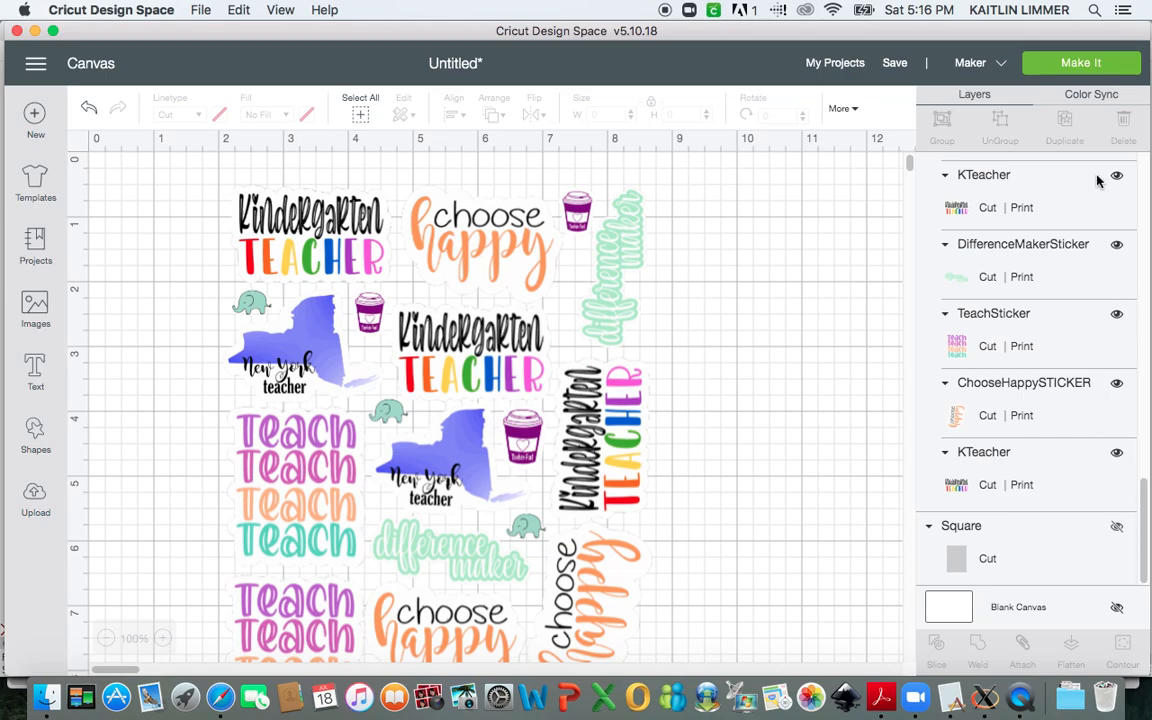
Start Make It and continue past the Letter mat preview with all stickers.
click(1081, 62)
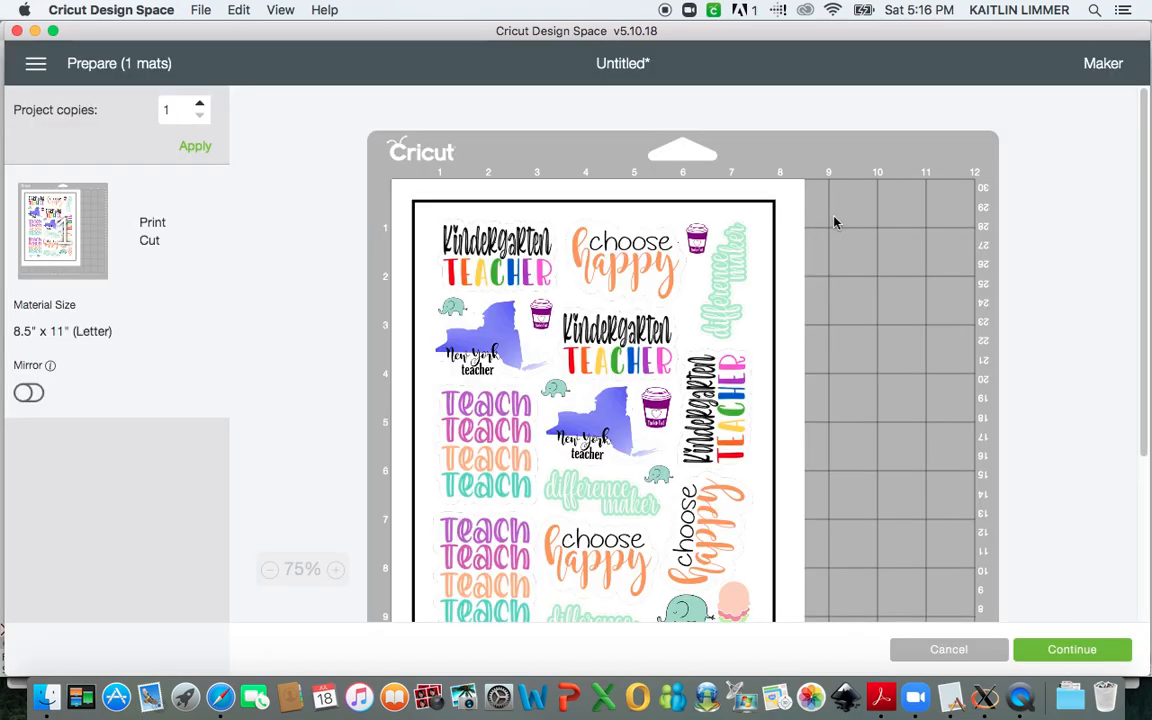
scroll(down, 3)
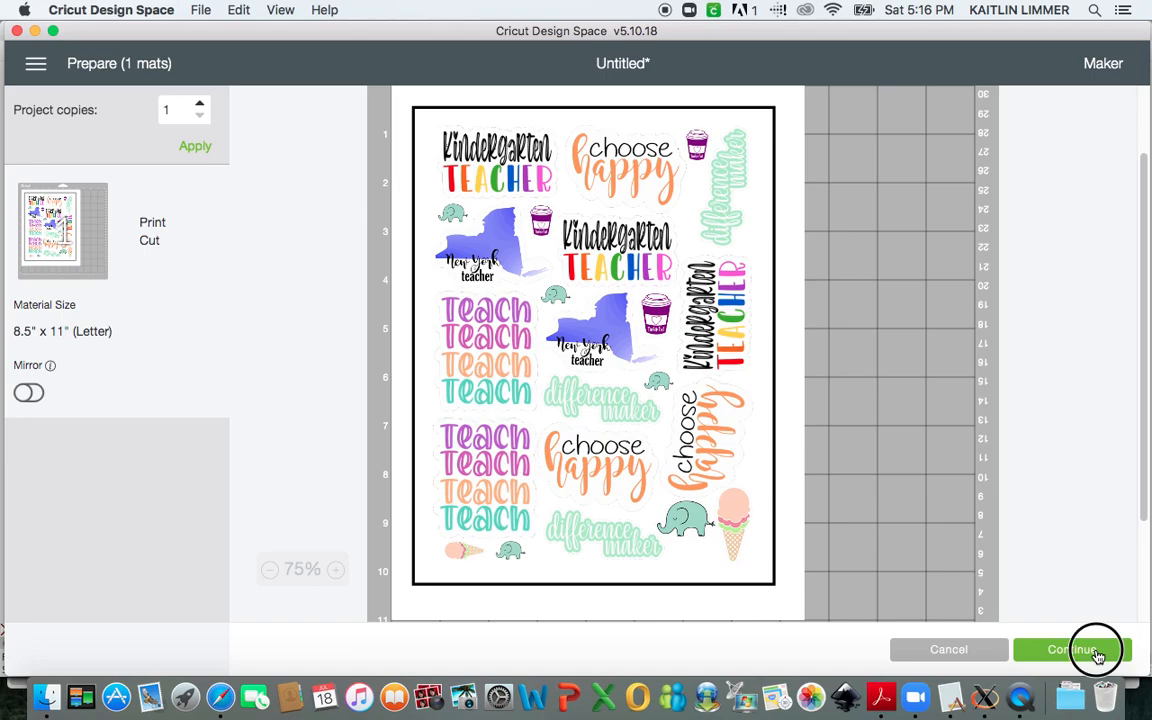
click(1071, 649)
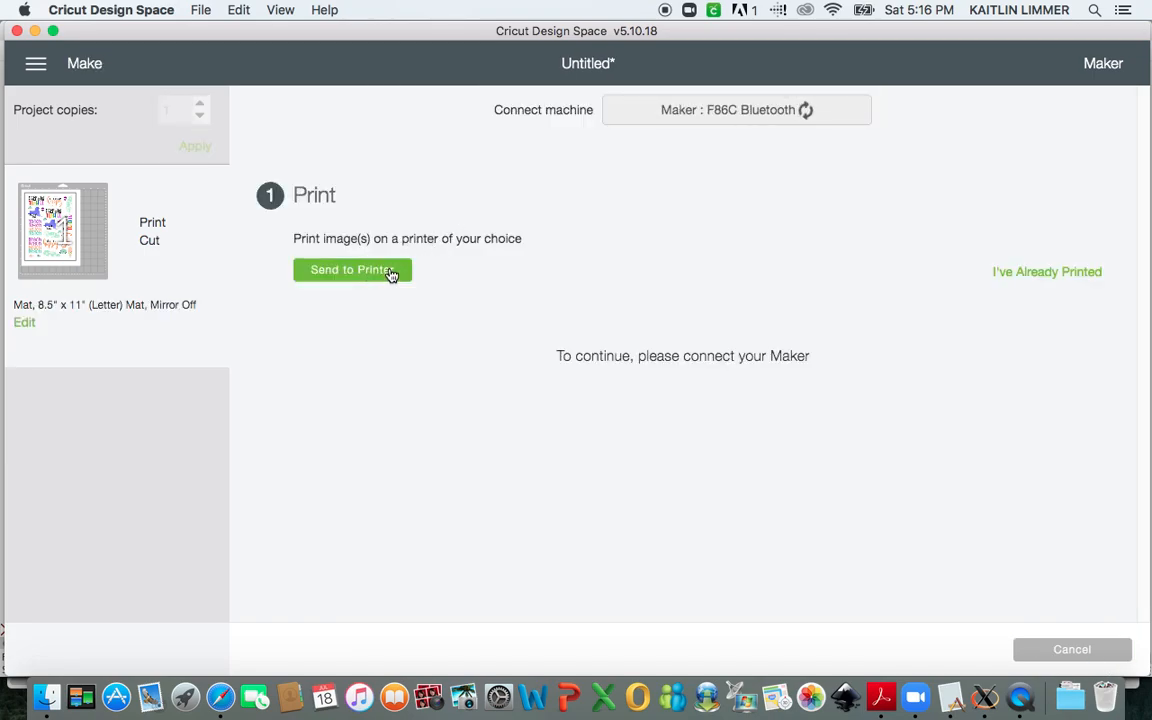
Send the sticker sheet to the Epson printer with Add Bleed switched off.
click(352, 270)
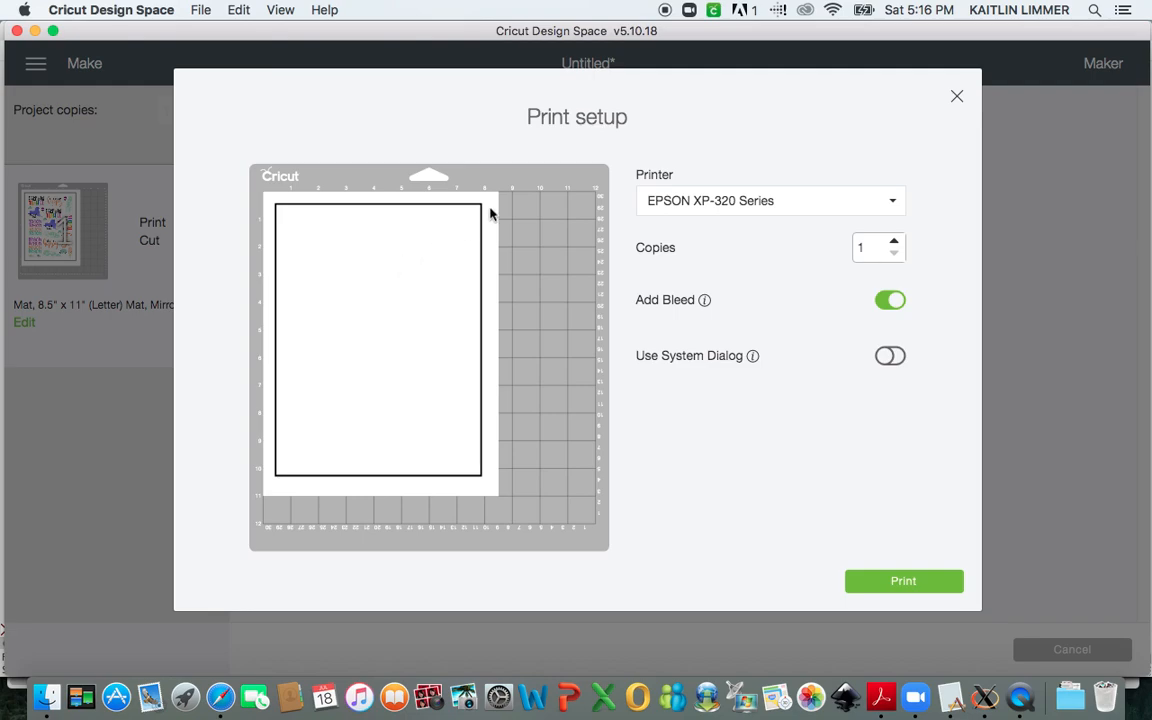
click(889, 300)
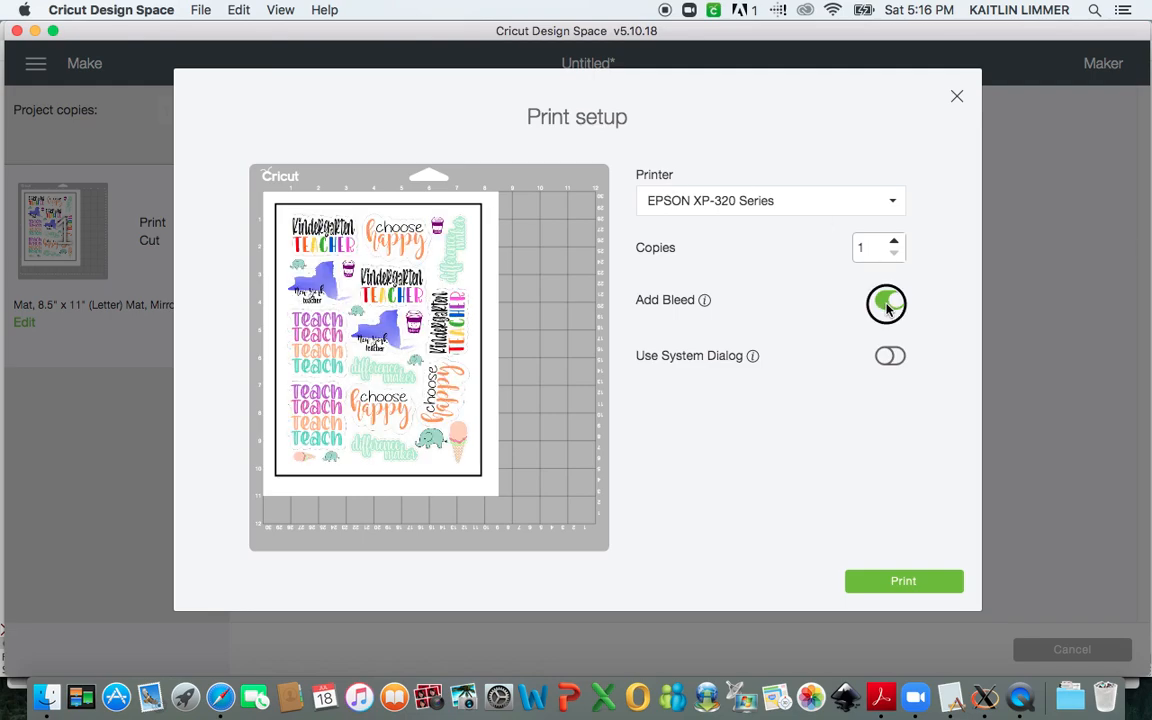
click(886, 304)
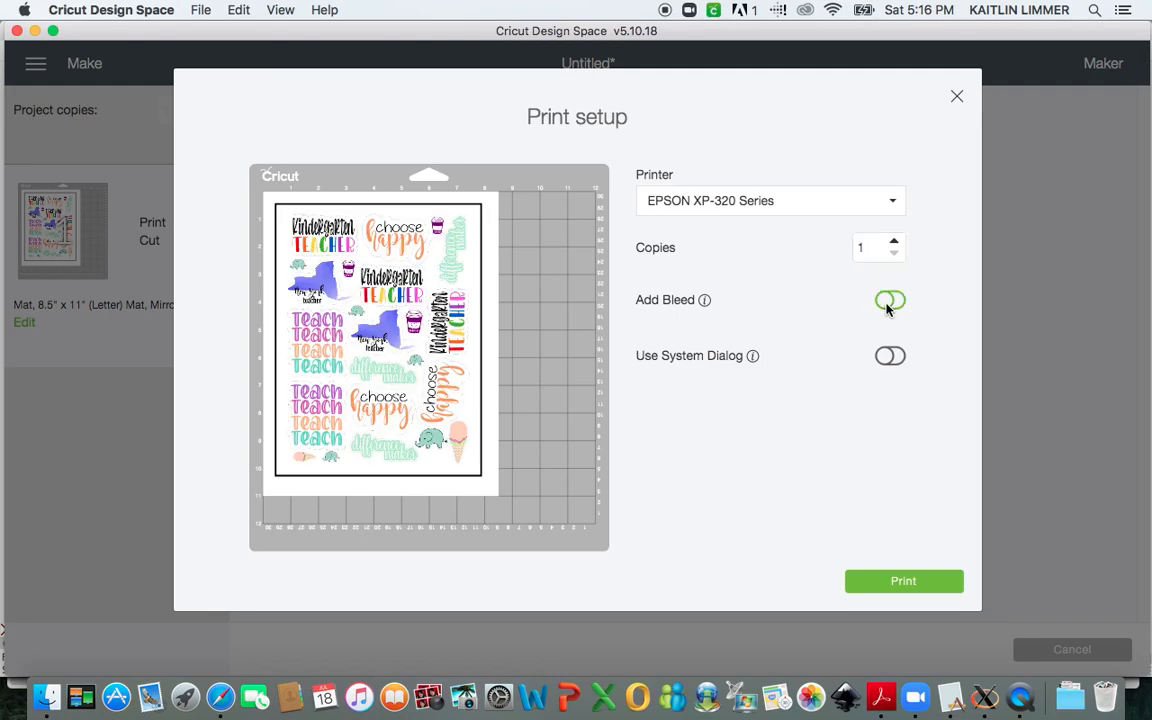
click(890, 300)
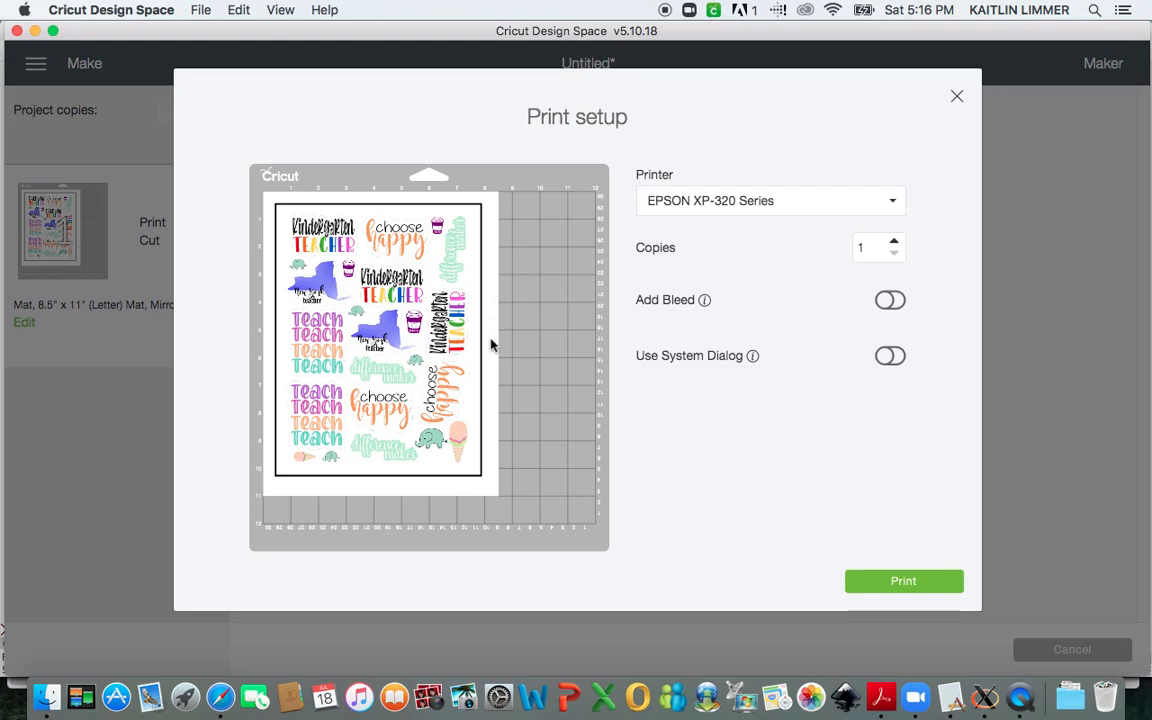
mouse_move(483, 261)
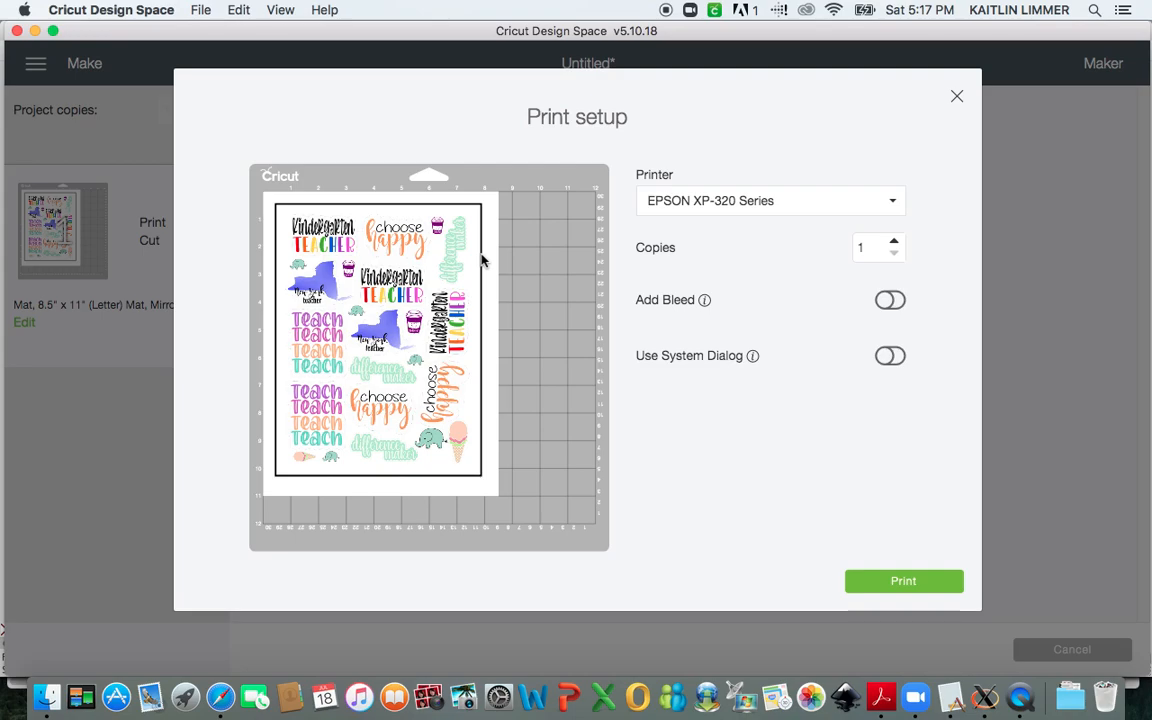
mouse_move(784, 491)
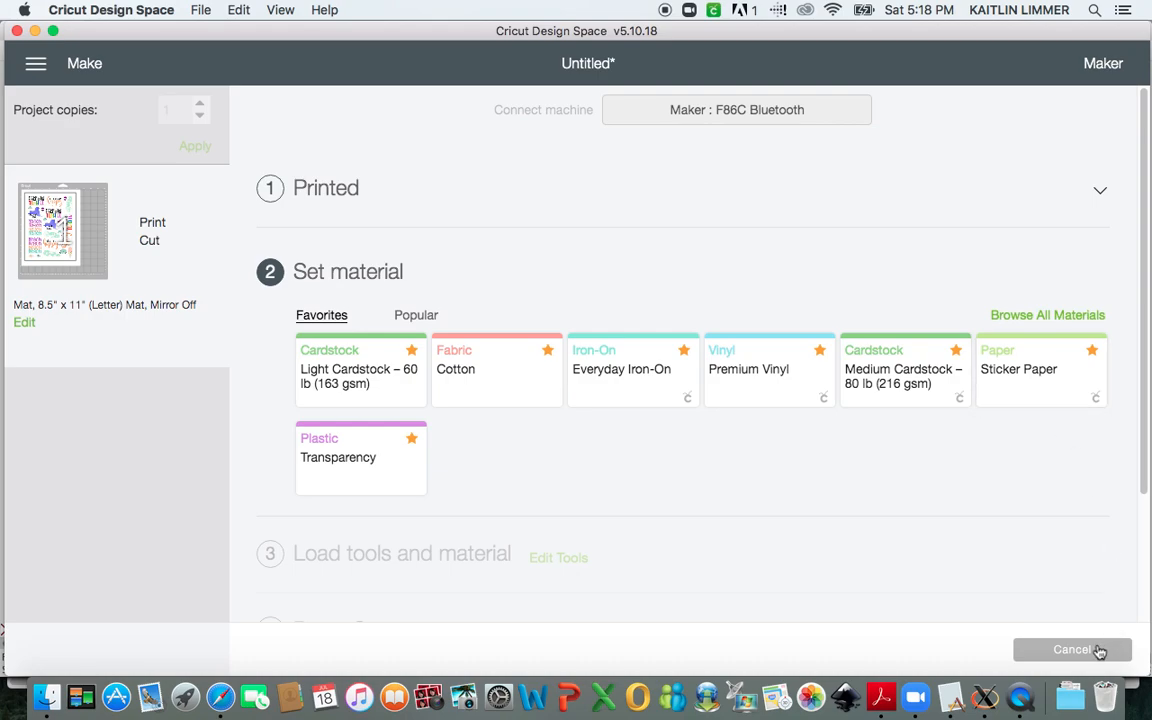
Cancel the cut job and confirm Yes in the banner.
click(1072, 649)
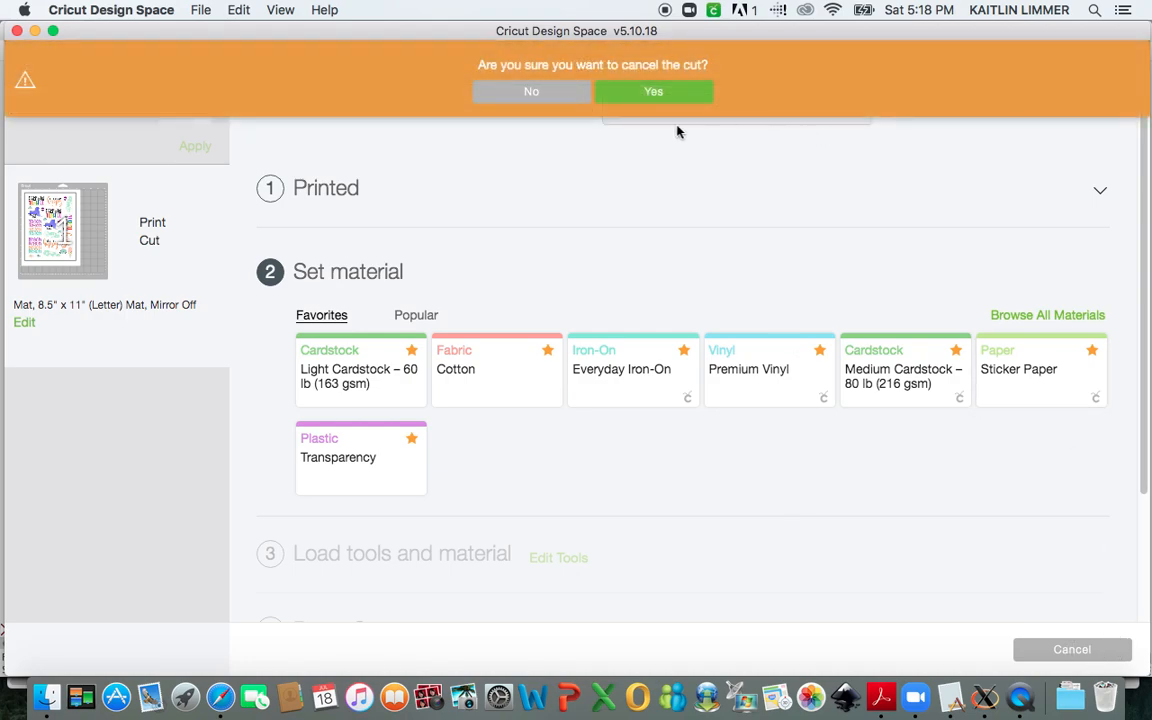
click(653, 91)
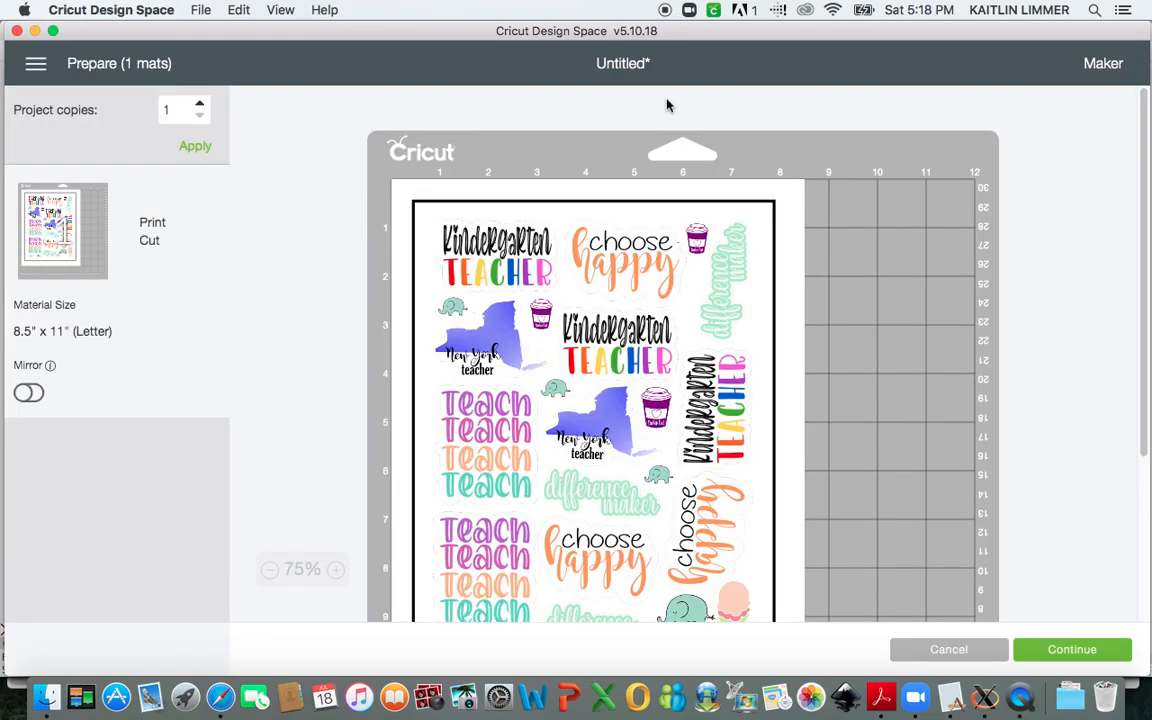
mouse_move(665, 12)
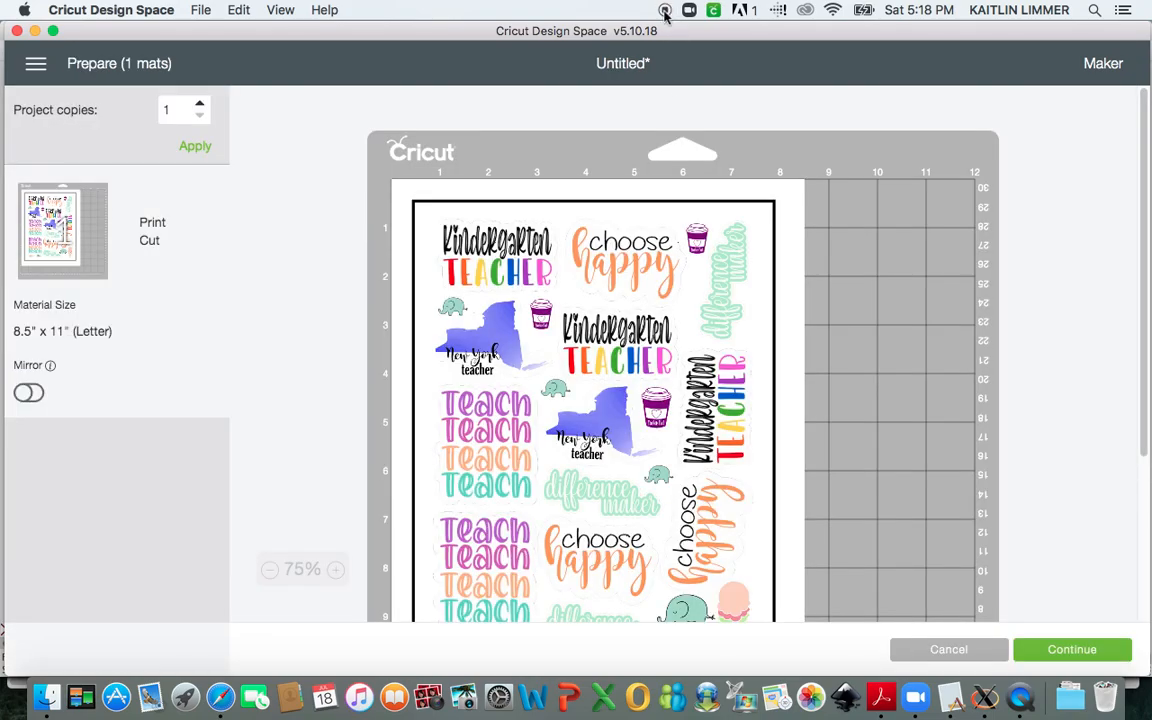